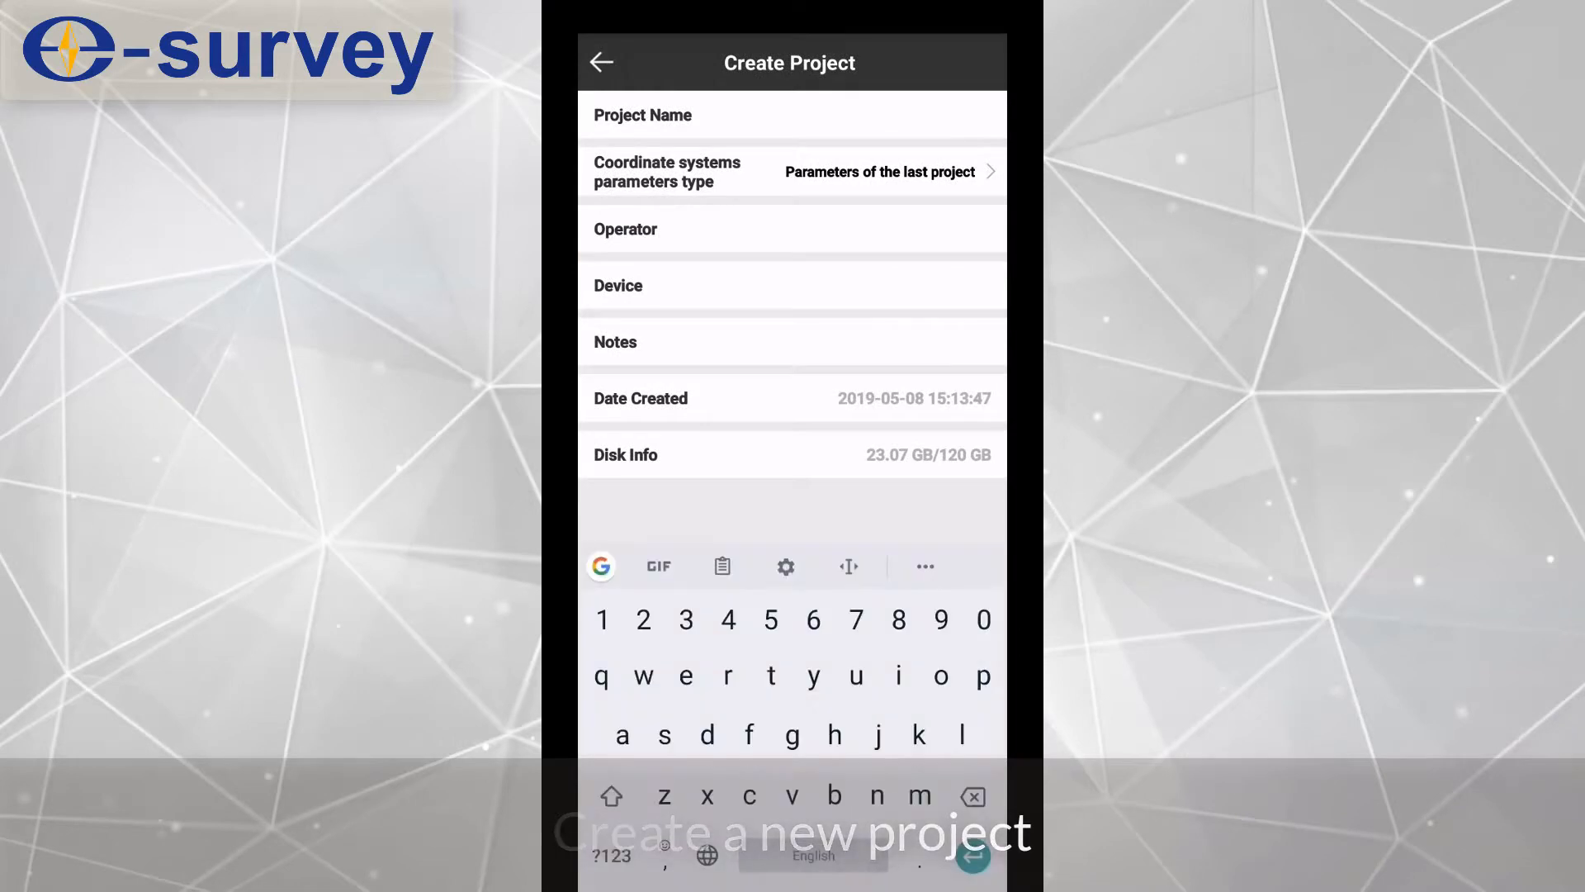
Step: Create project 'test' with Local parameters as its coordinate system parameters type
{"action": "type", "text": "te"}
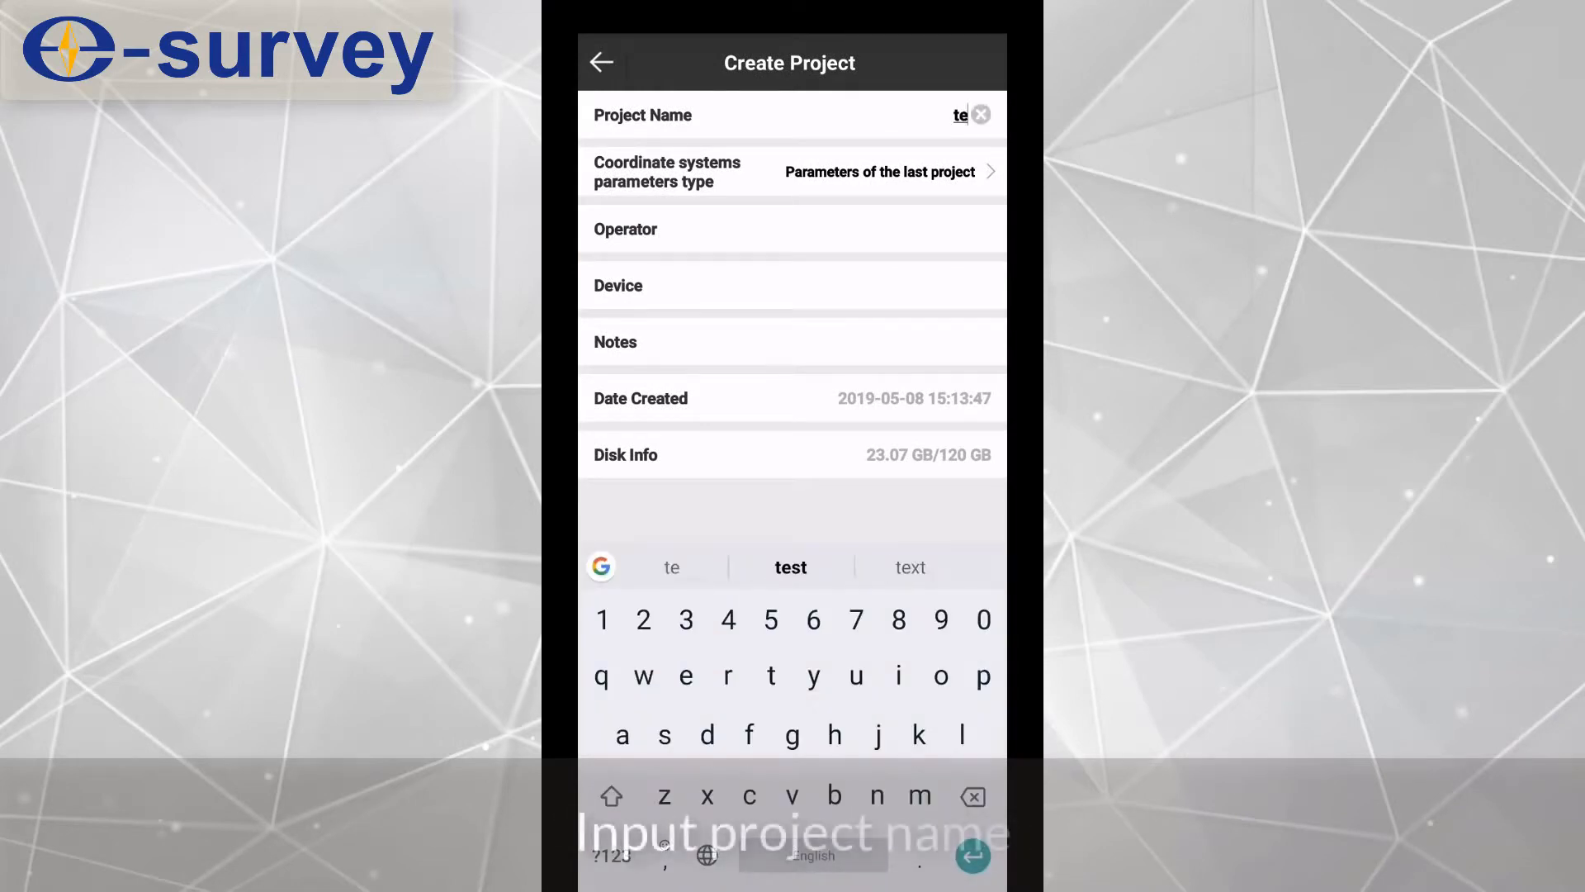
{"action": "left_click", "coordinate": [791, 566]}
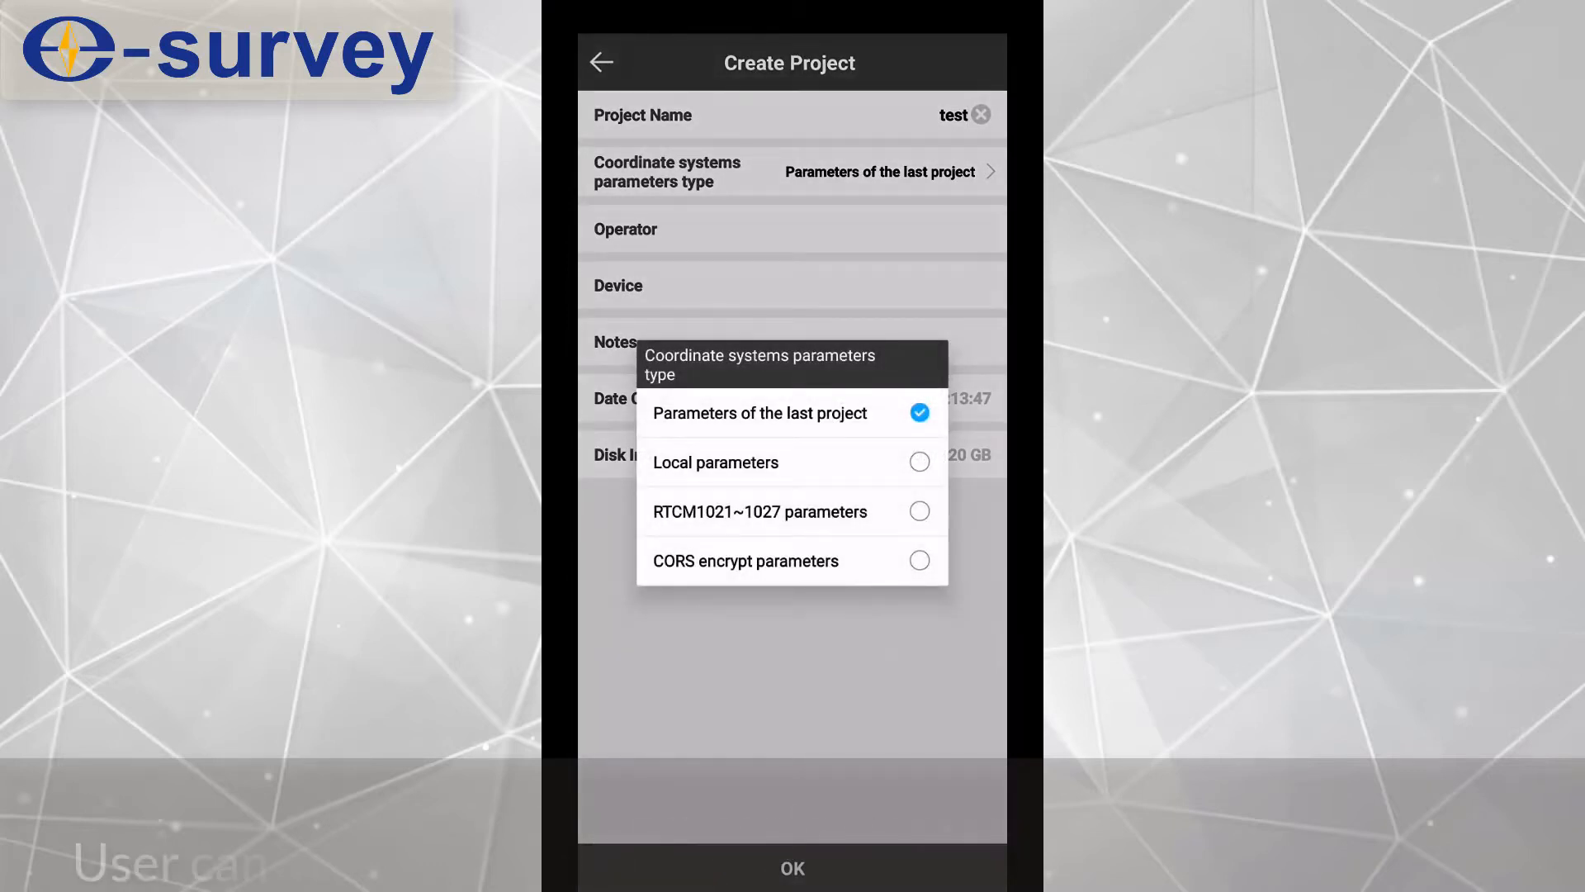
{"action": "left_click", "coordinate": [716, 463]}
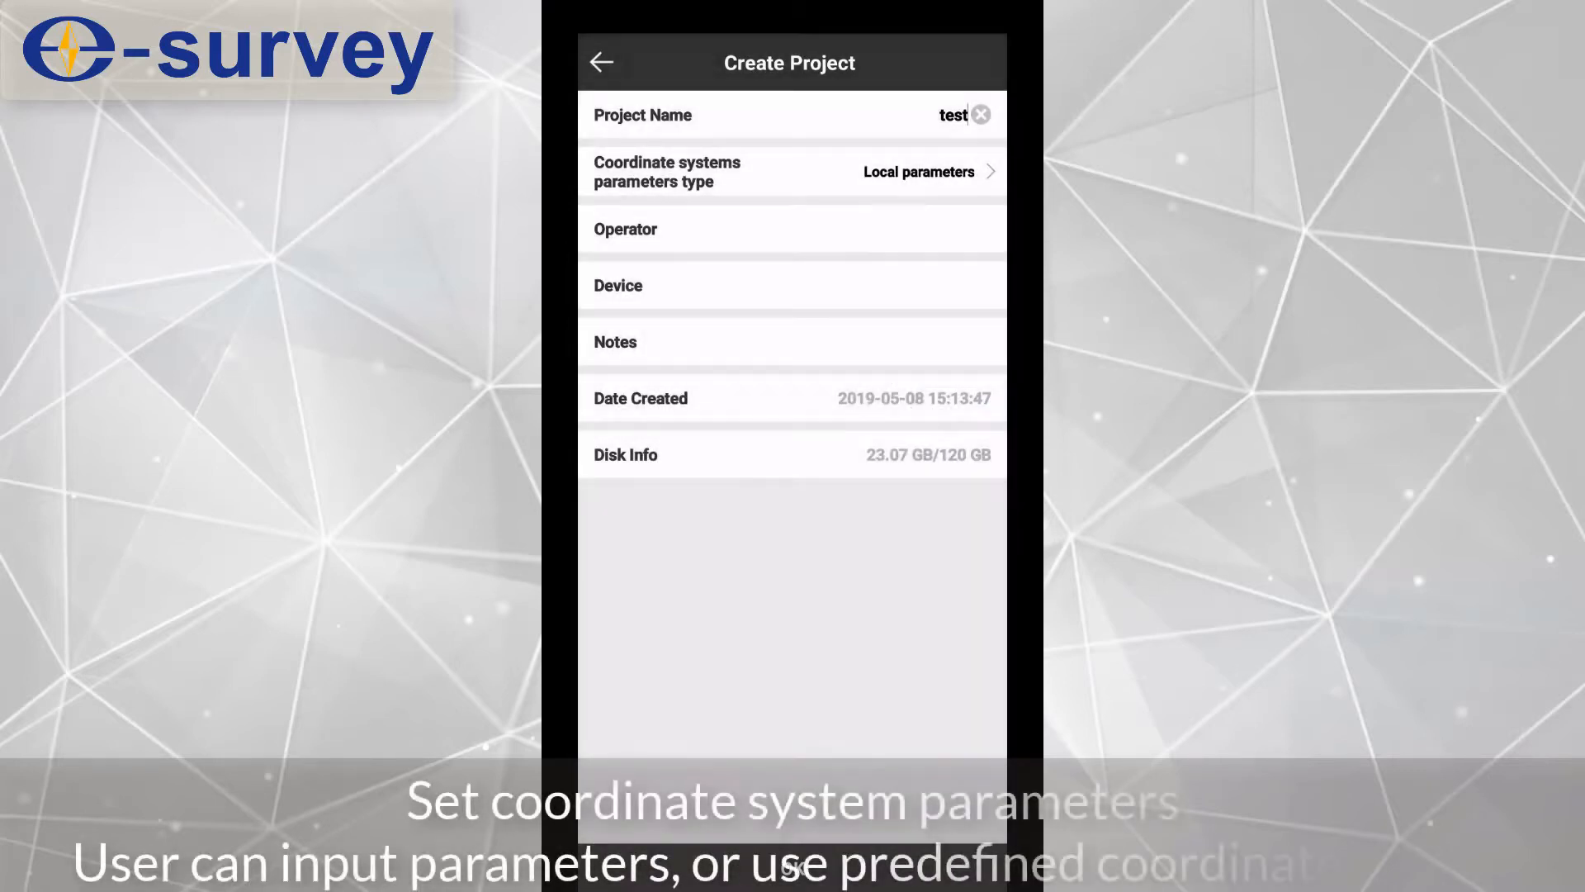
{"action": "left_click", "coordinate": [915, 172]}
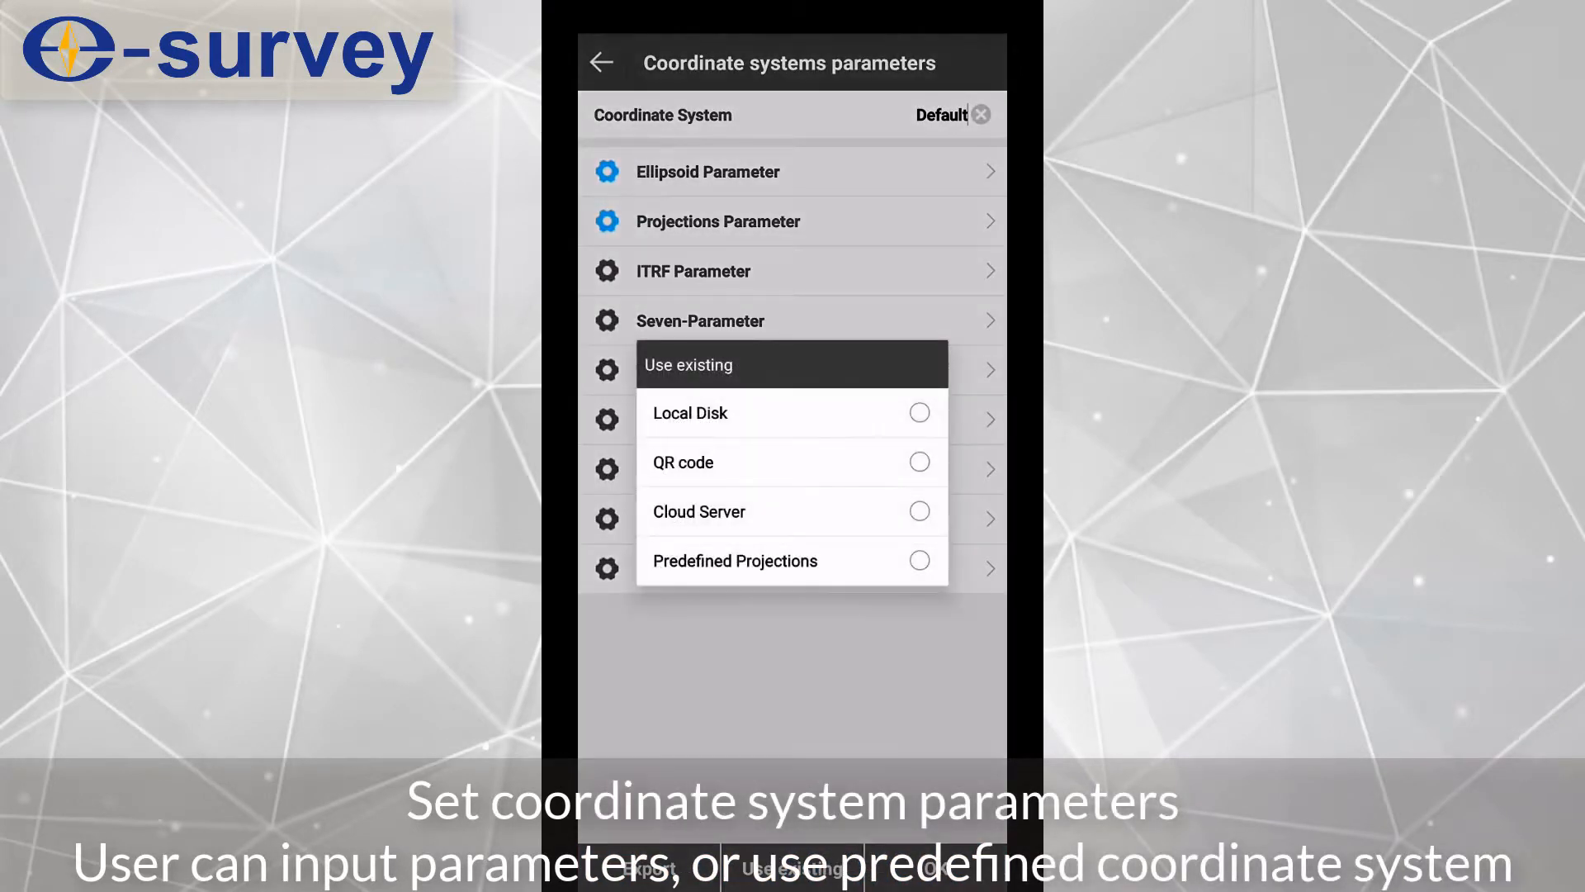
Step: Apply predefined UTM projection WGS 84/UTM zone 51N 120-126E, central meridian 123
{"action": "left_click", "coordinate": [735, 560]}
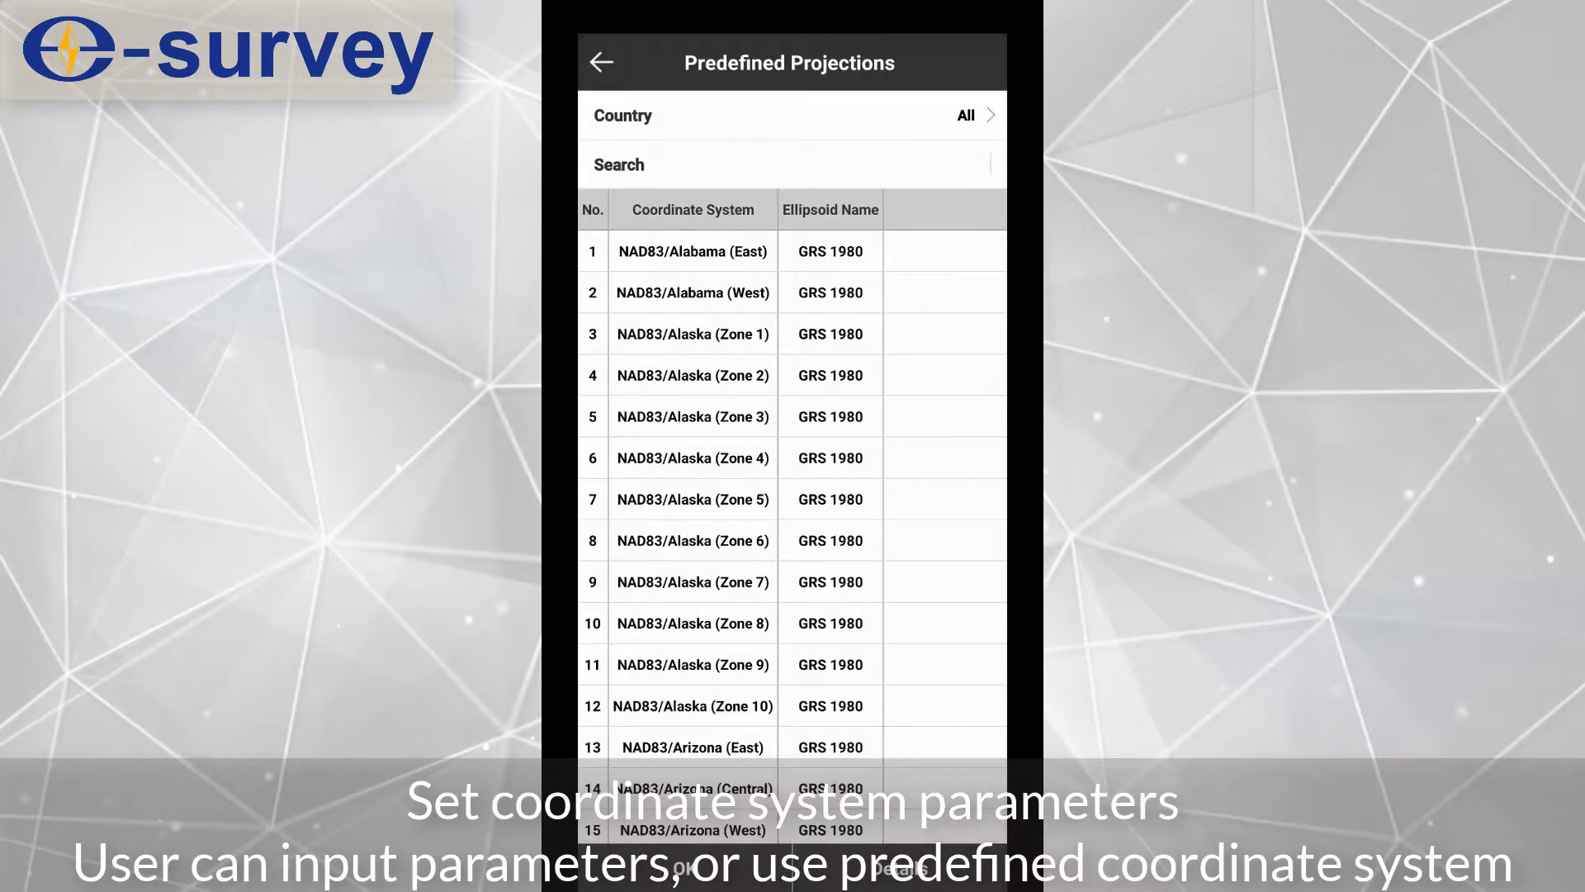
{"action": "left_click", "coordinate": [965, 114]}
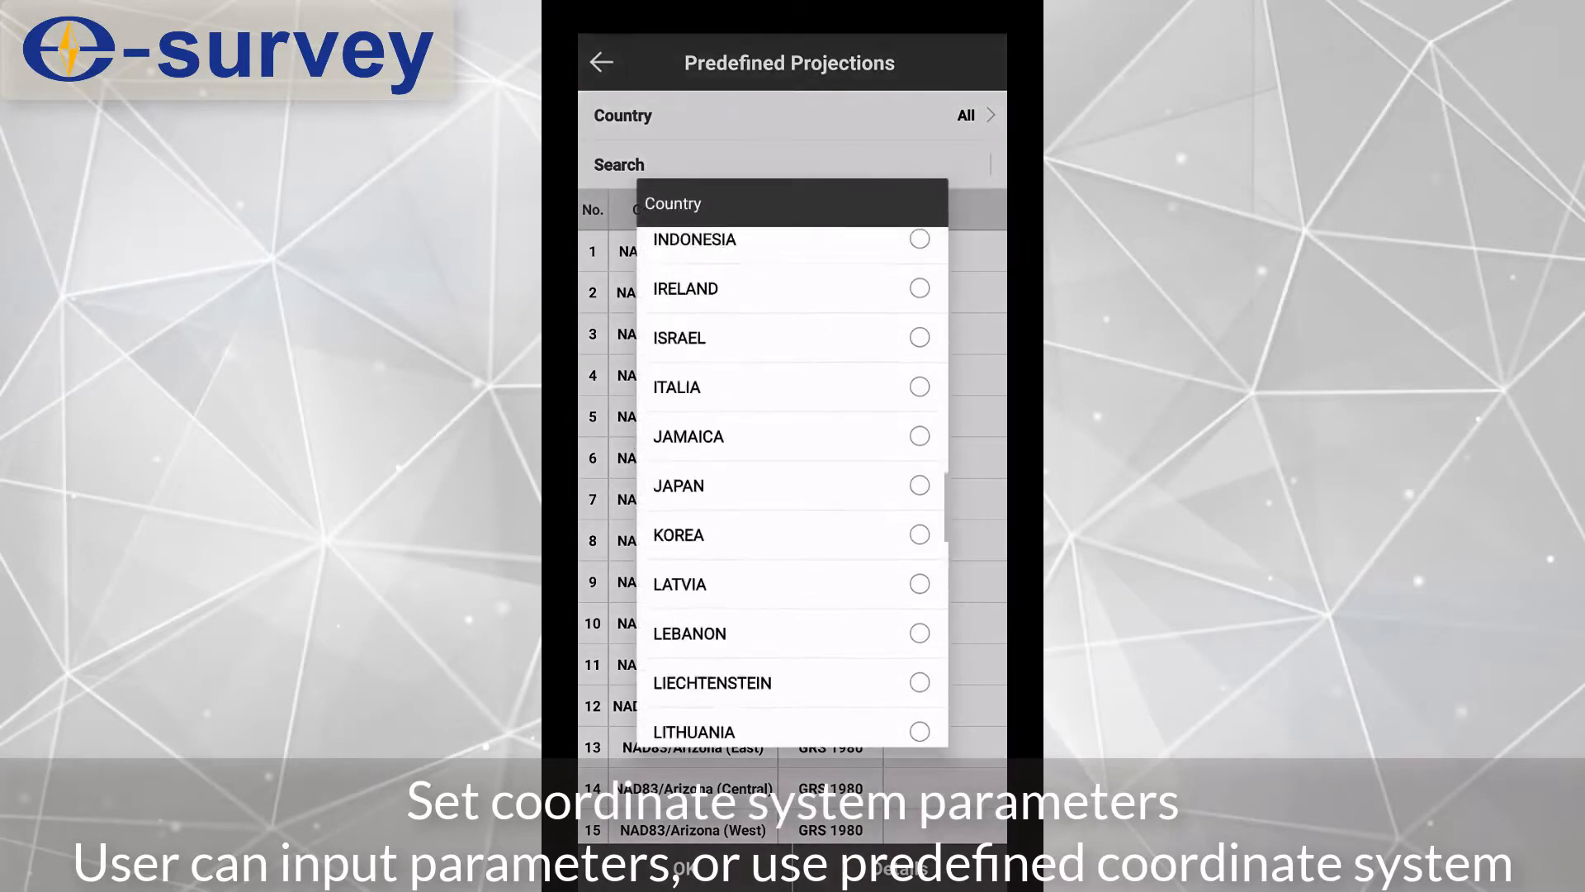
{"action": "left_click", "coordinate": [958, 116]}
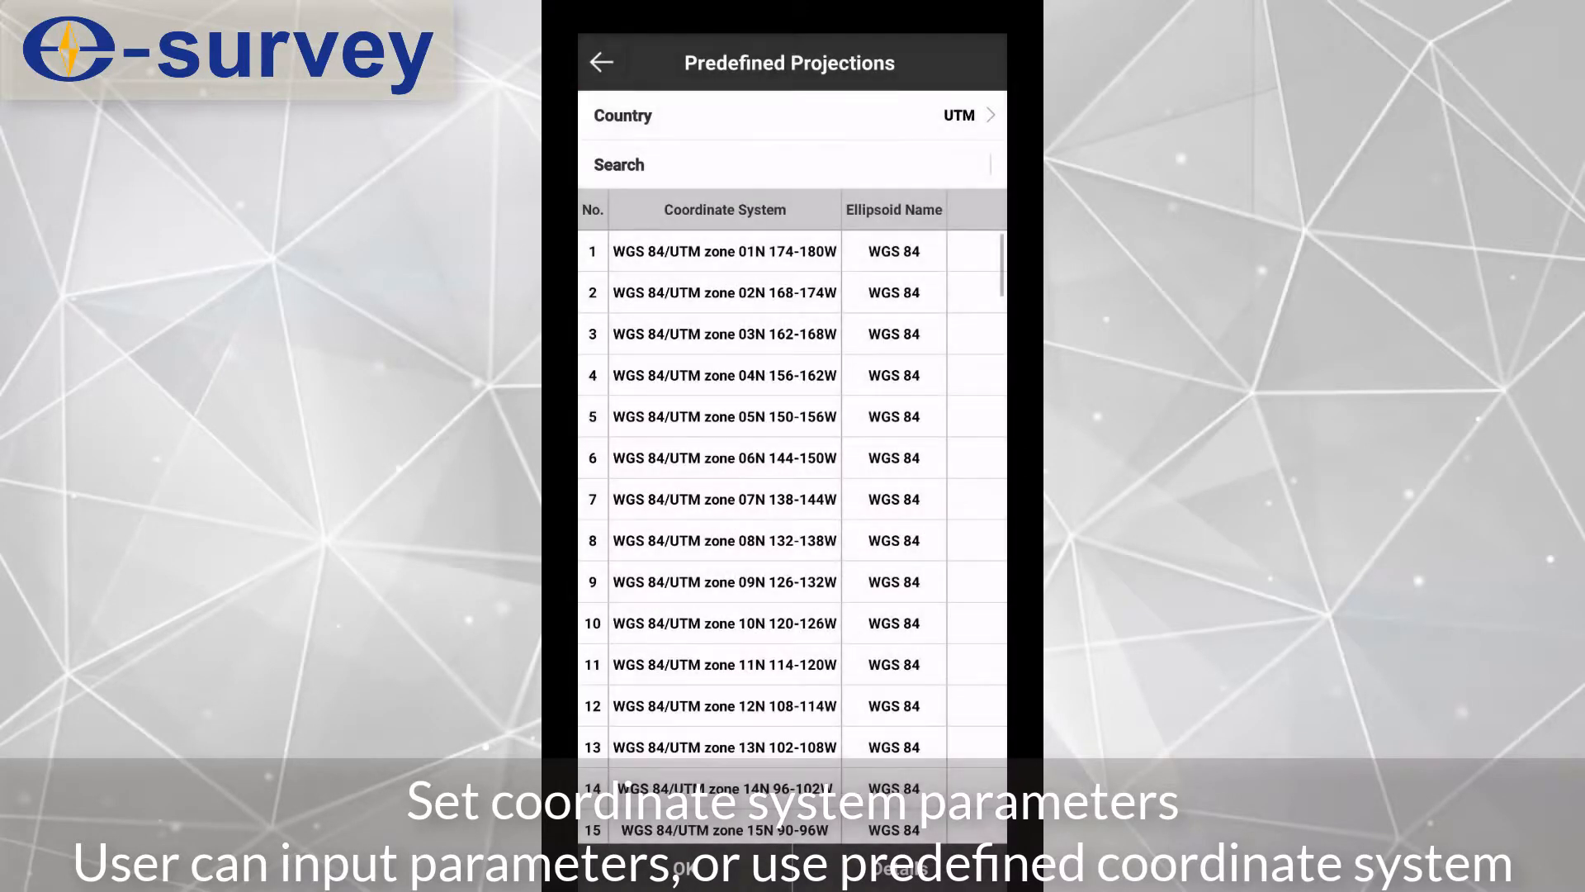
{"action": "scroll", "scroll_direction": "down", "scroll_amount": 3}
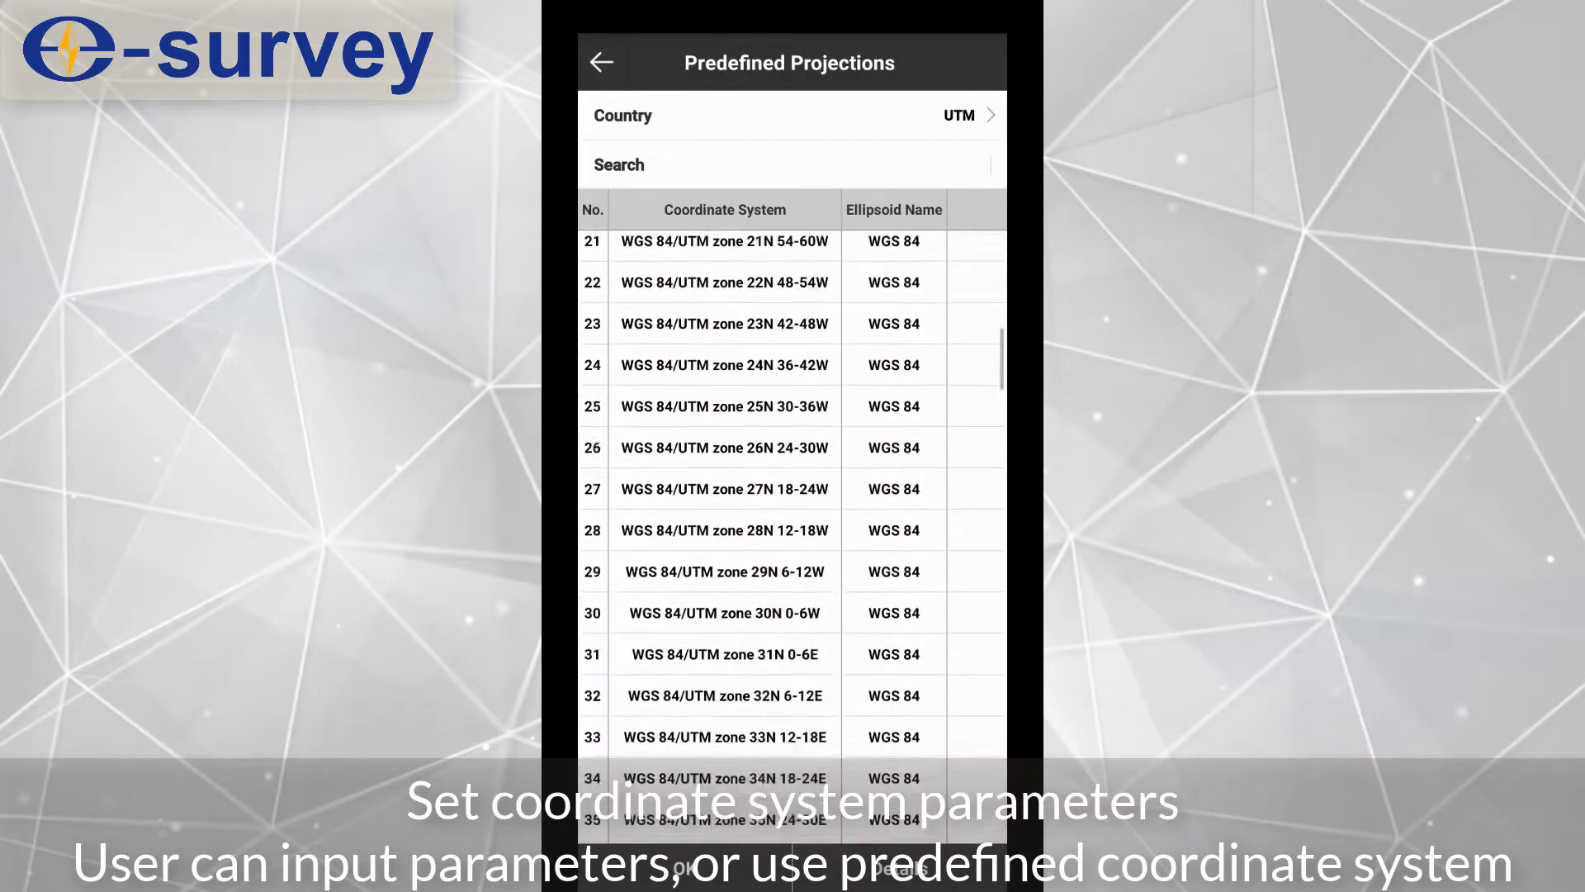
{"action": "scroll", "scroll_direction": "down", "scroll_amount": 3}
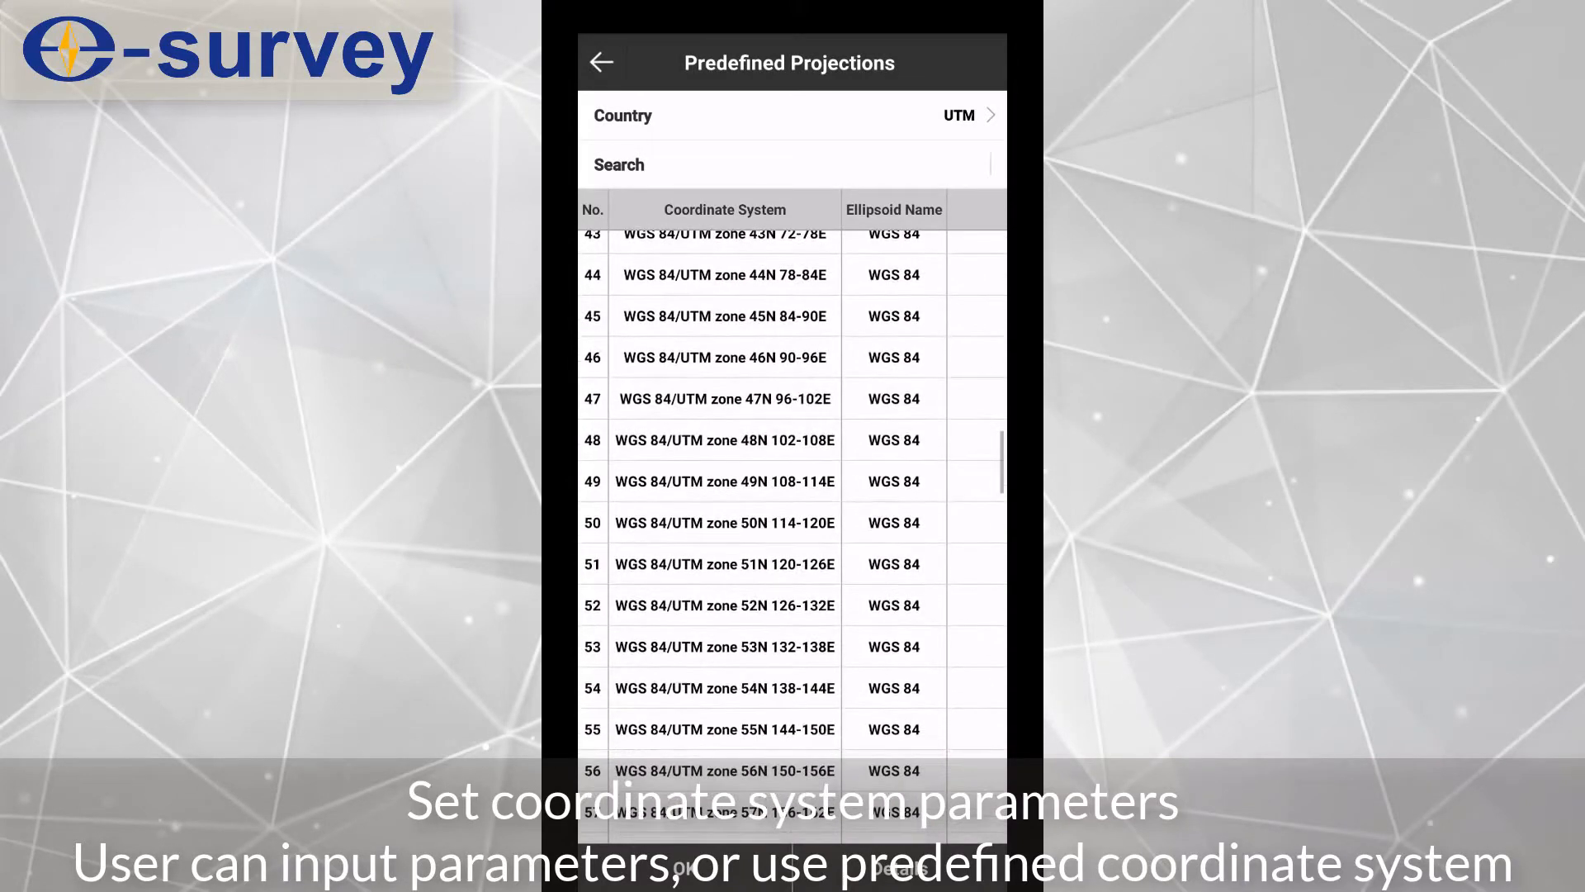
{"action": "left_click", "coordinate": [724, 564]}
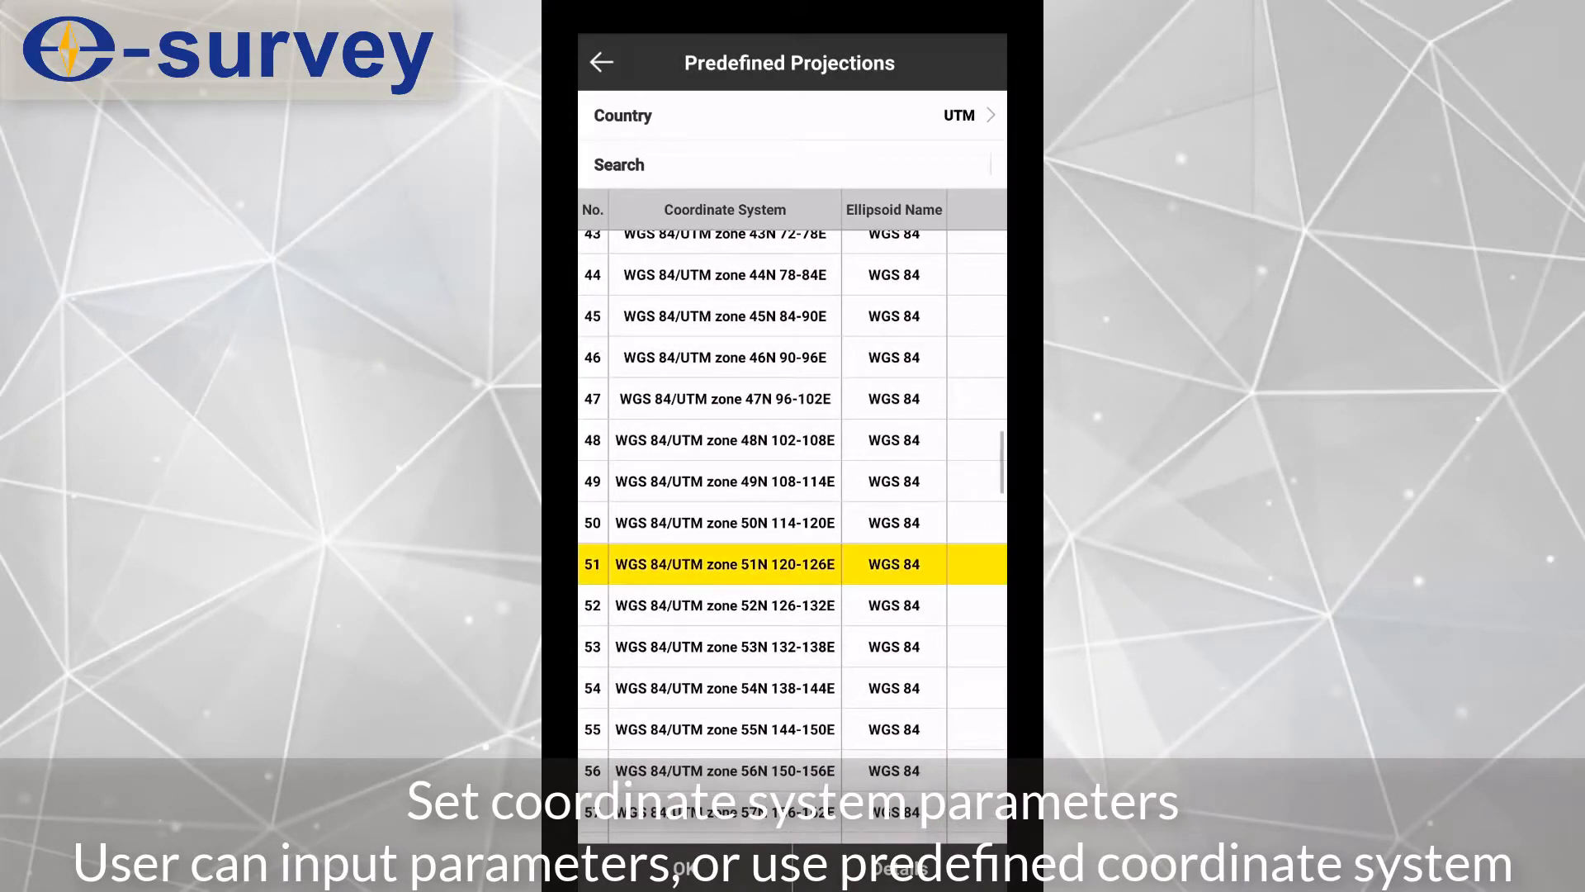
{"action": "left_click", "coordinate": [724, 564]}
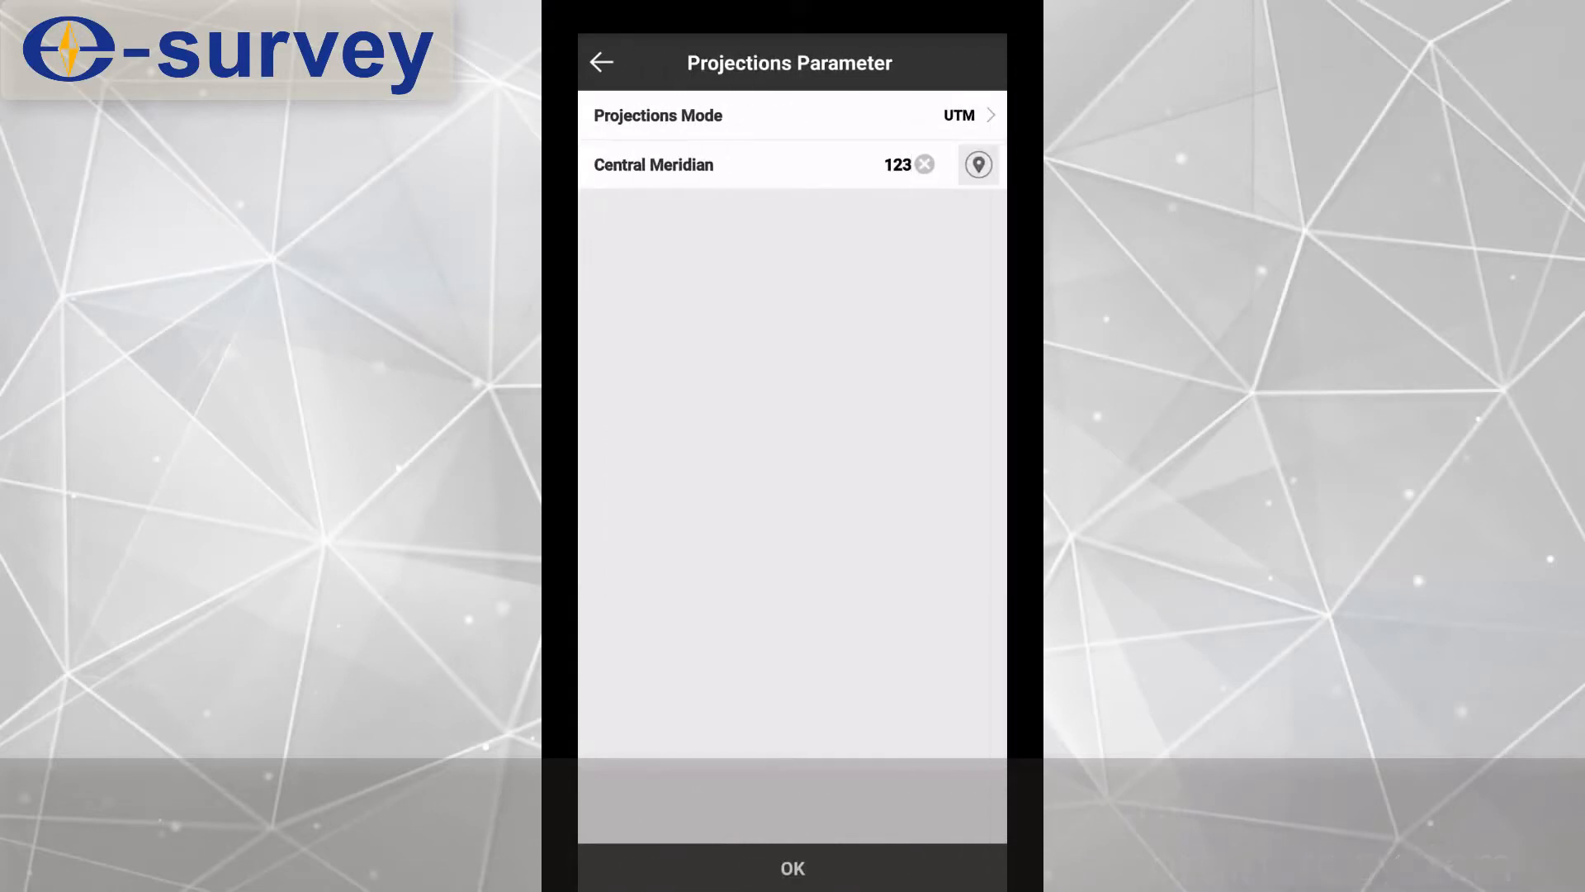
{"action": "left_click", "coordinate": [602, 62]}
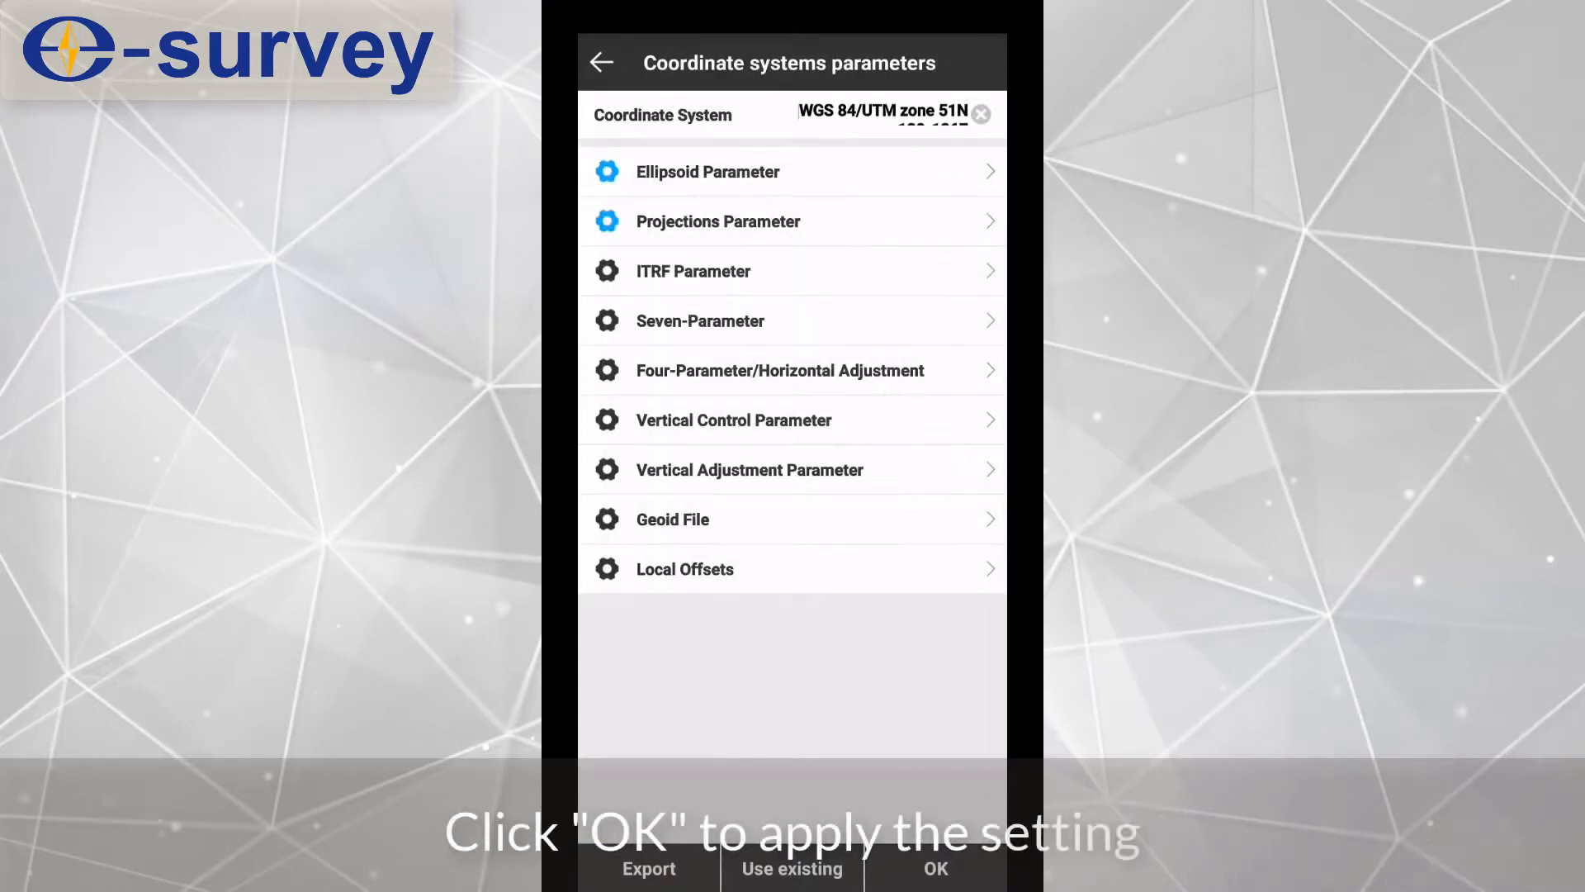
{"action": "left_click", "coordinate": [933, 869]}
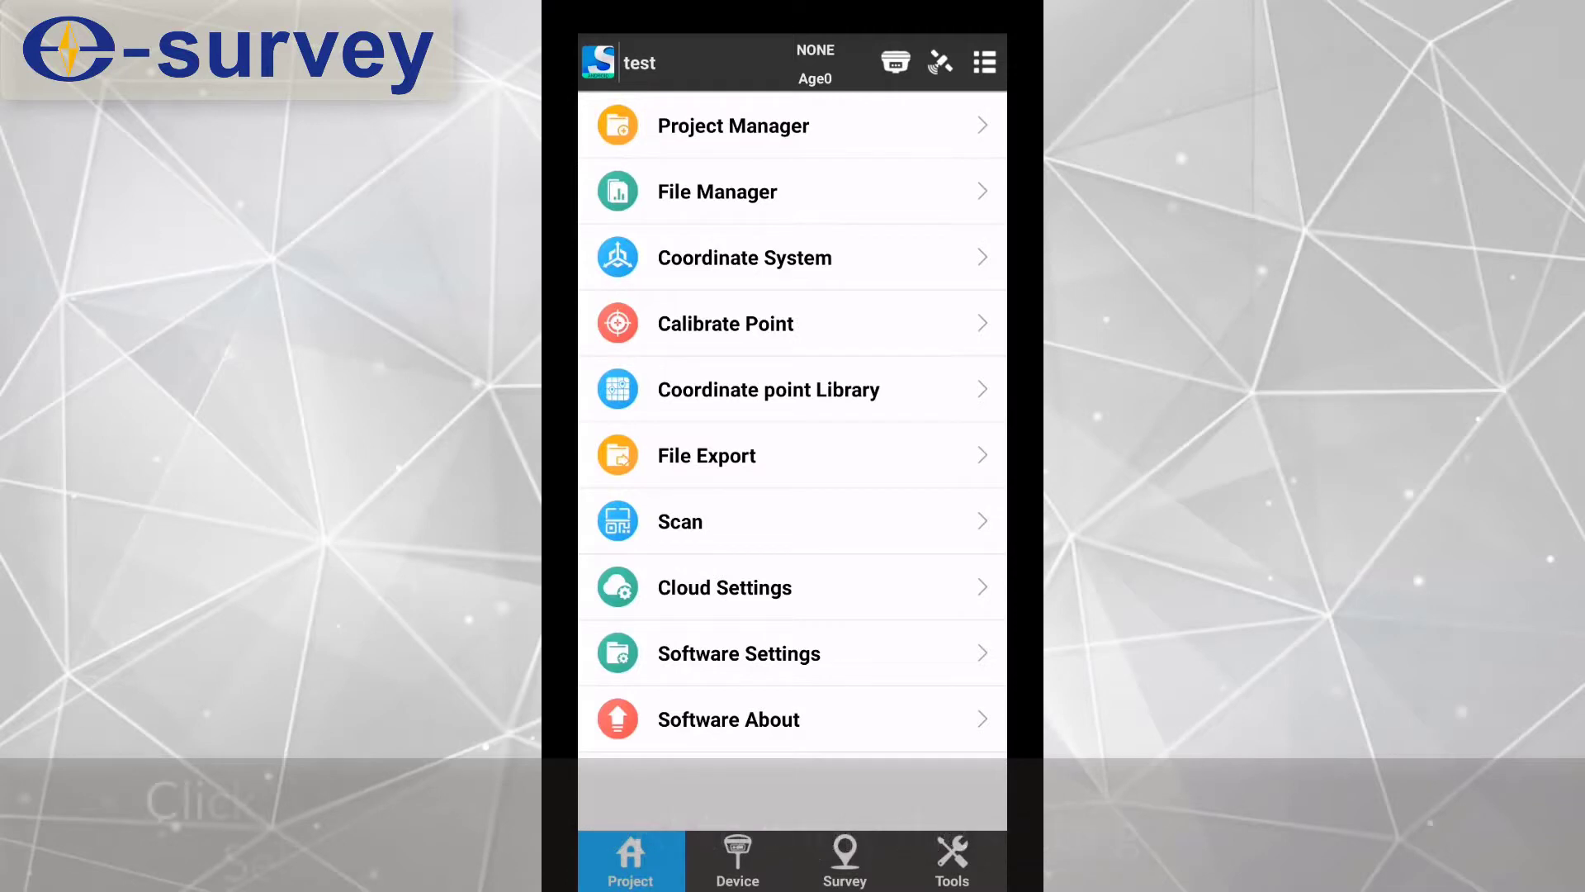
{"action": "left_click", "coordinate": [738, 861]}
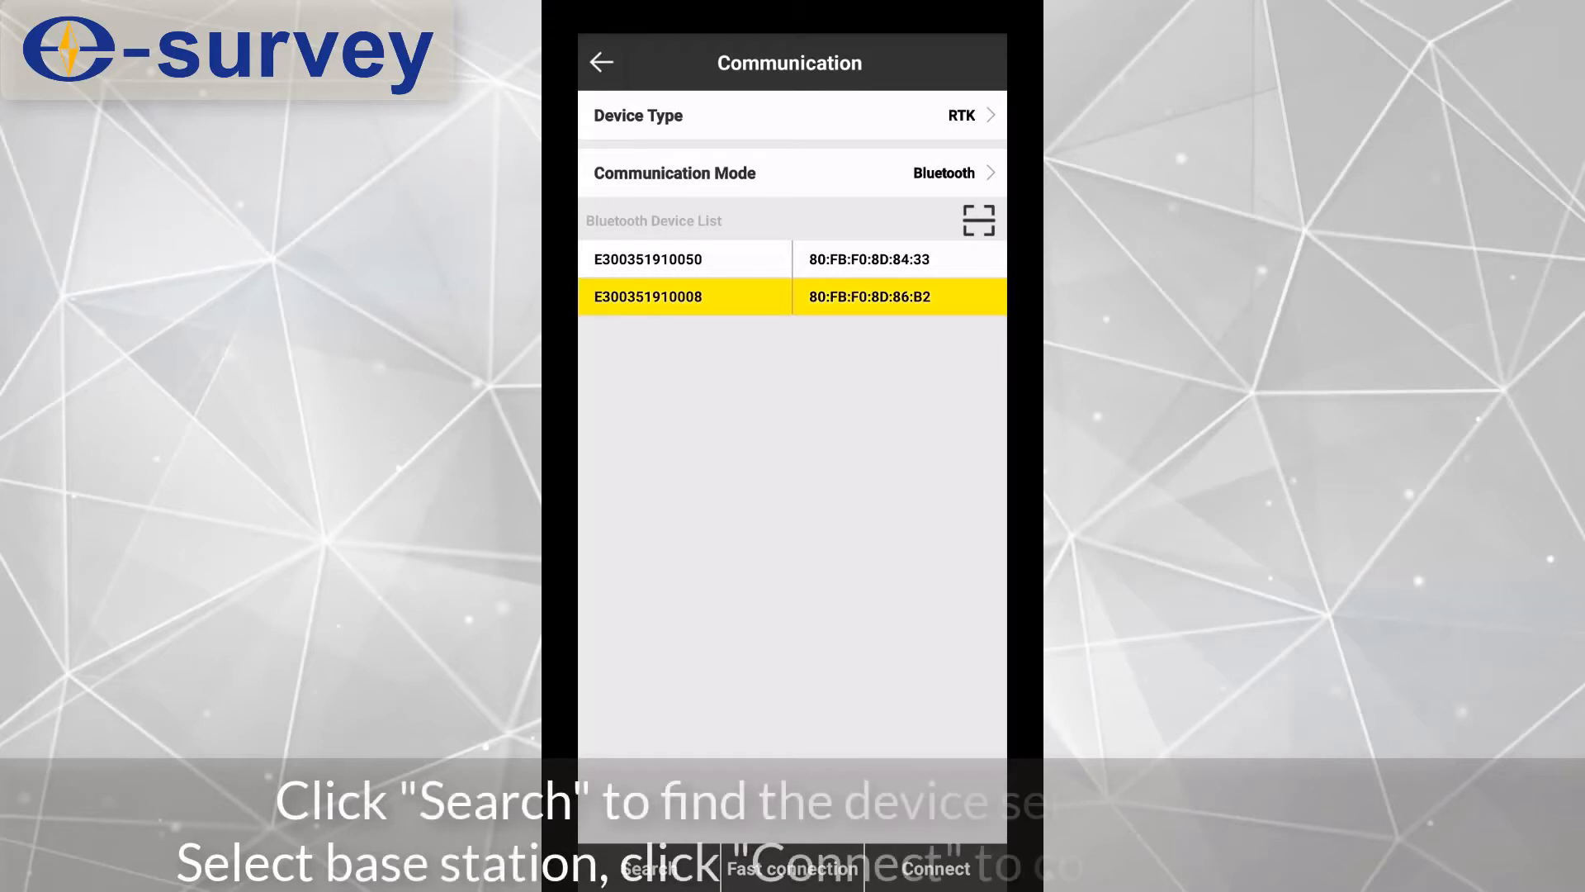
{"action": "left_click", "coordinate": [932, 868]}
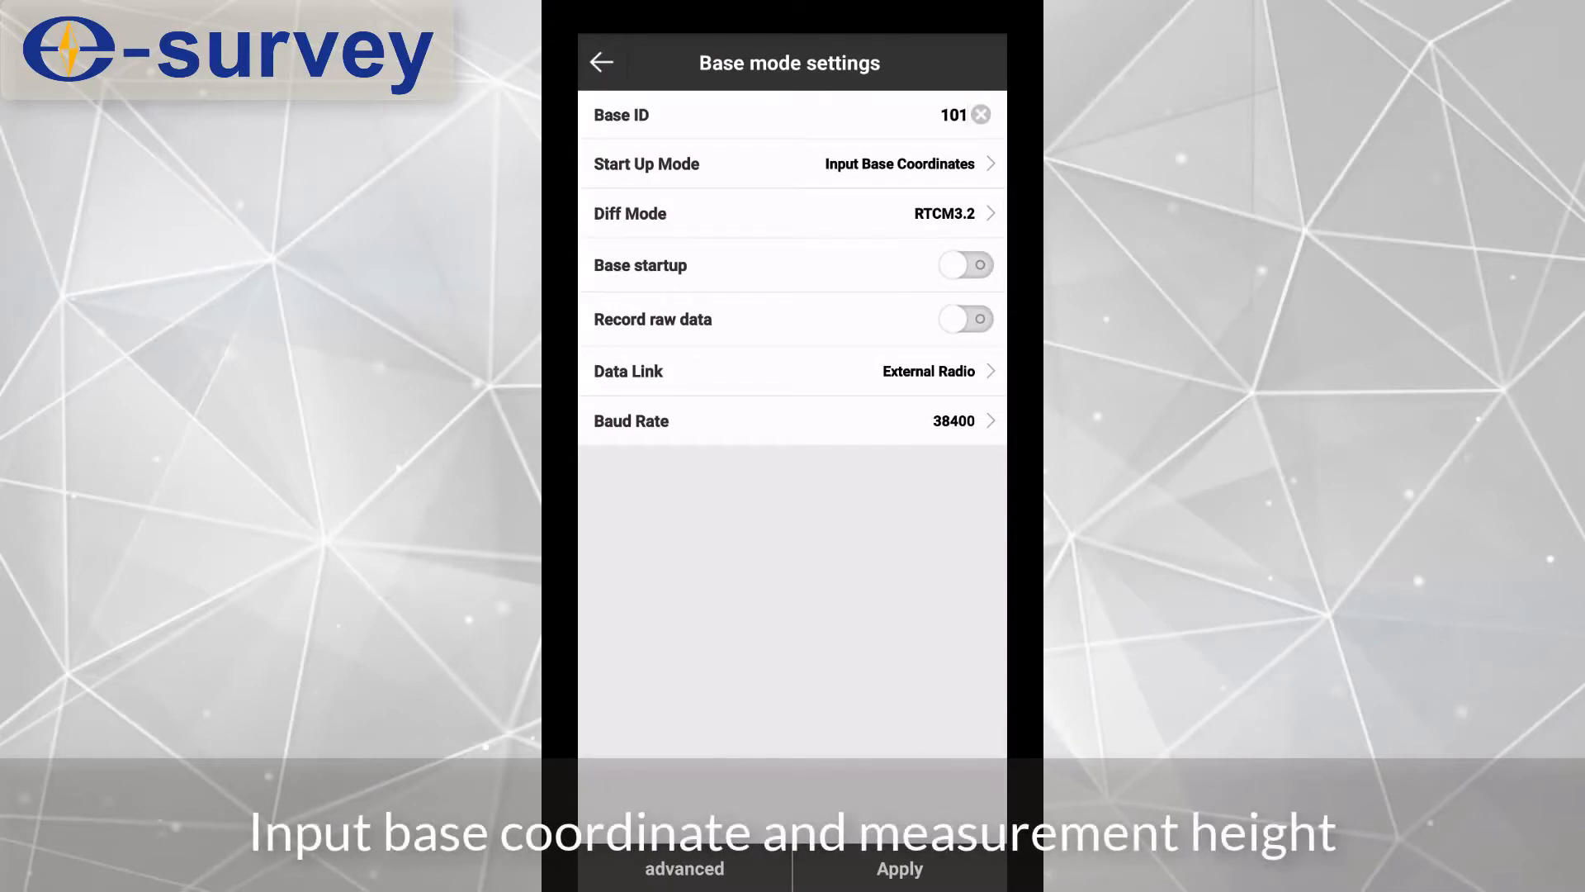
Step: Set the base Start Up Mode to Input Base Coordinates and accept the coordinates
{"action": "left_click", "coordinate": [792, 163]}
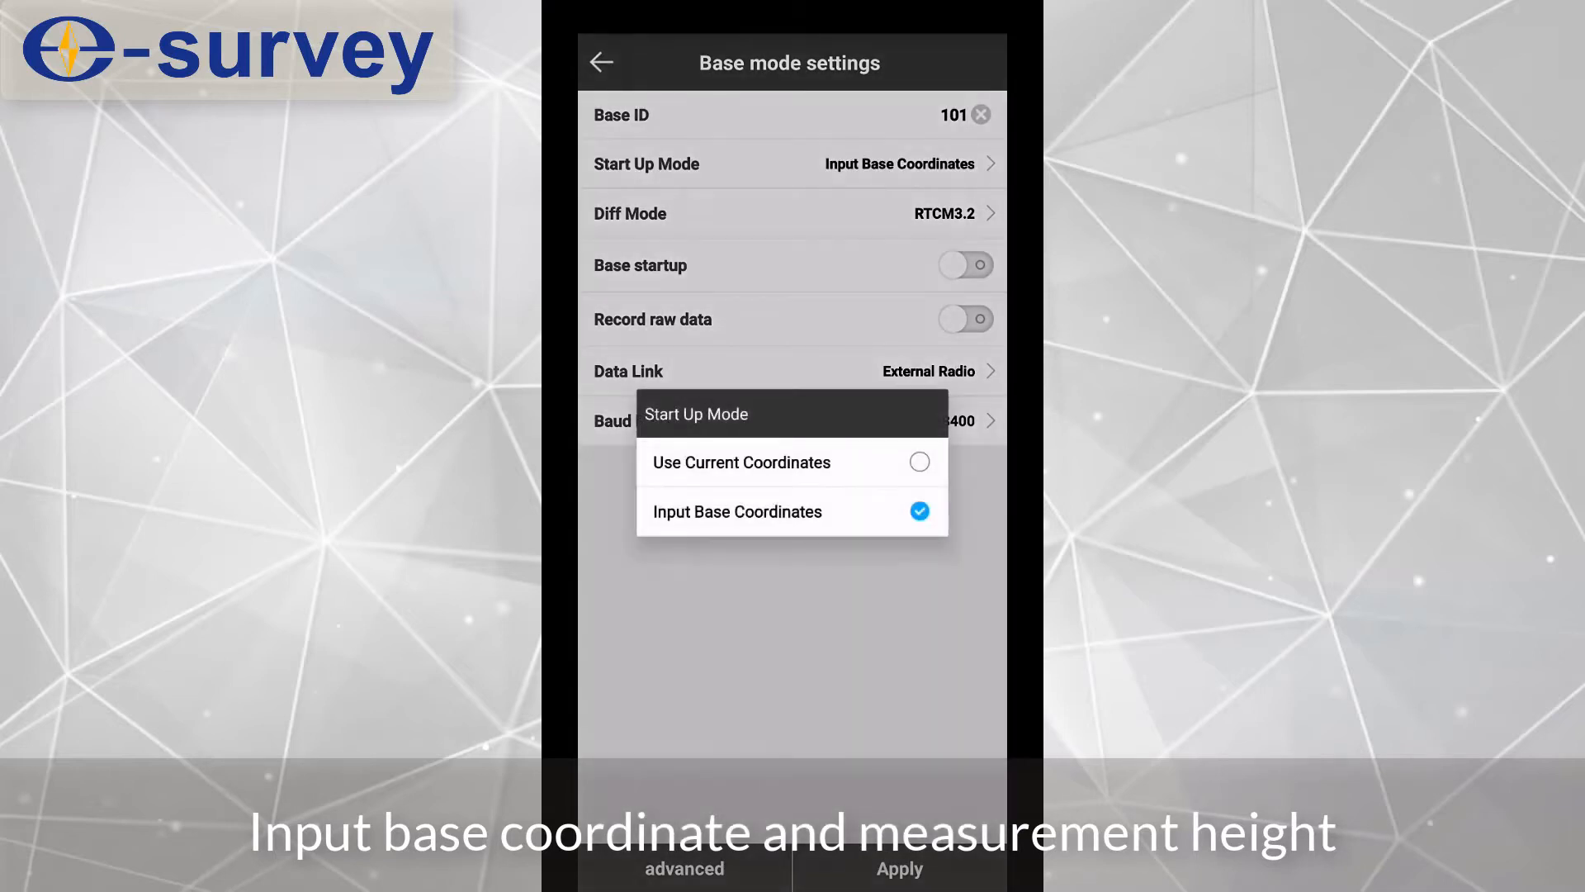
{"action": "left_click", "coordinate": [737, 512]}
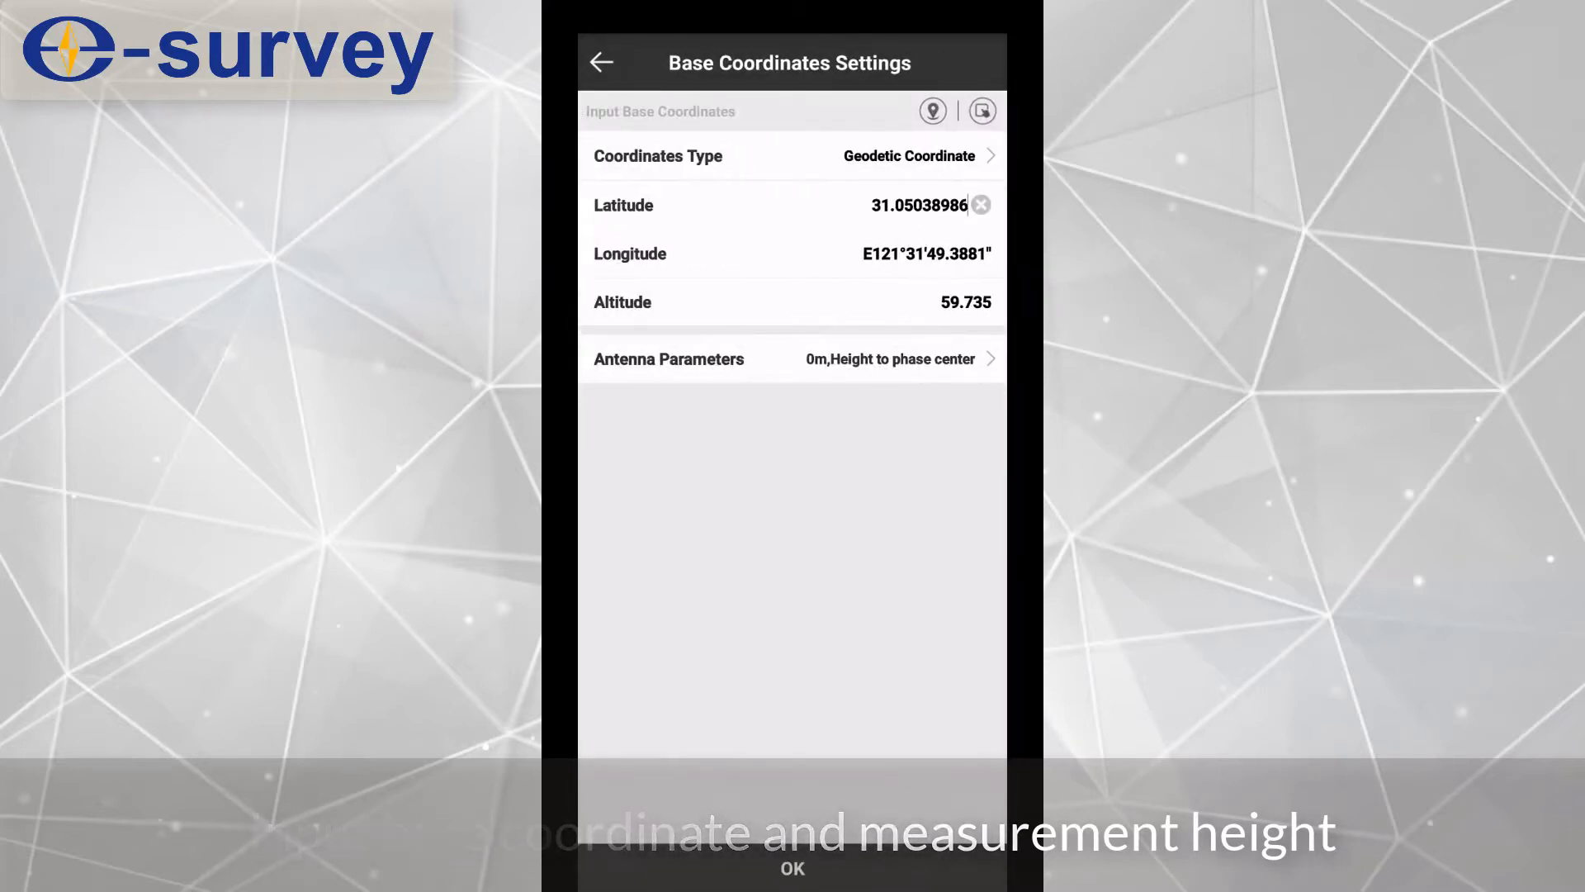
{"action": "left_click", "coordinate": [602, 62]}
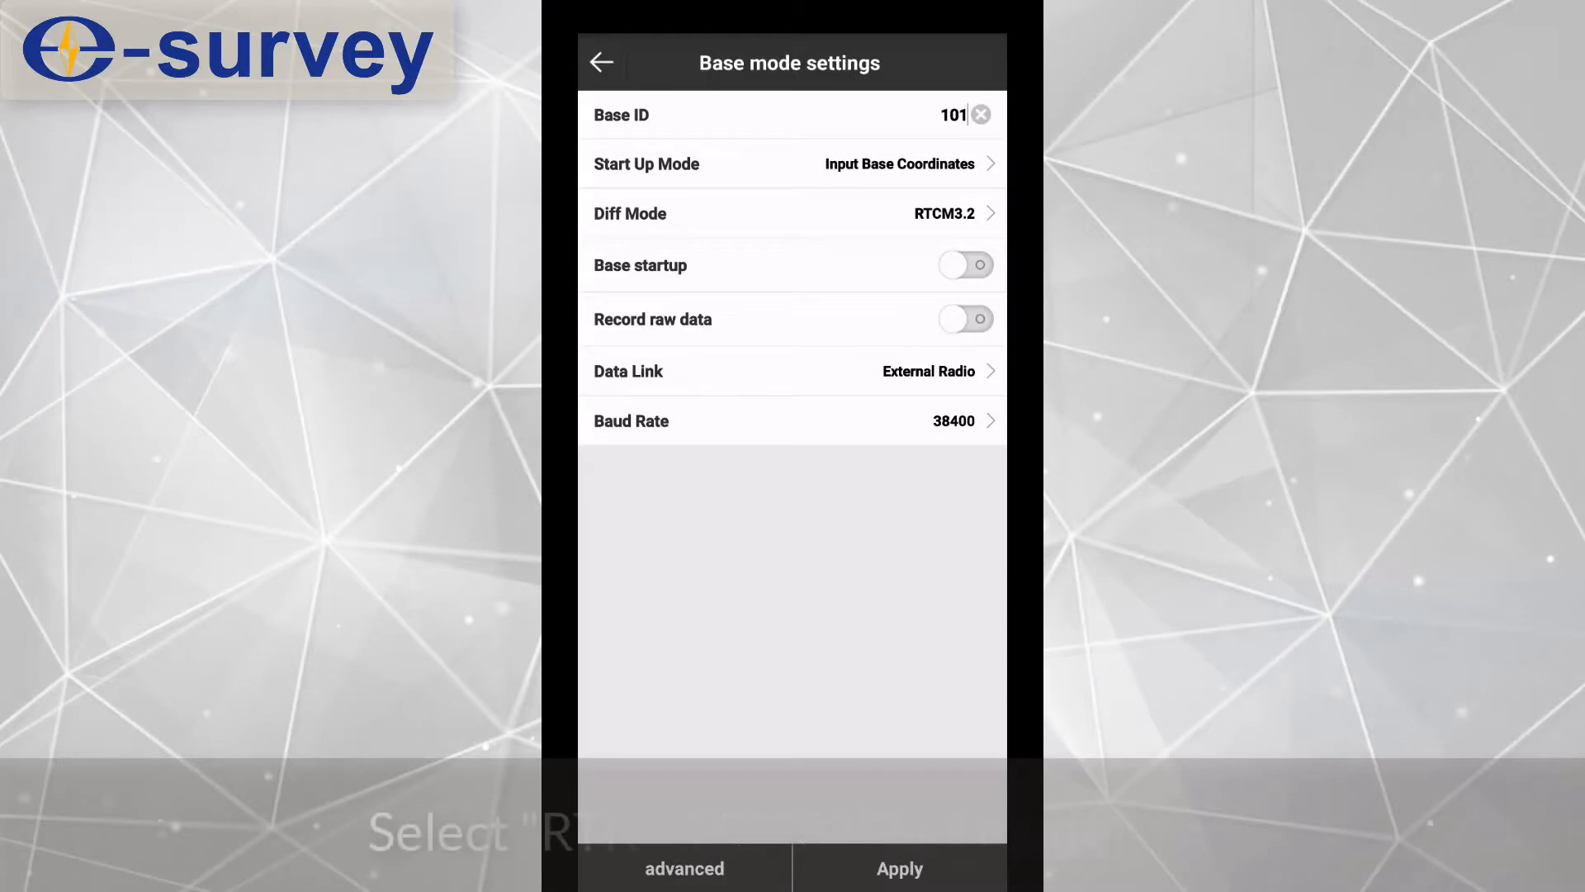
Step: Set base data link to RTK Network with NTRIP connect mode and automatic APN off
{"action": "left_click", "coordinate": [788, 371]}
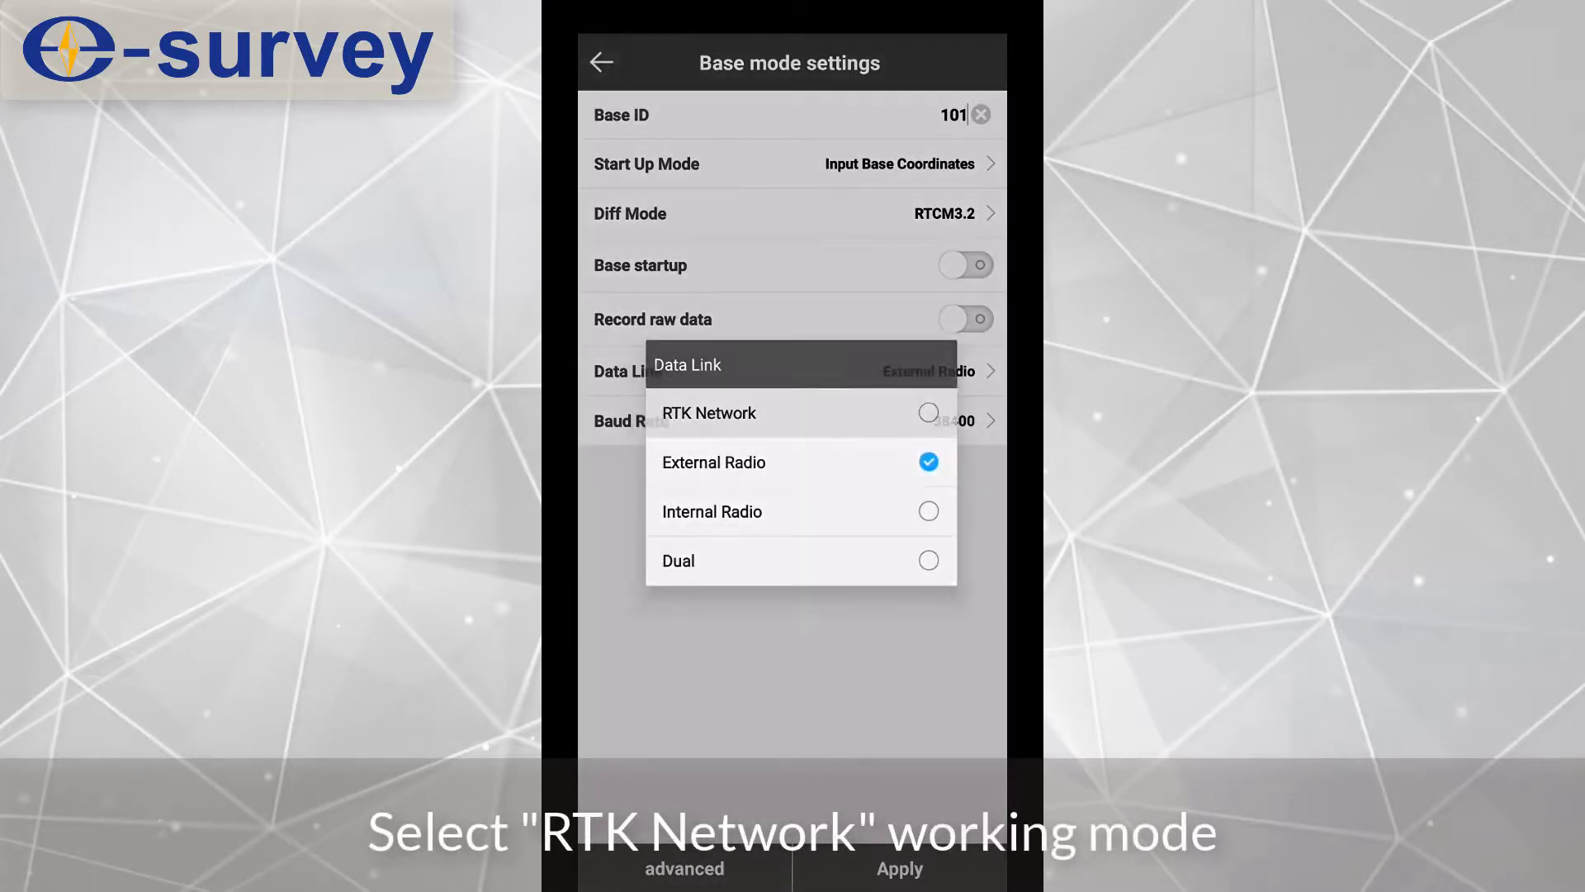
{"action": "left_click", "coordinate": [708, 413]}
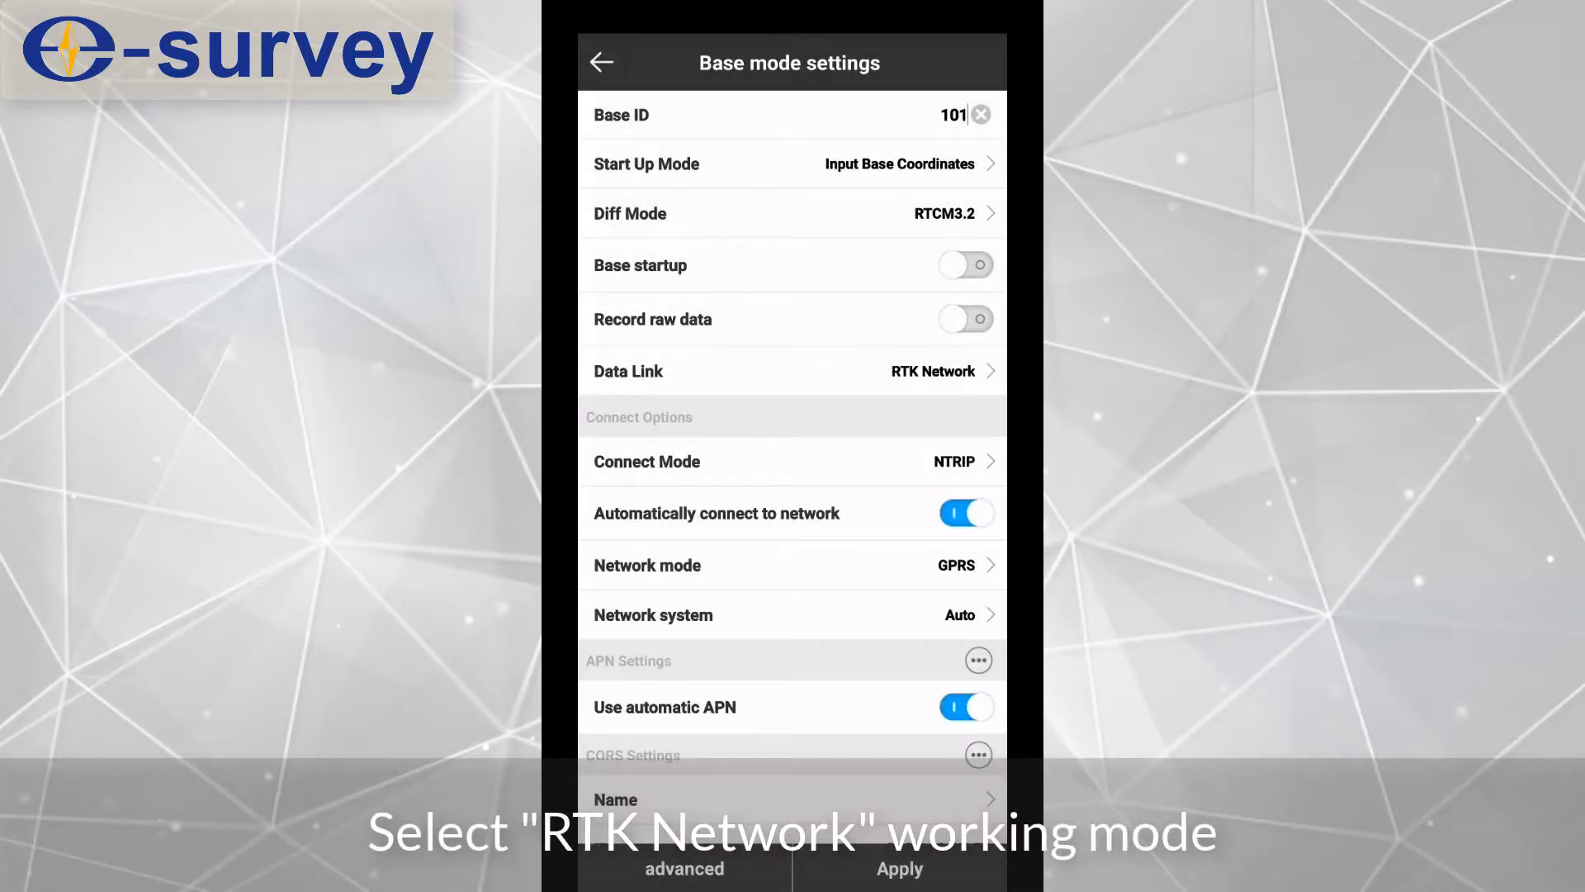
{"action": "scroll", "scroll_direction": "down", "scroll_amount": 3}
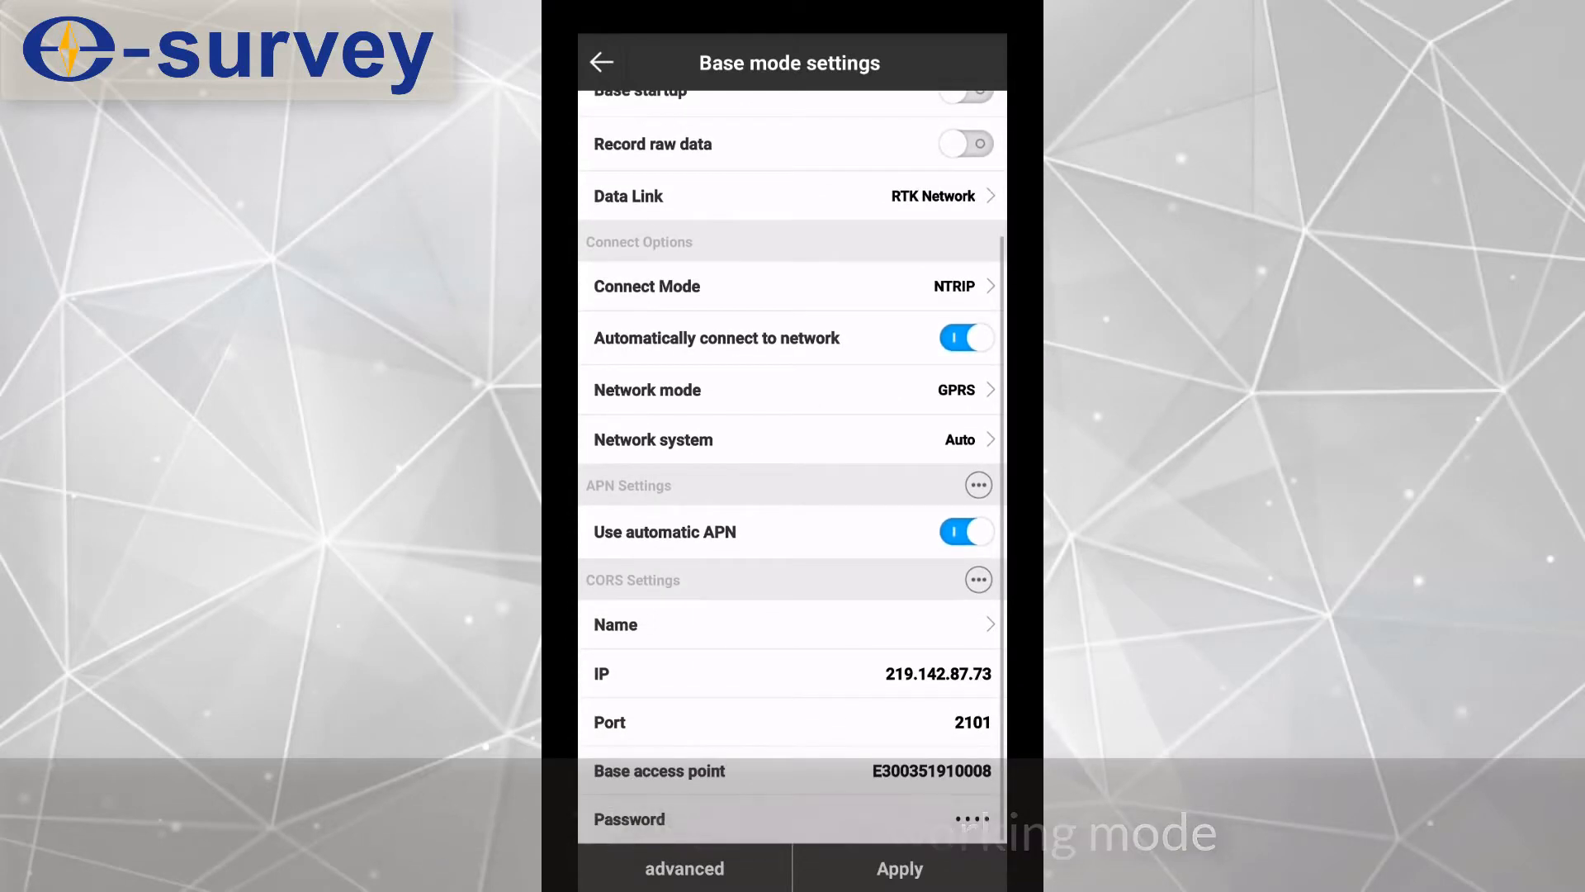
{"action": "left_click", "coordinate": [794, 287]}
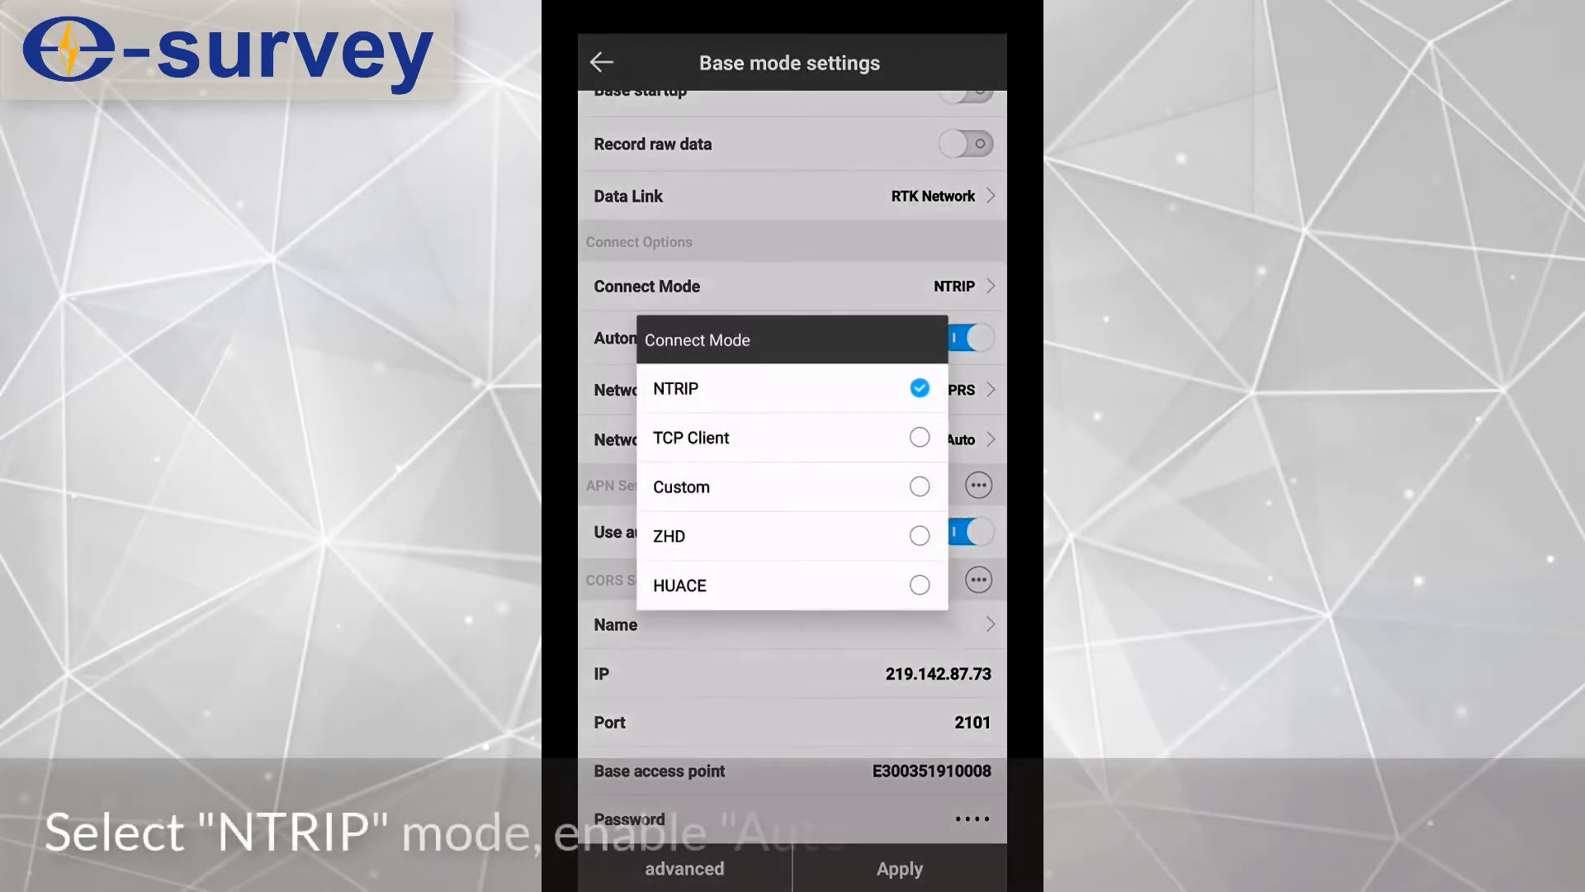
{"action": "left_click", "coordinate": [676, 388]}
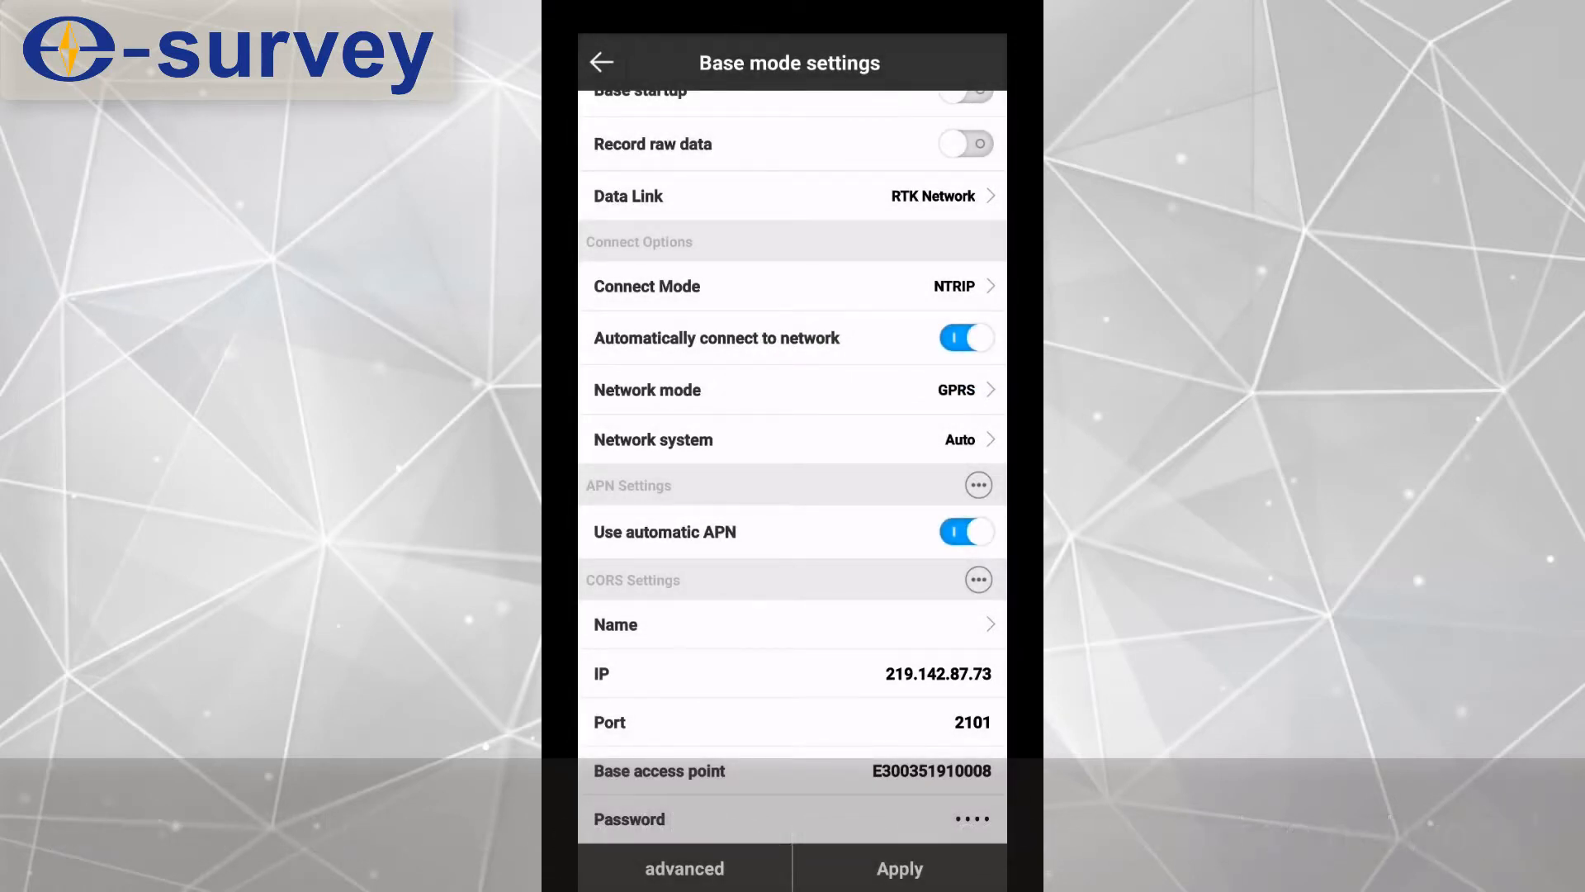
{"action": "left_click", "coordinate": [965, 532]}
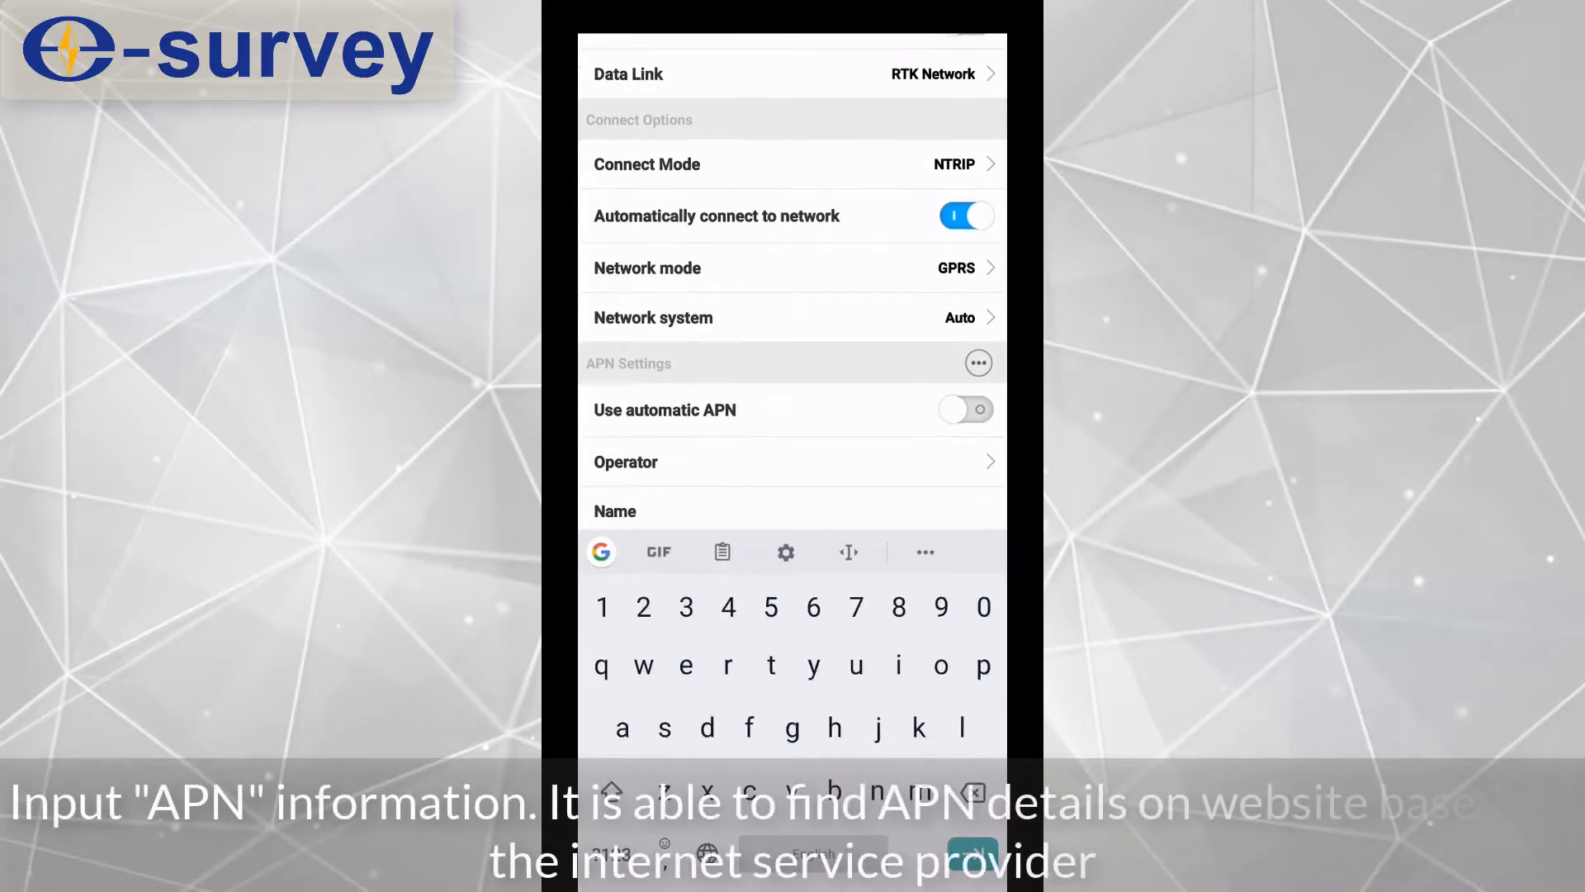
Step: Enter APN name 3GNET, confirm satellite system options, and apply the base settings
{"action": "type", "text": "3G"}
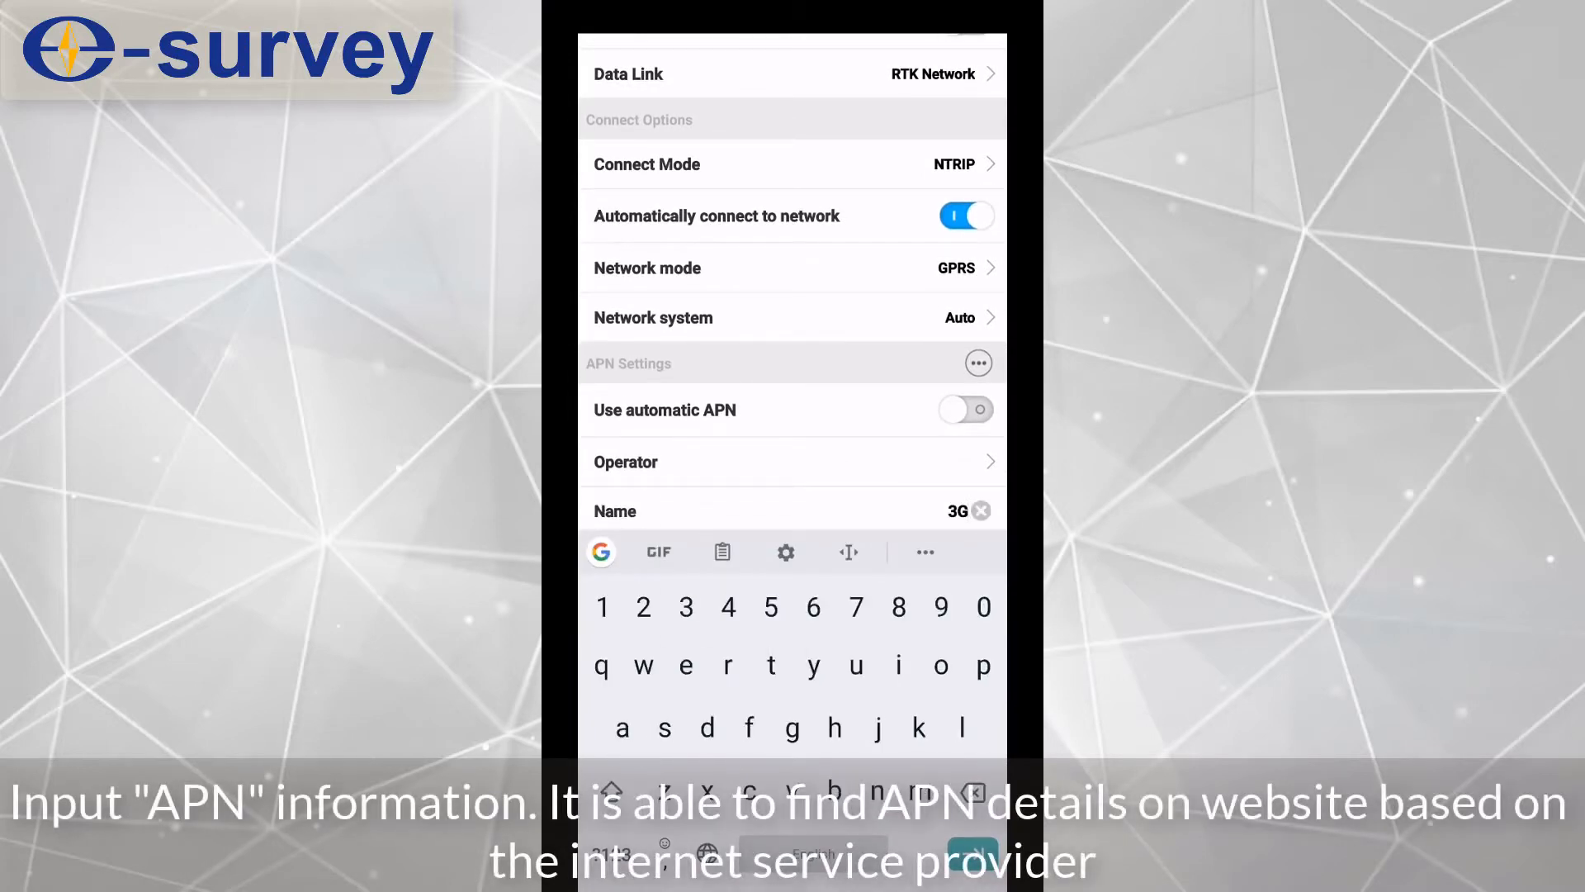
{"action": "left_click", "coordinate": [608, 790]}
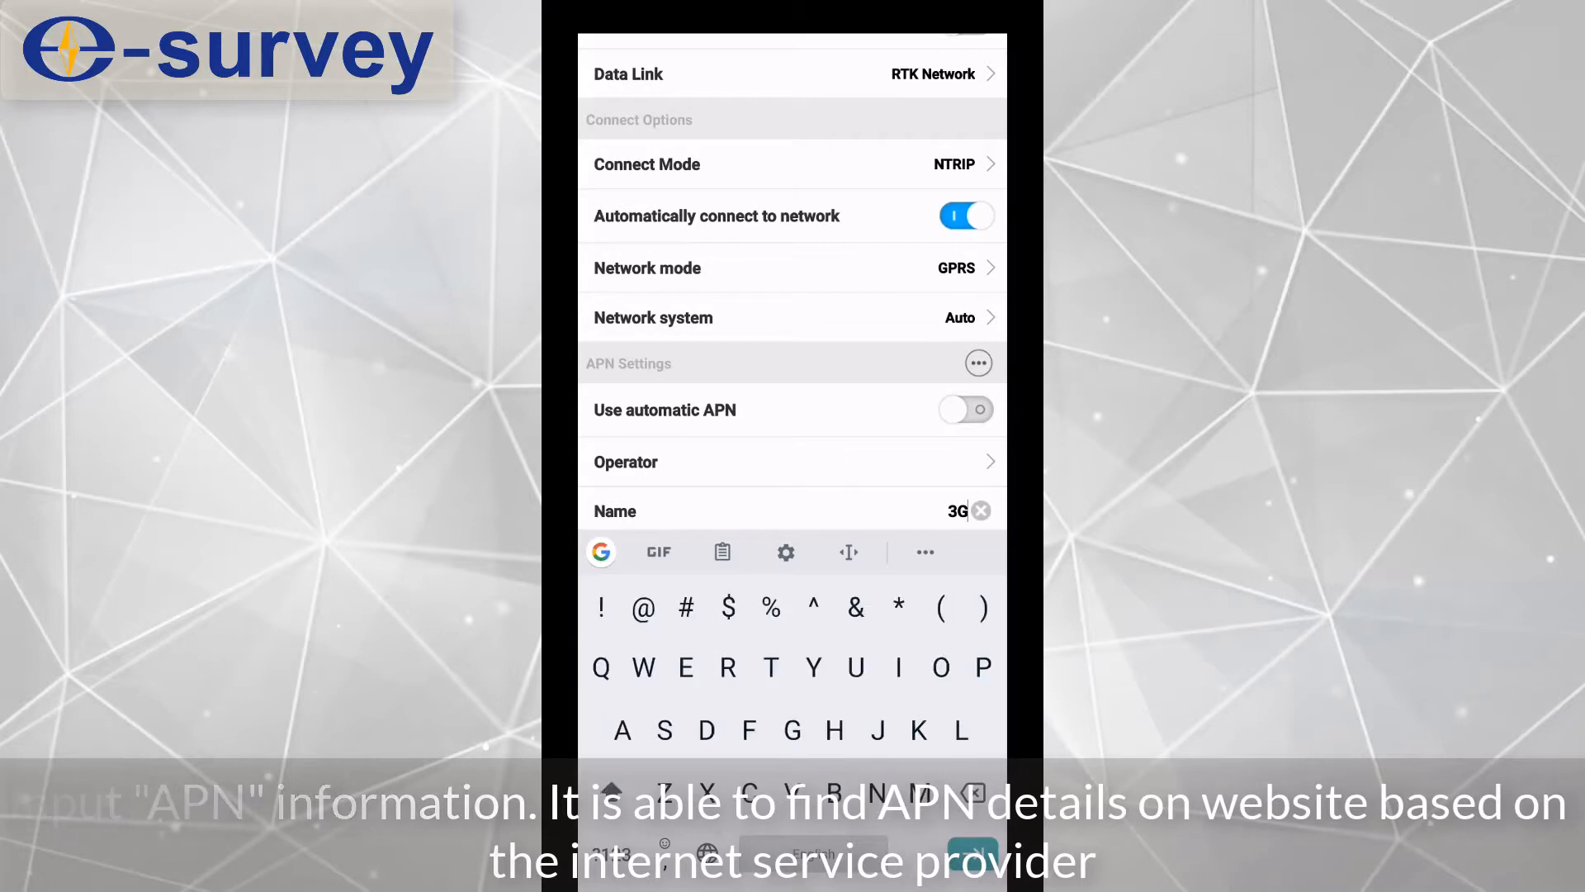
{"action": "type", "text": "NET"}
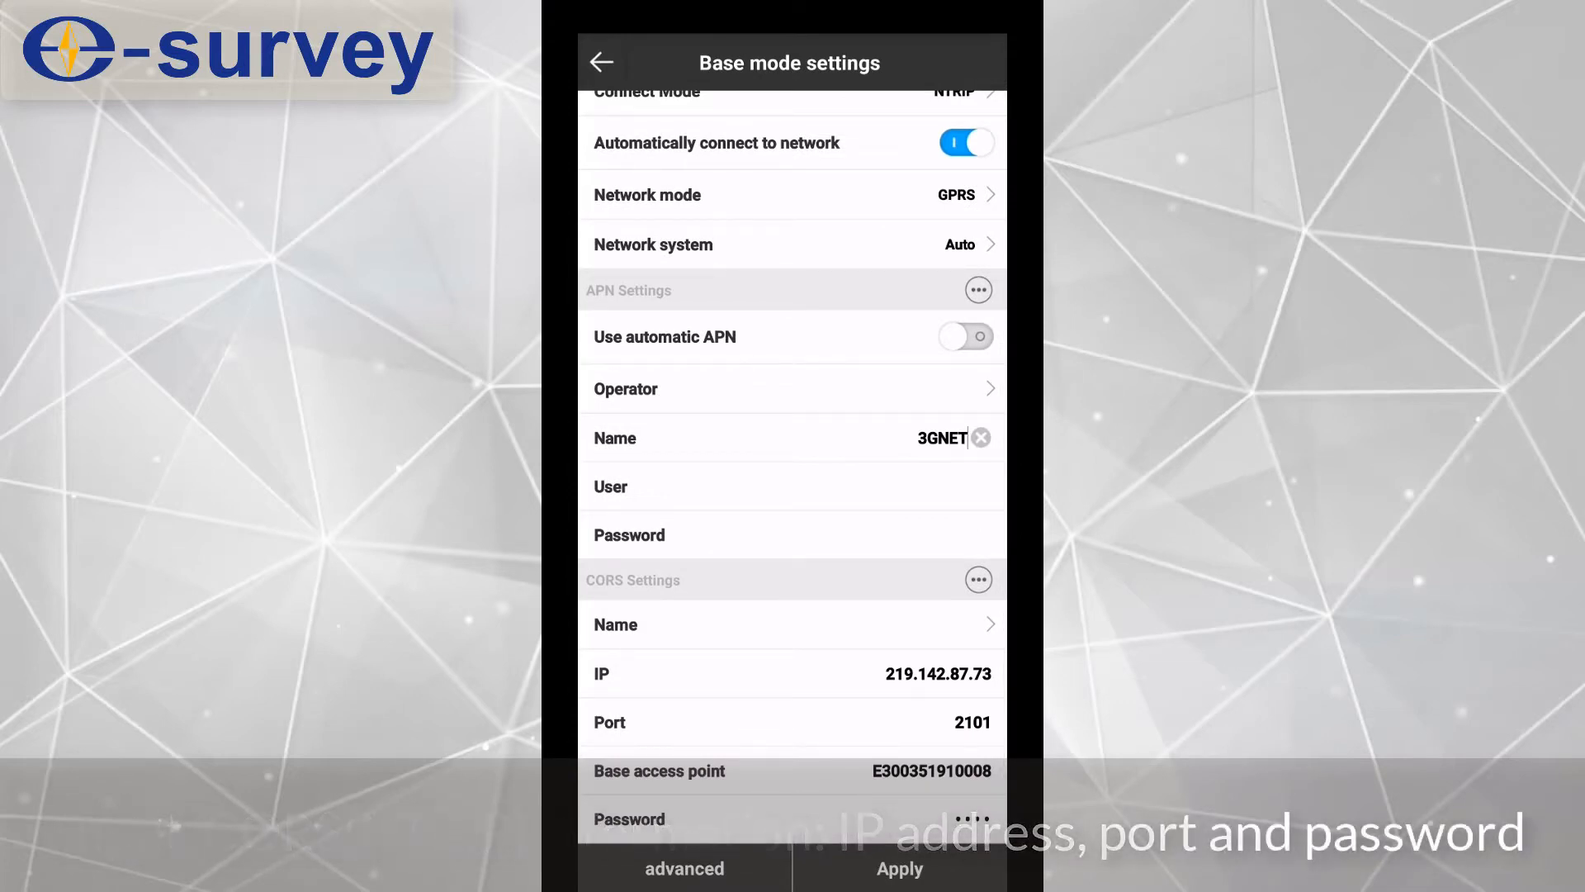
{"action": "left_click", "coordinate": [684, 868]}
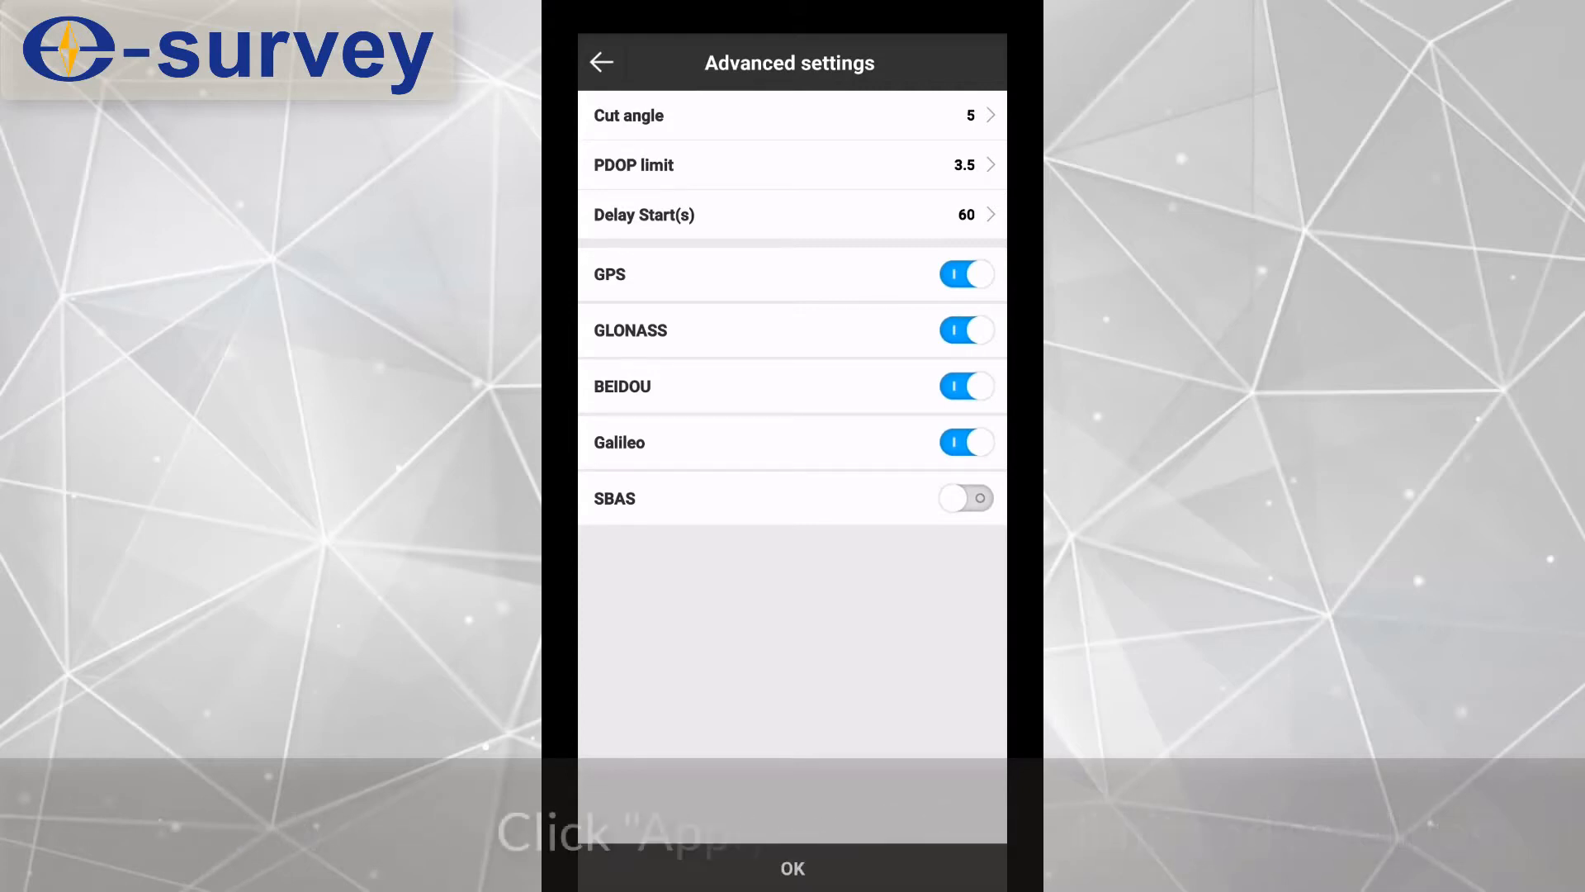
{"action": "left_click", "coordinate": [792, 867]}
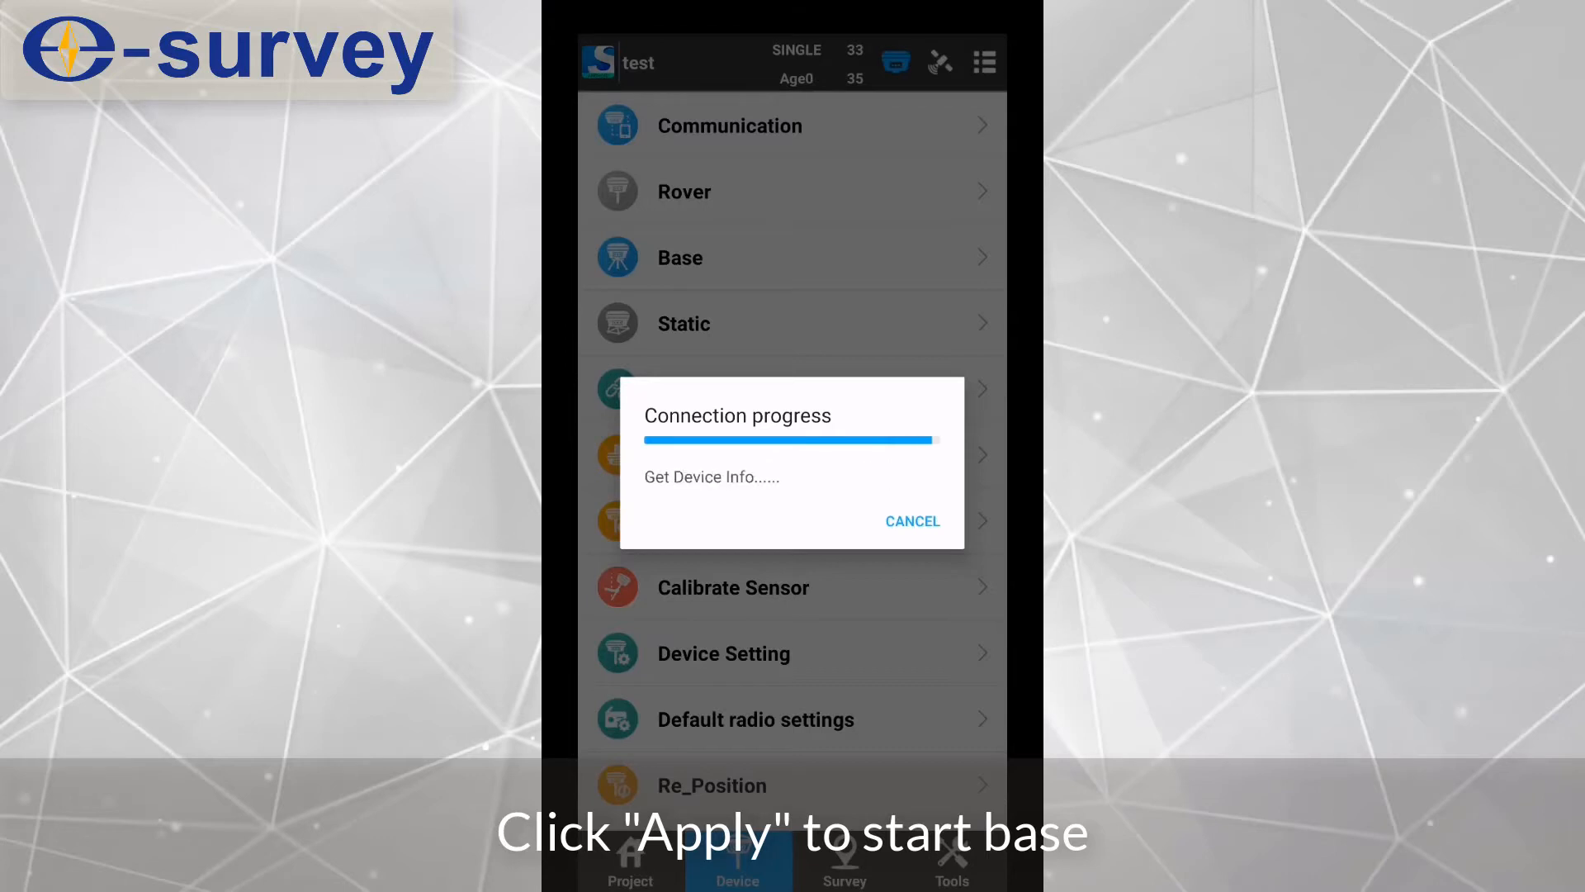
Step: View the base's Work Mode Status tab showing signal levels of 70% and 100%
{"action": "left_click", "coordinate": [910, 521]}
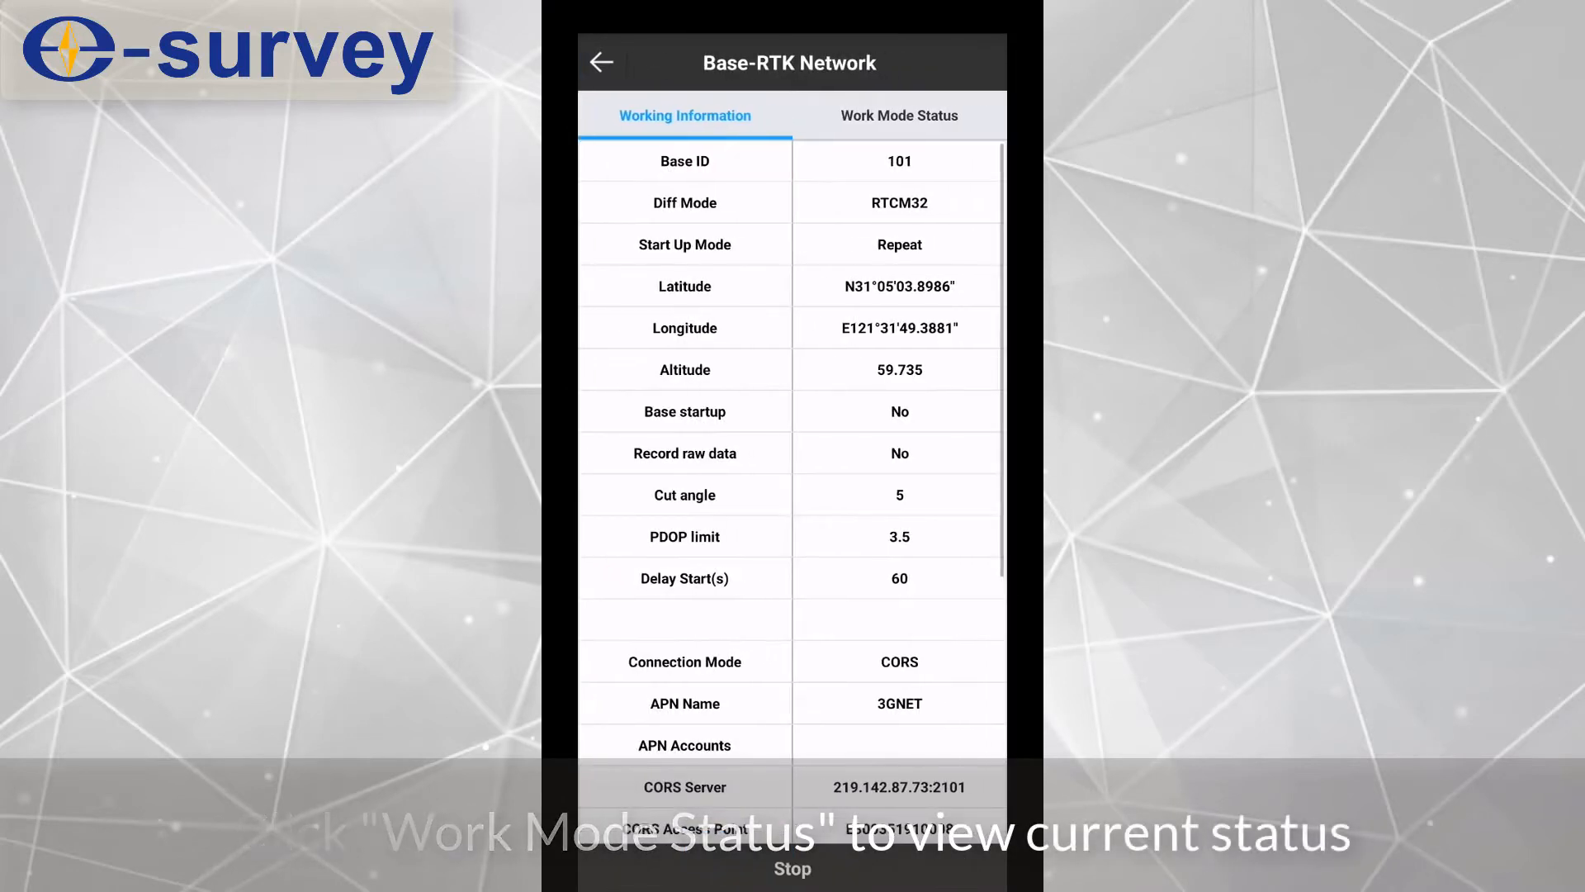
{"action": "left_click", "coordinate": [897, 116]}
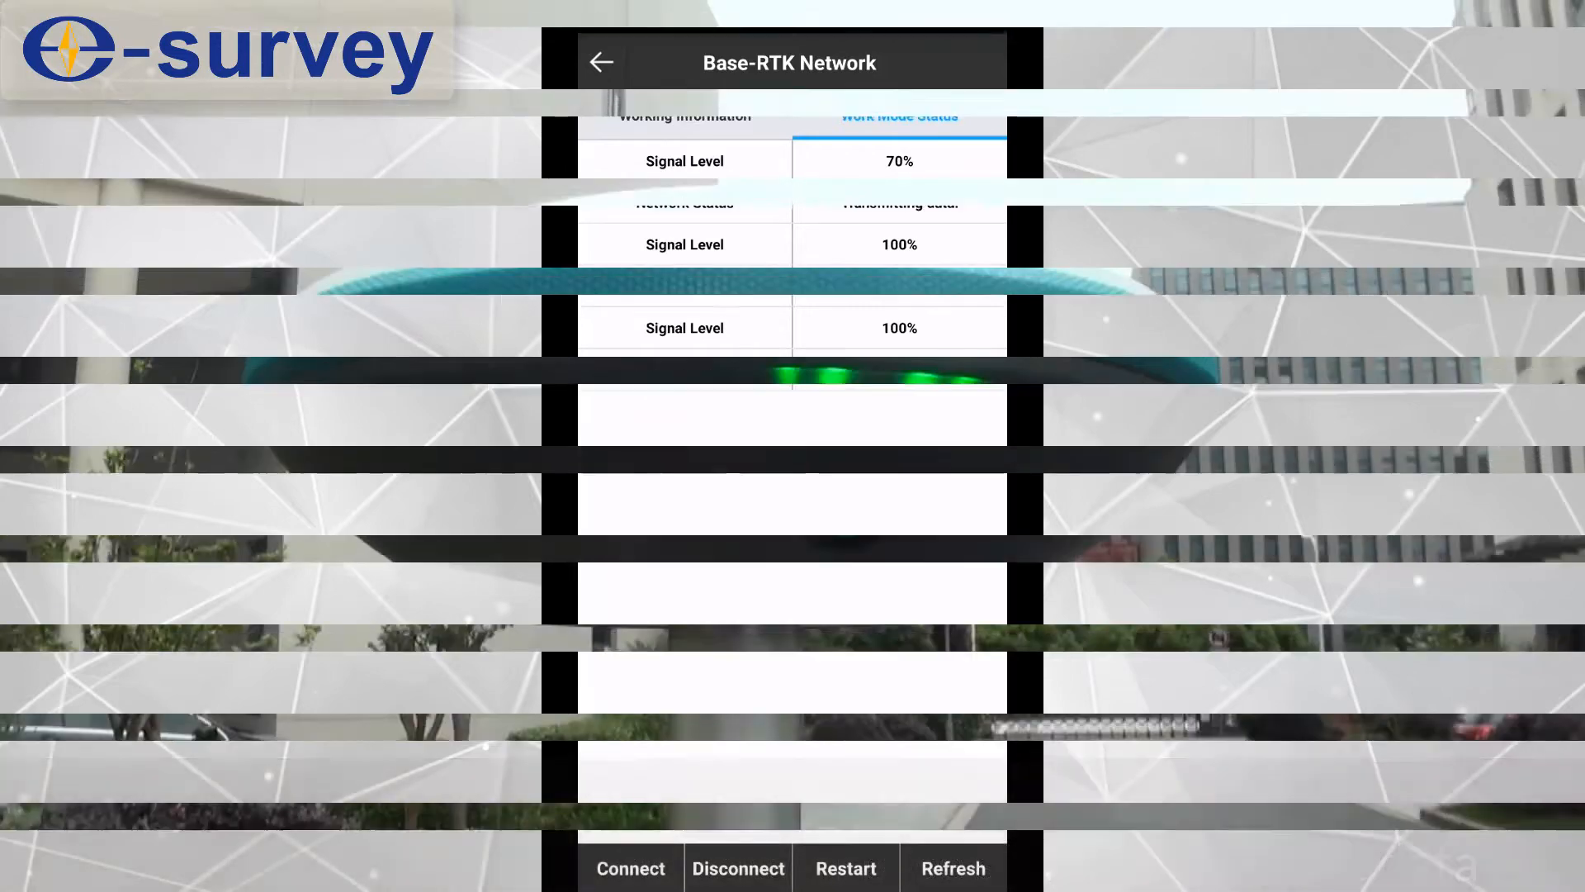
{"action": "left_click", "coordinate": [602, 62]}
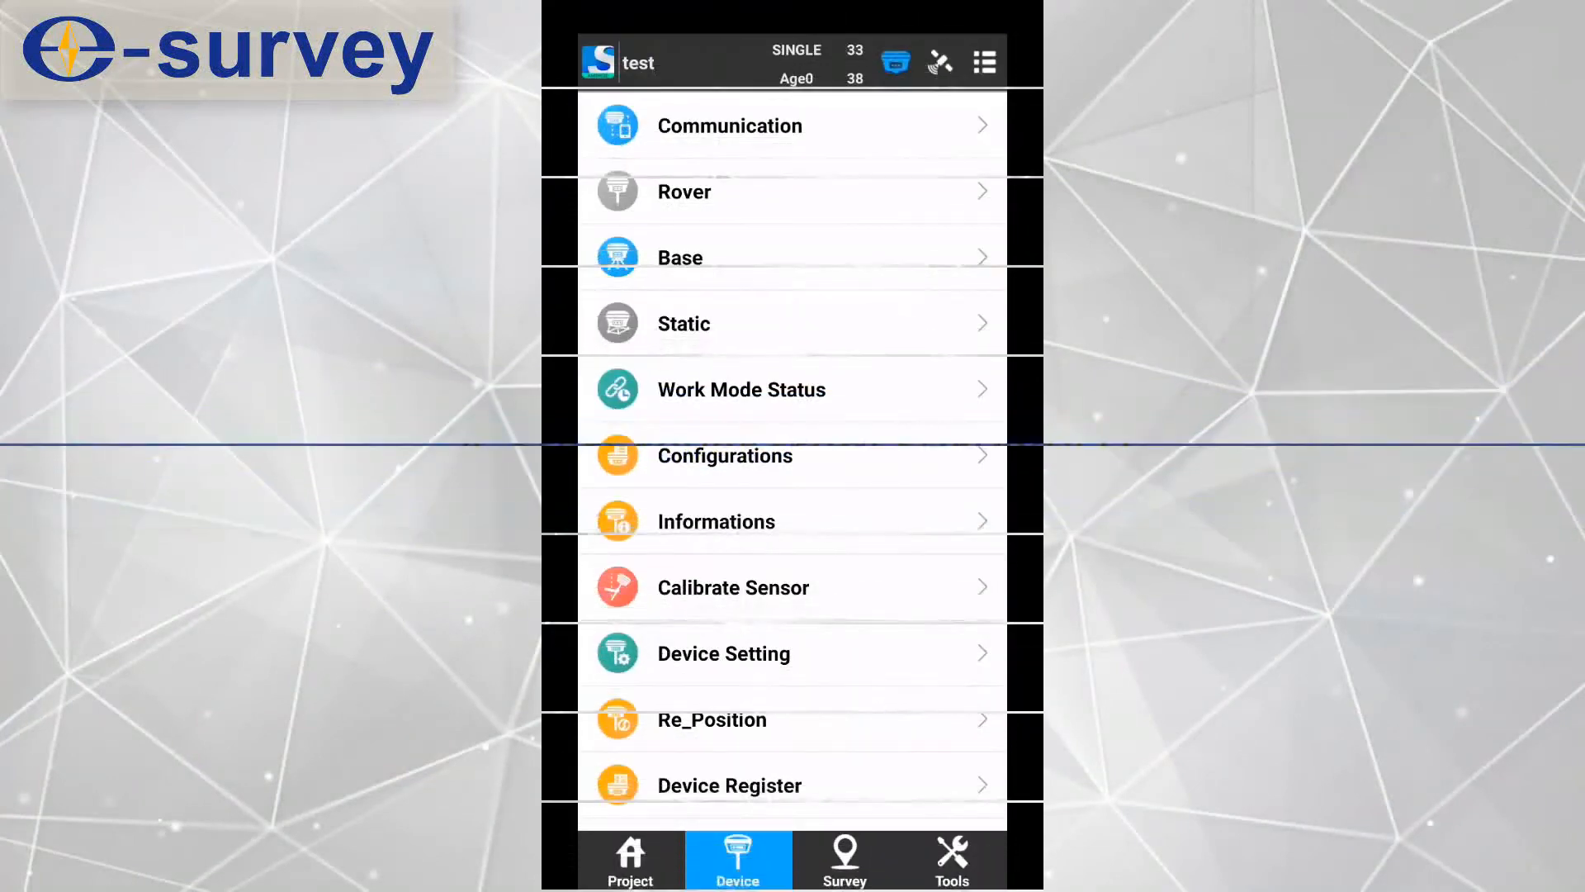
Step: Disconnect the base receiver and search for the rover receiver
{"action": "left_click", "coordinate": [792, 786]}
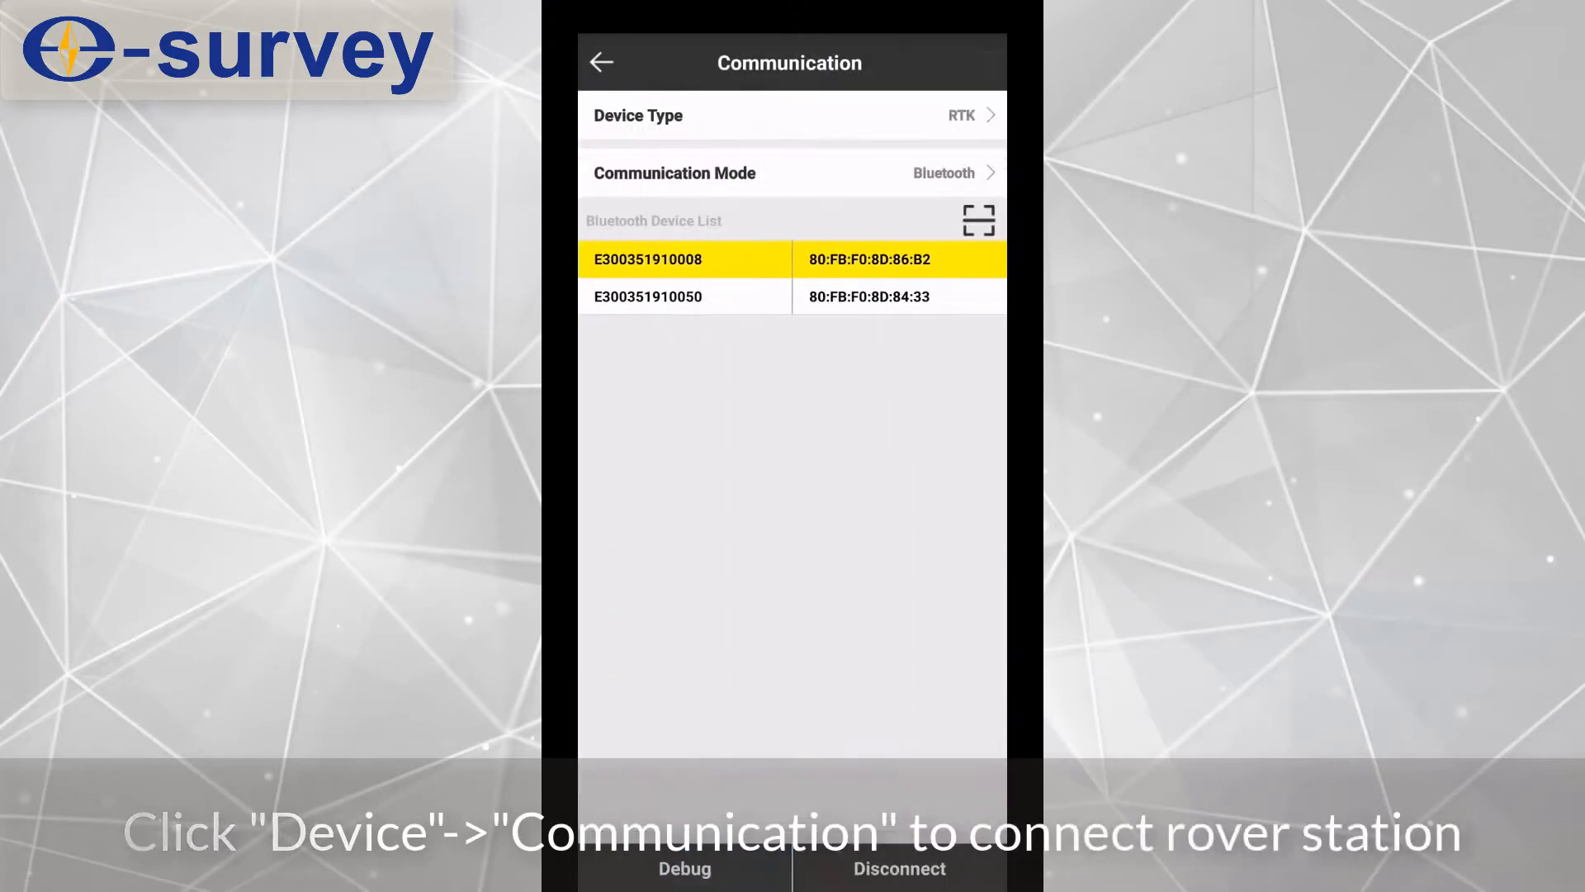
{"action": "left_click", "coordinate": [977, 220]}
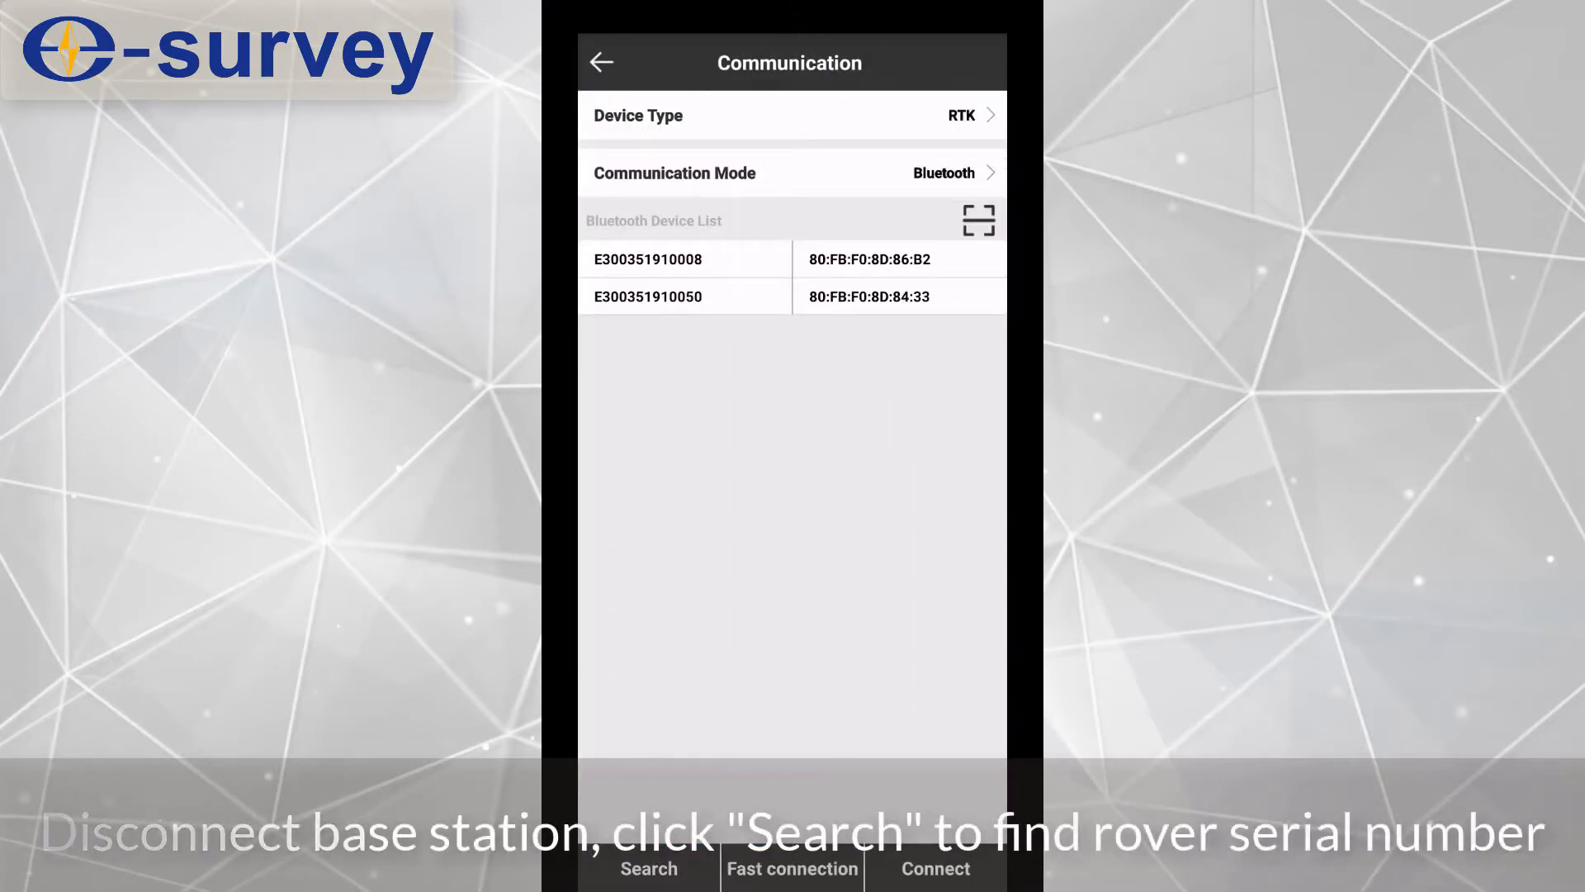
{"action": "left_click", "coordinate": [792, 296]}
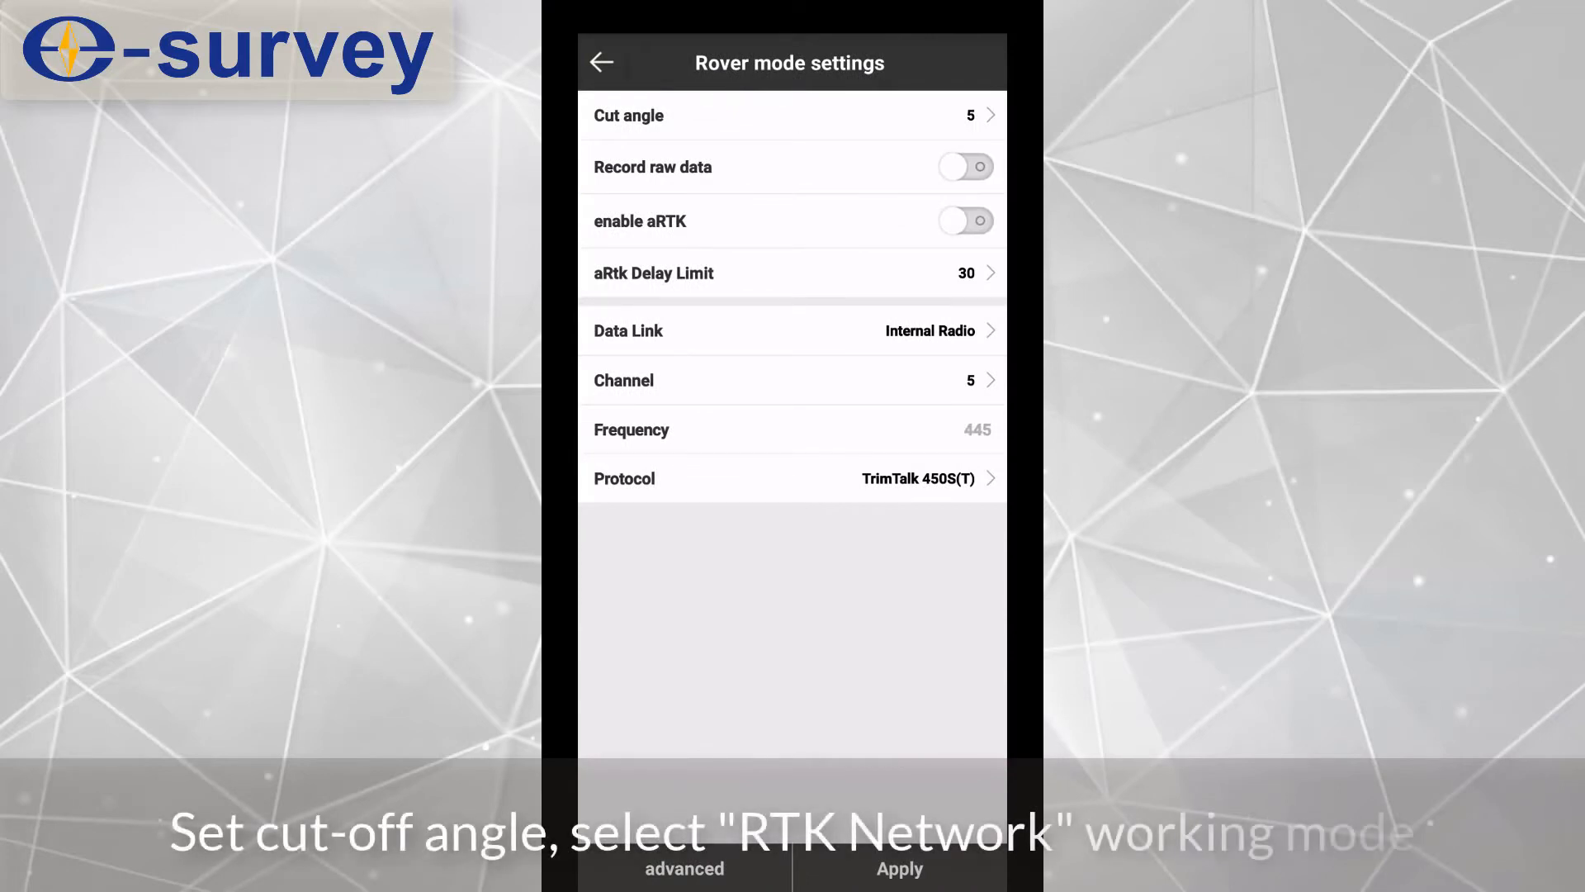
Step: Set rover data link to RTK Network with NTRIP connect mode over GPRS
{"action": "left_click", "coordinate": [792, 330]}
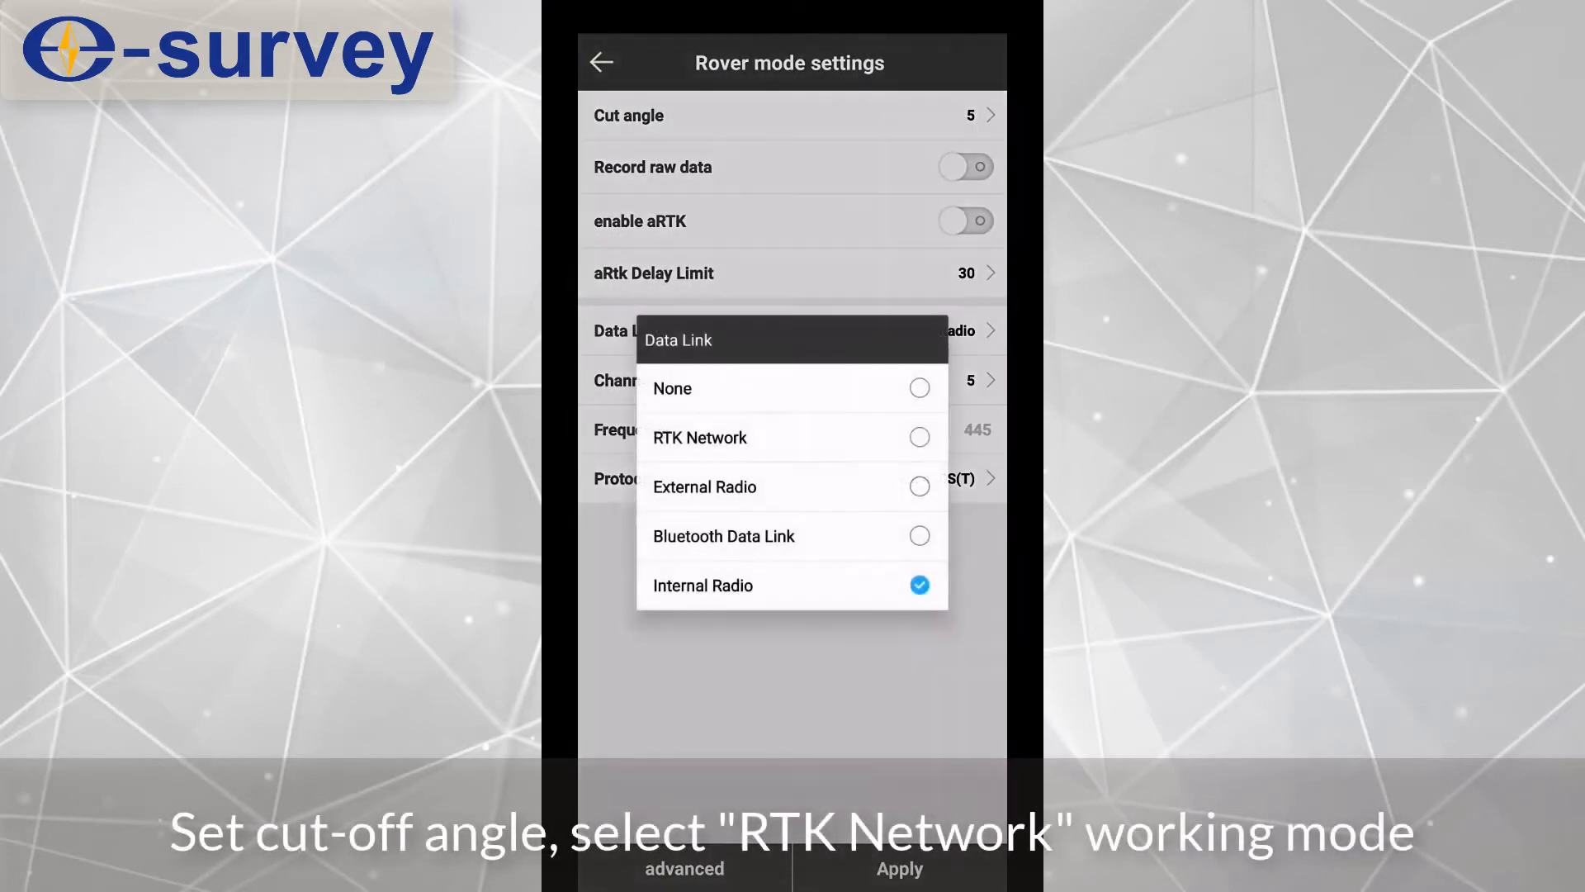
{"action": "left_click", "coordinate": [699, 436]}
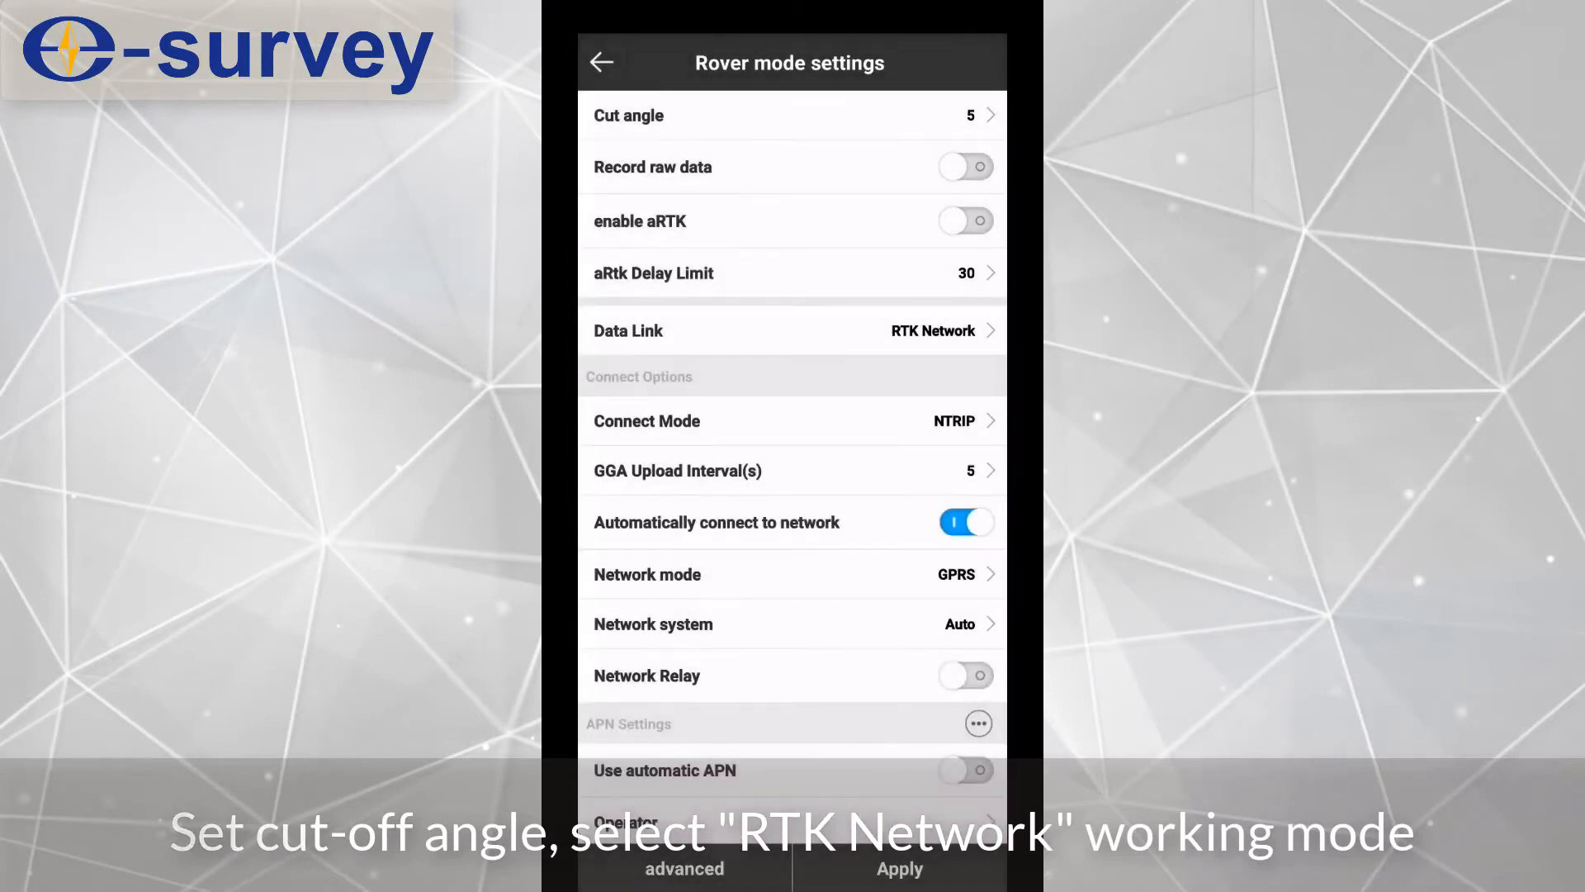
{"action": "scroll", "scroll_direction": "down", "scroll_amount": 3}
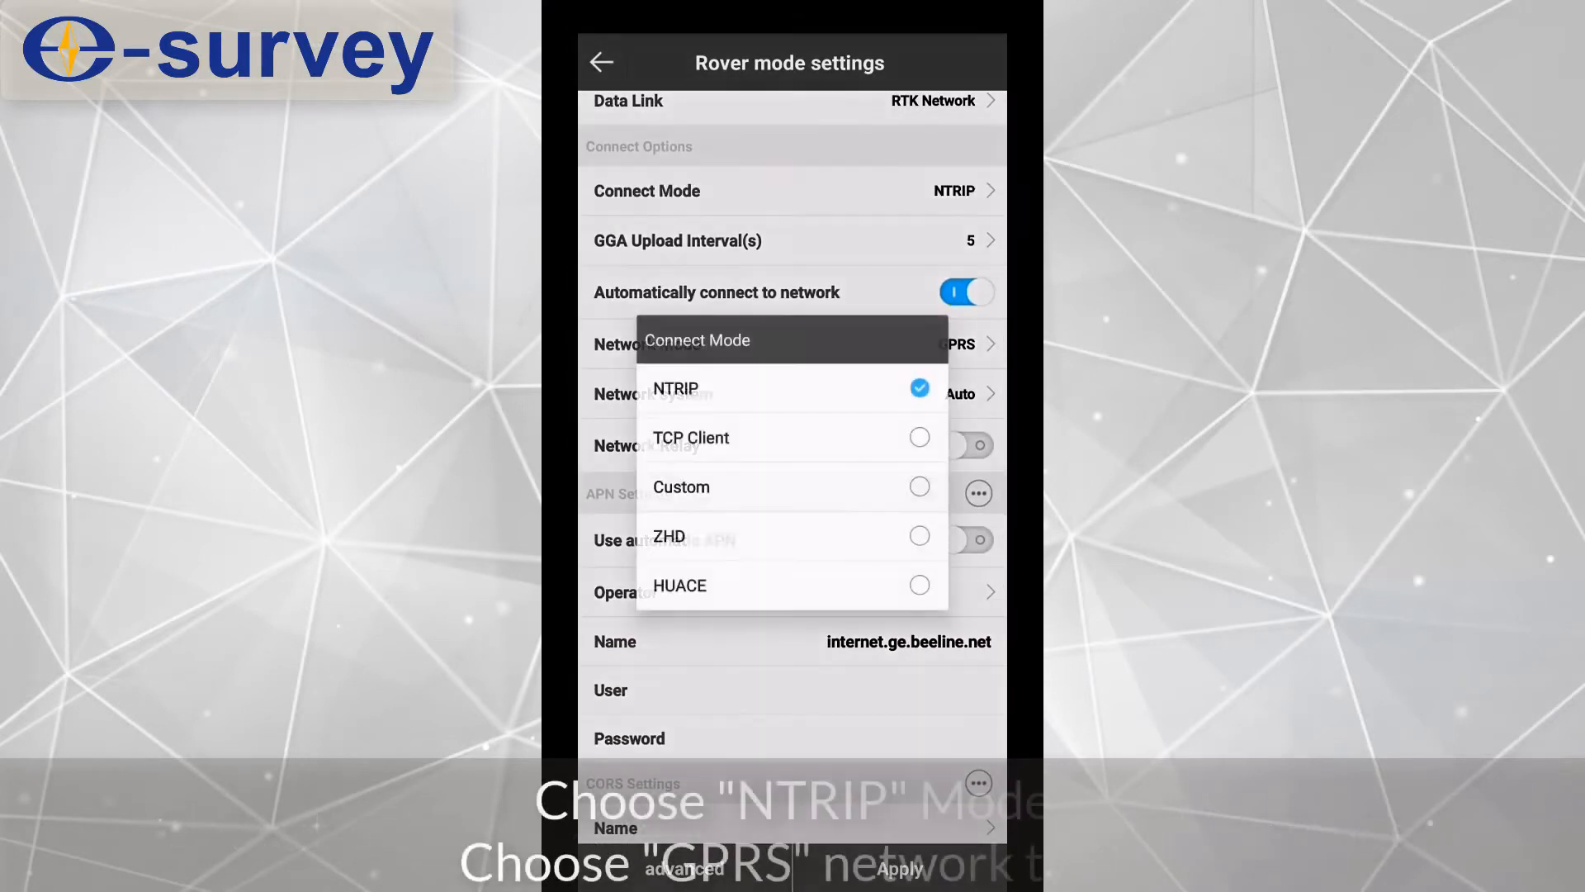
{"action": "left_click", "coordinate": [675, 389]}
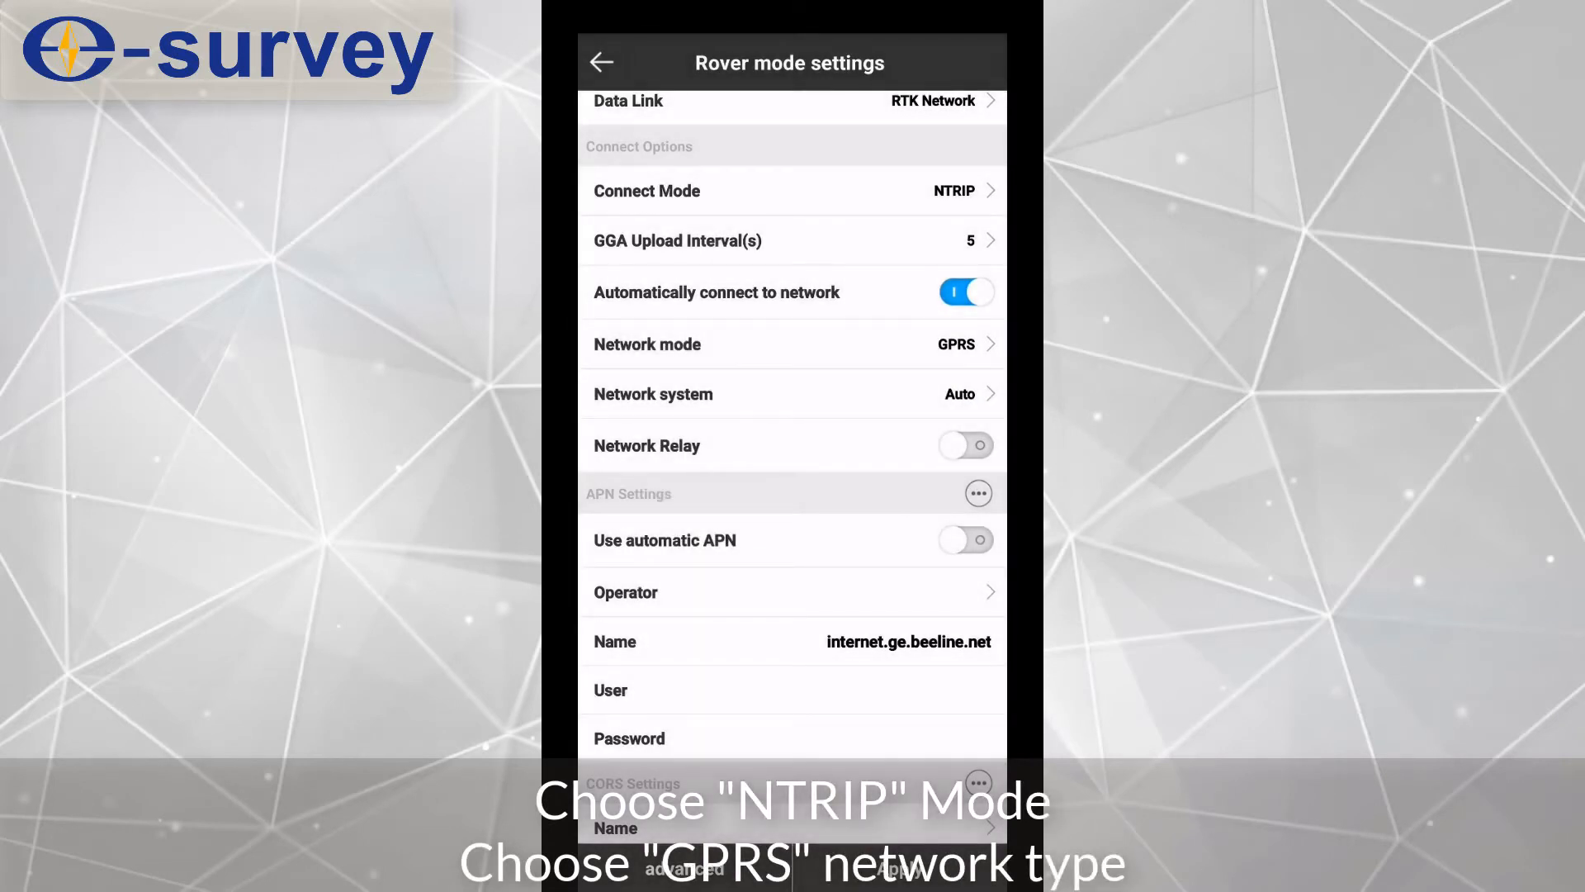
{"action": "scroll", "scroll_direction": "down", "scroll_amount": 3}
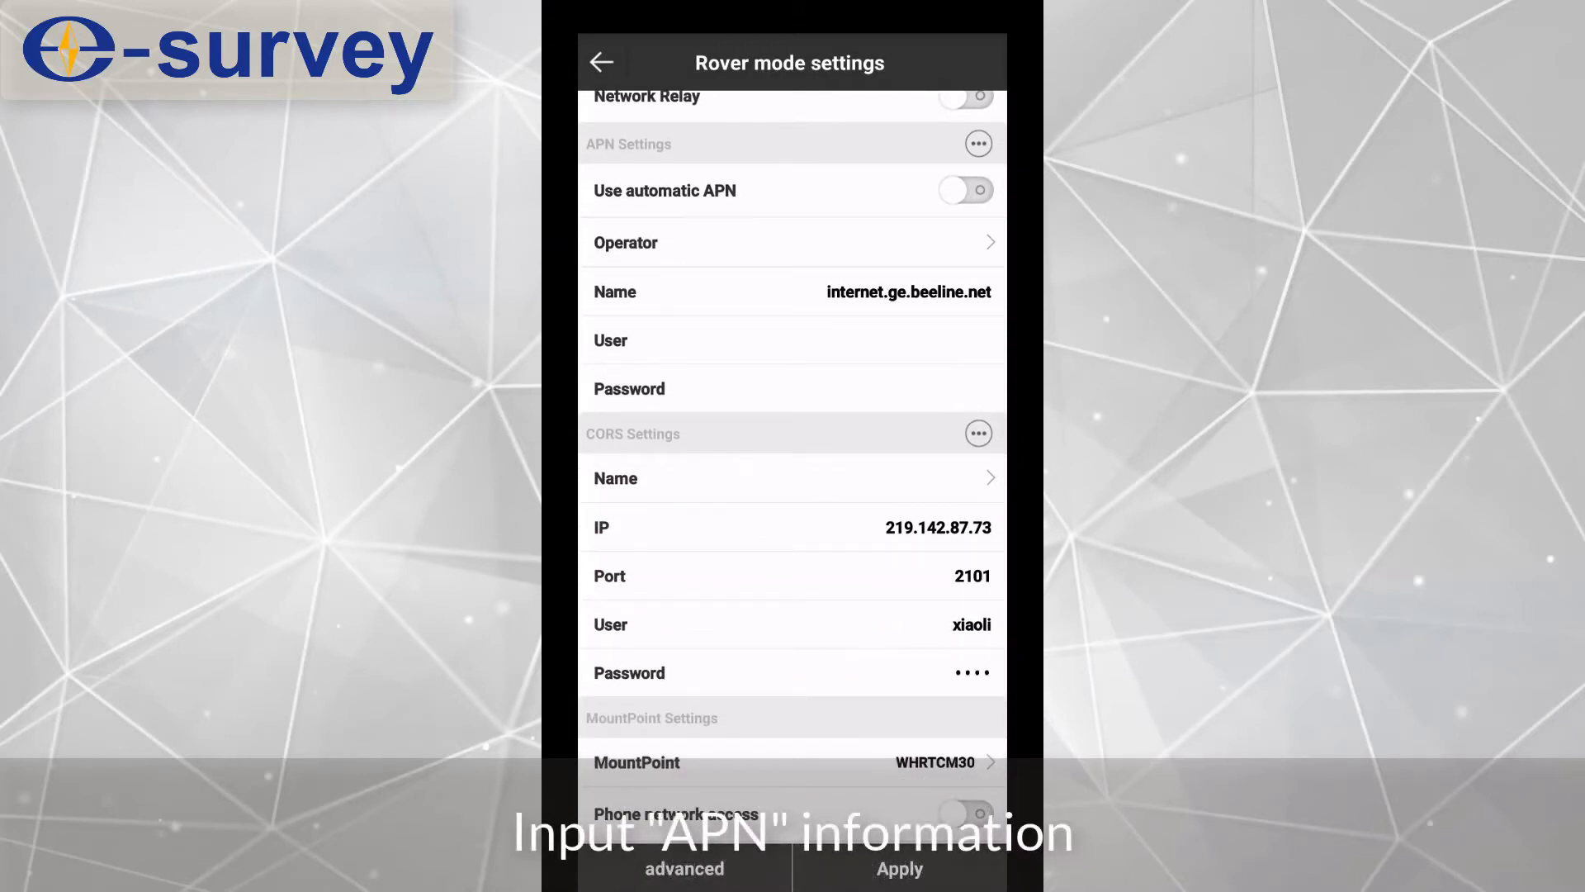
{"action": "left_click", "coordinate": [792, 292]}
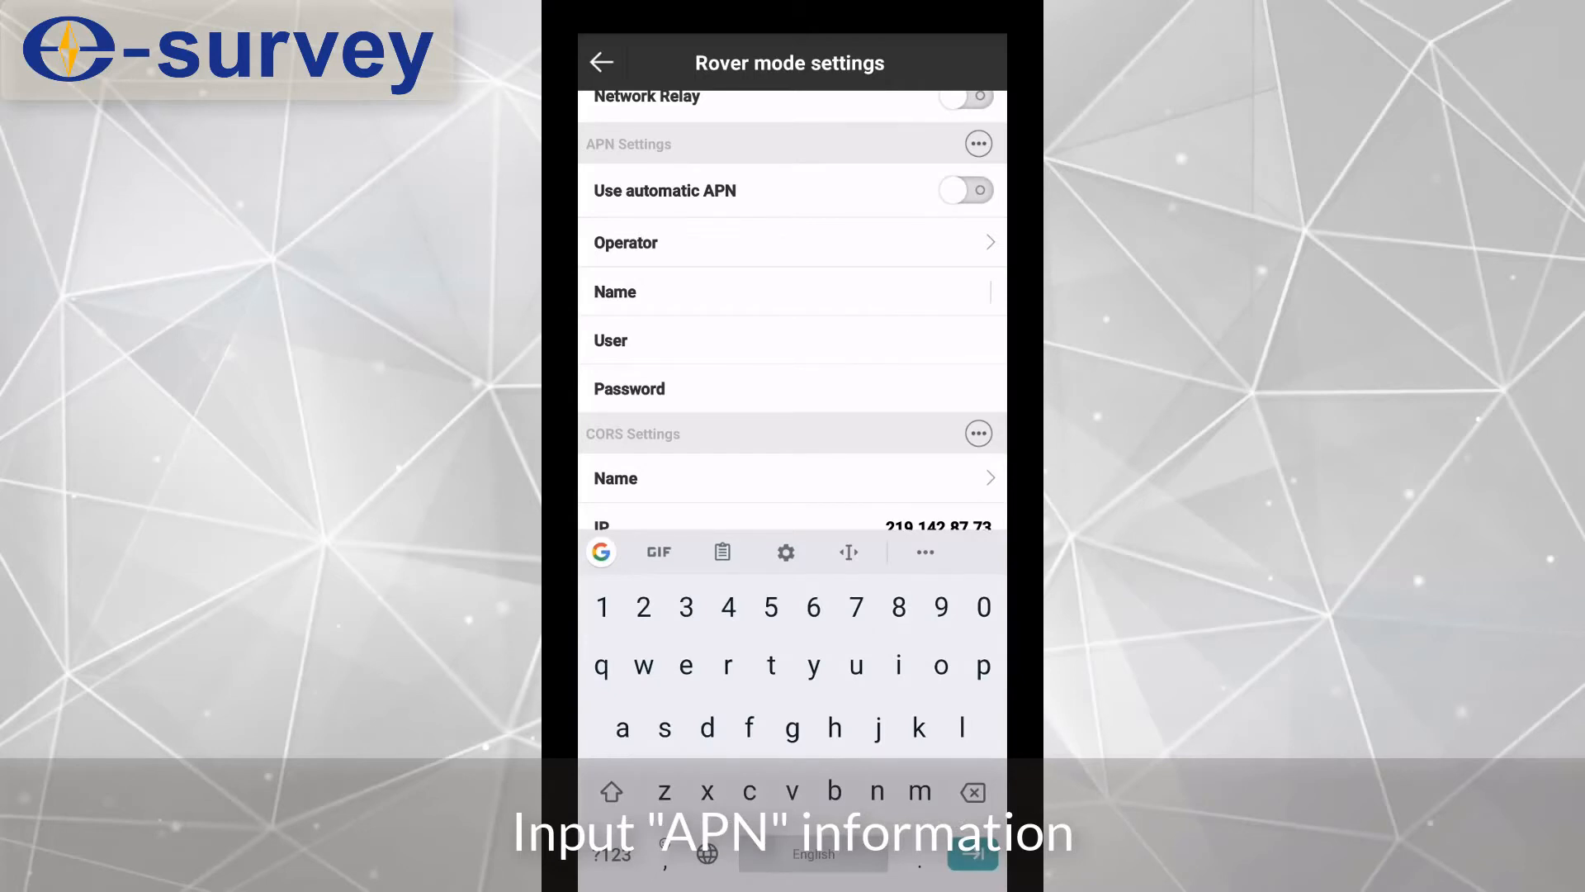
{"action": "type", "text": "3GN"}
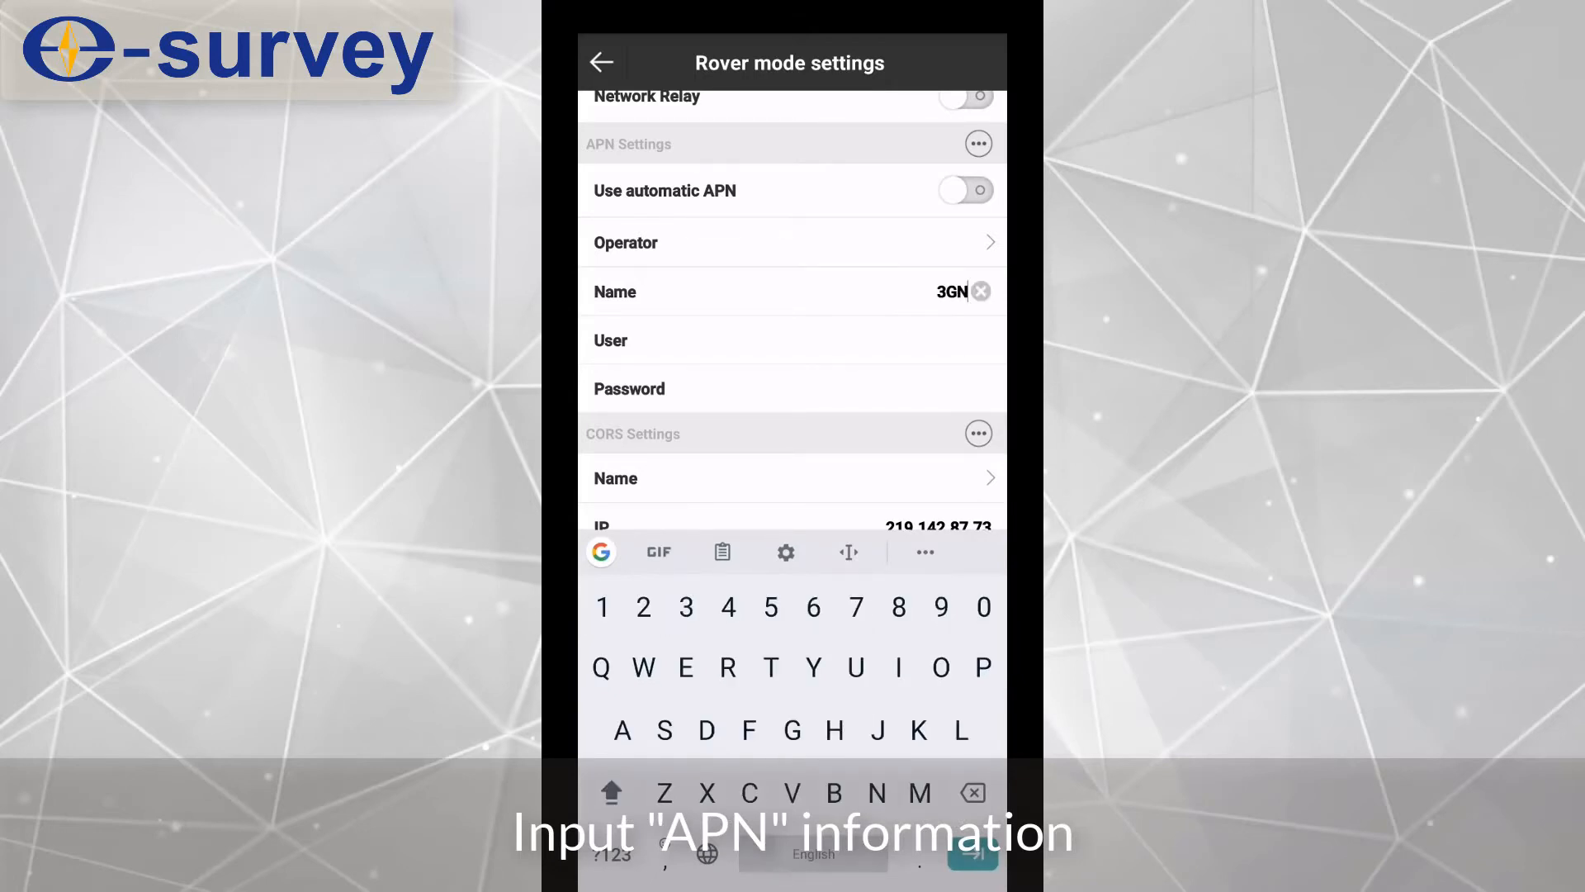
{"action": "type", "text": "ET"}
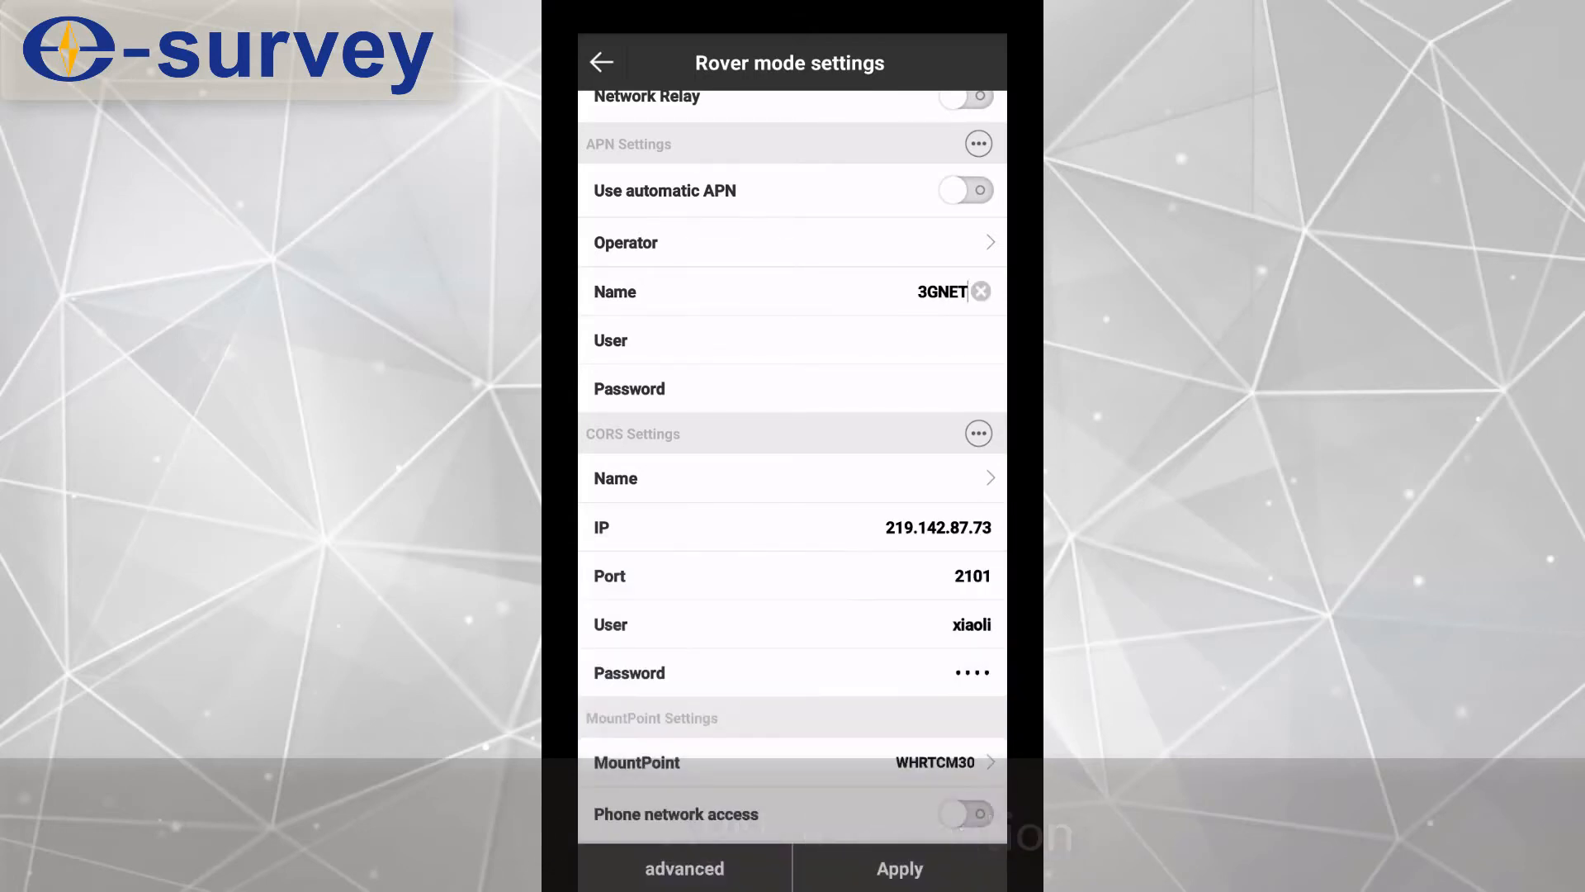
{"action": "scroll", "scroll_direction": "up", "scroll_amount": 3}
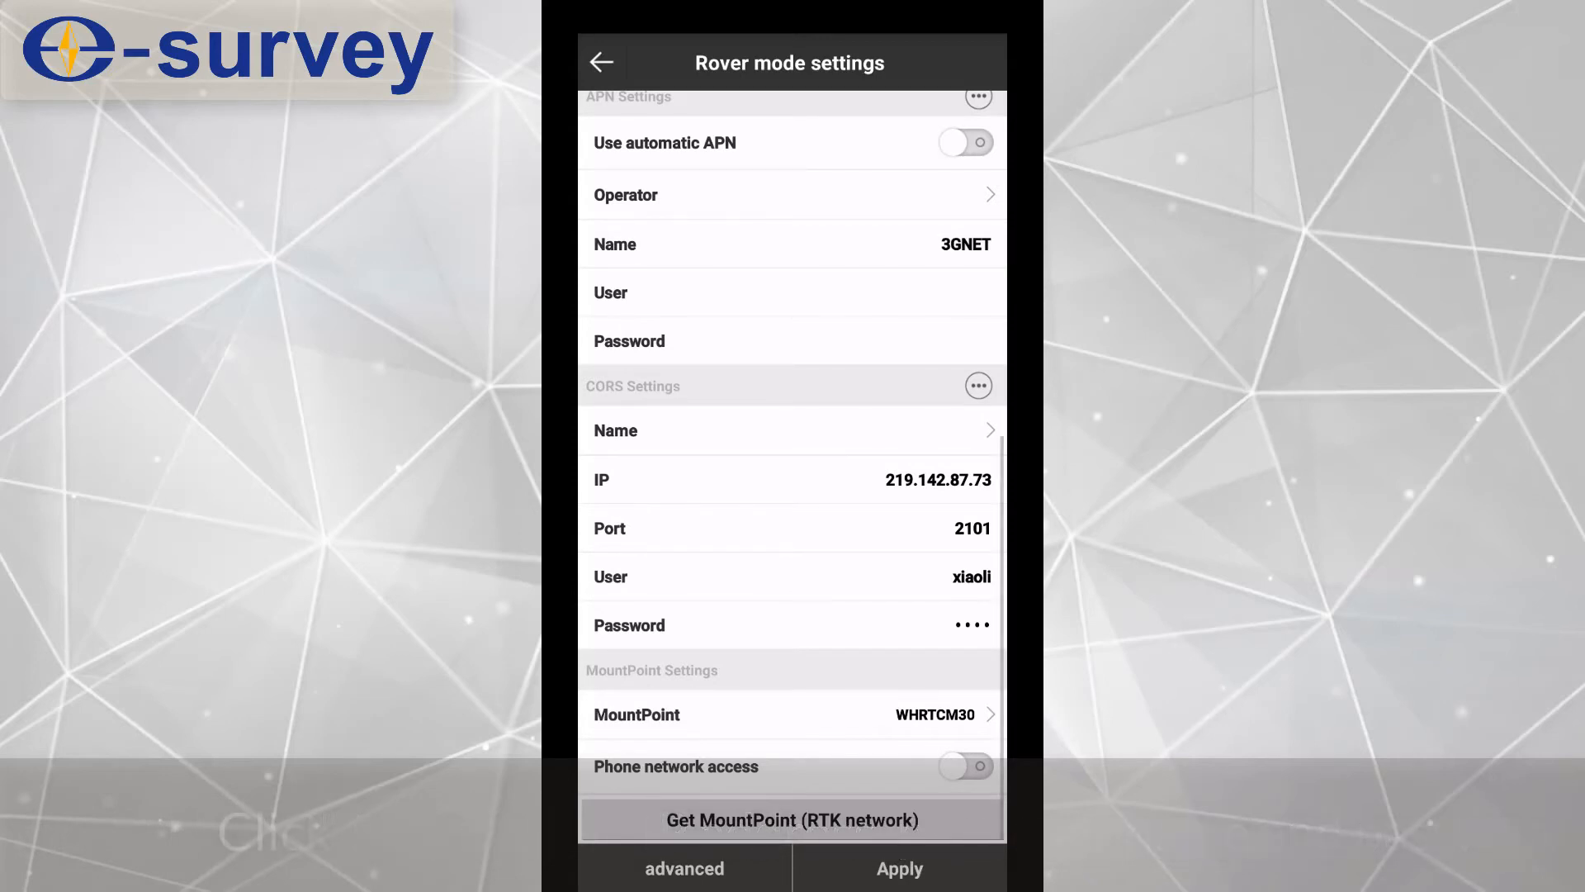
{"action": "left_click", "coordinate": [792, 820]}
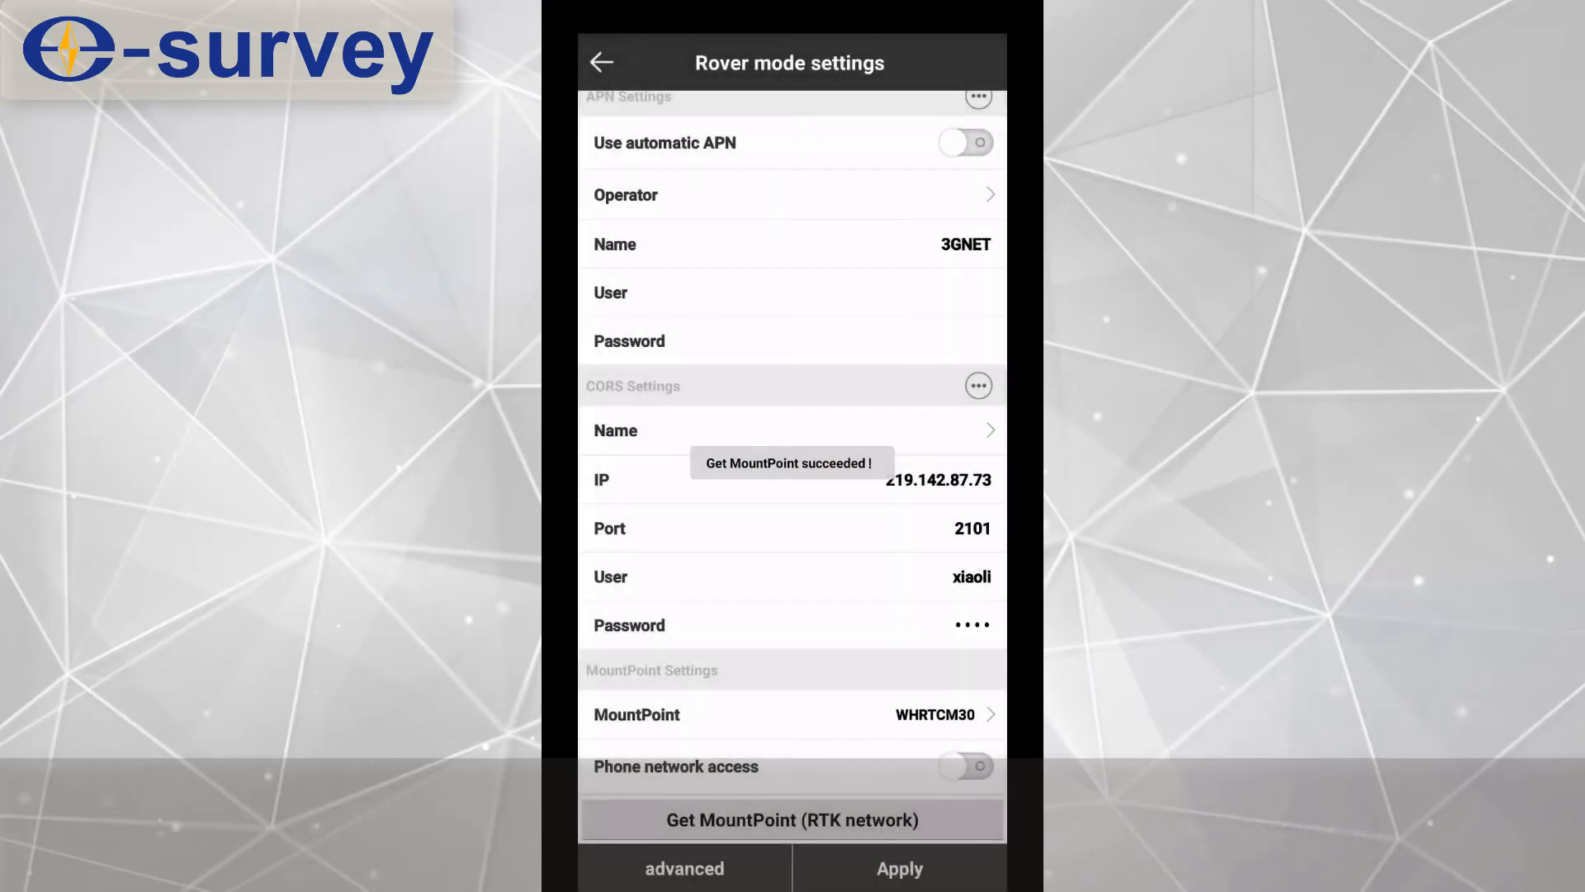
{"action": "left_click", "coordinate": [788, 716]}
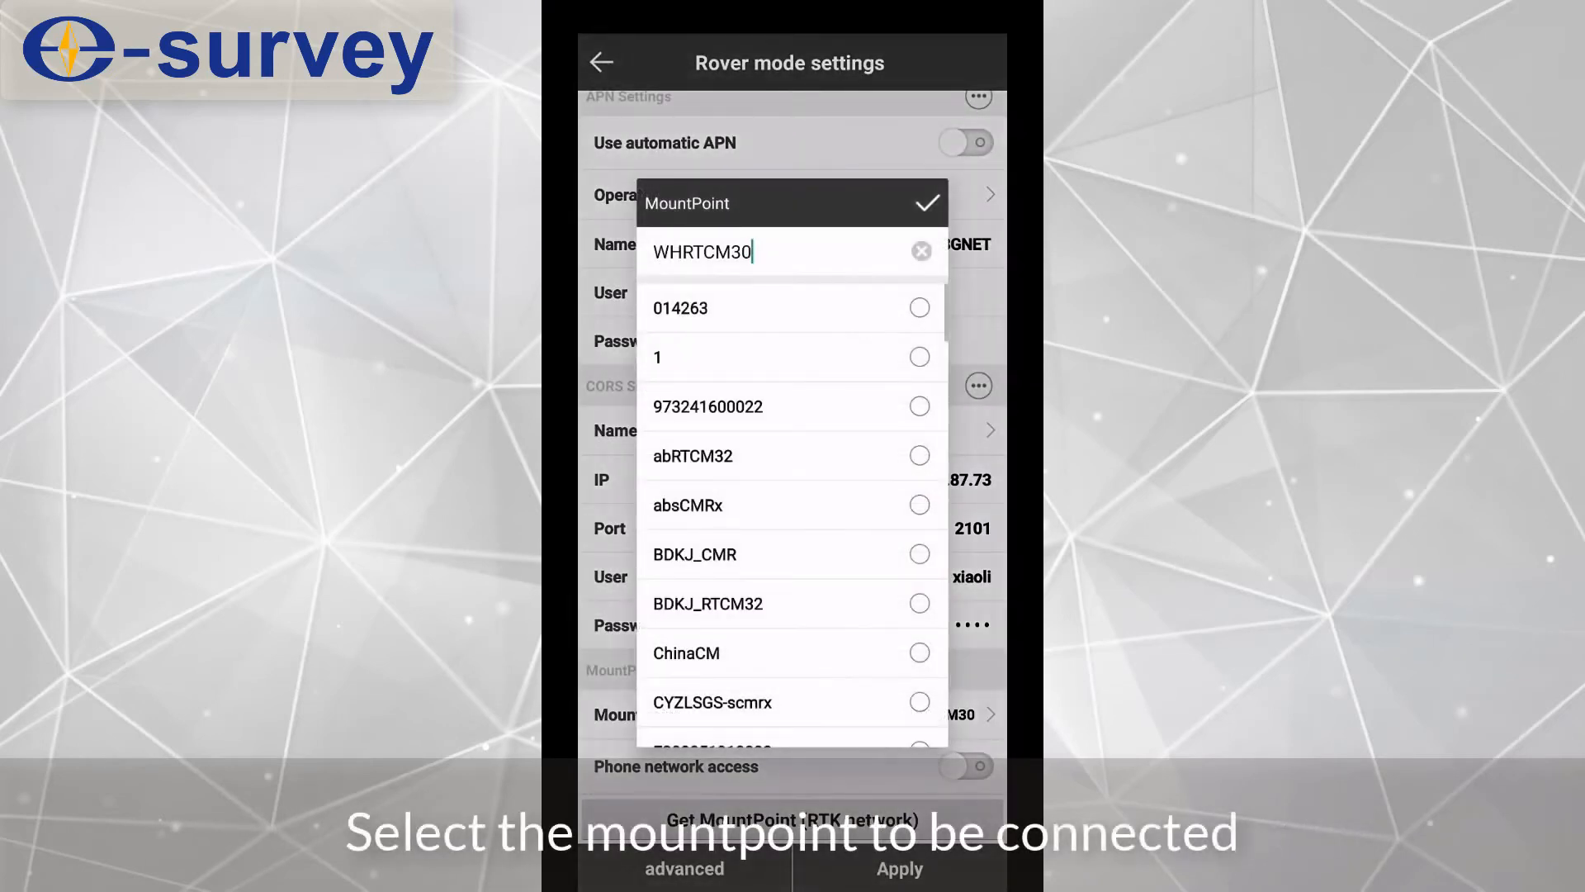
{"action": "scroll", "scroll_direction": "down", "scroll_amount": 3}
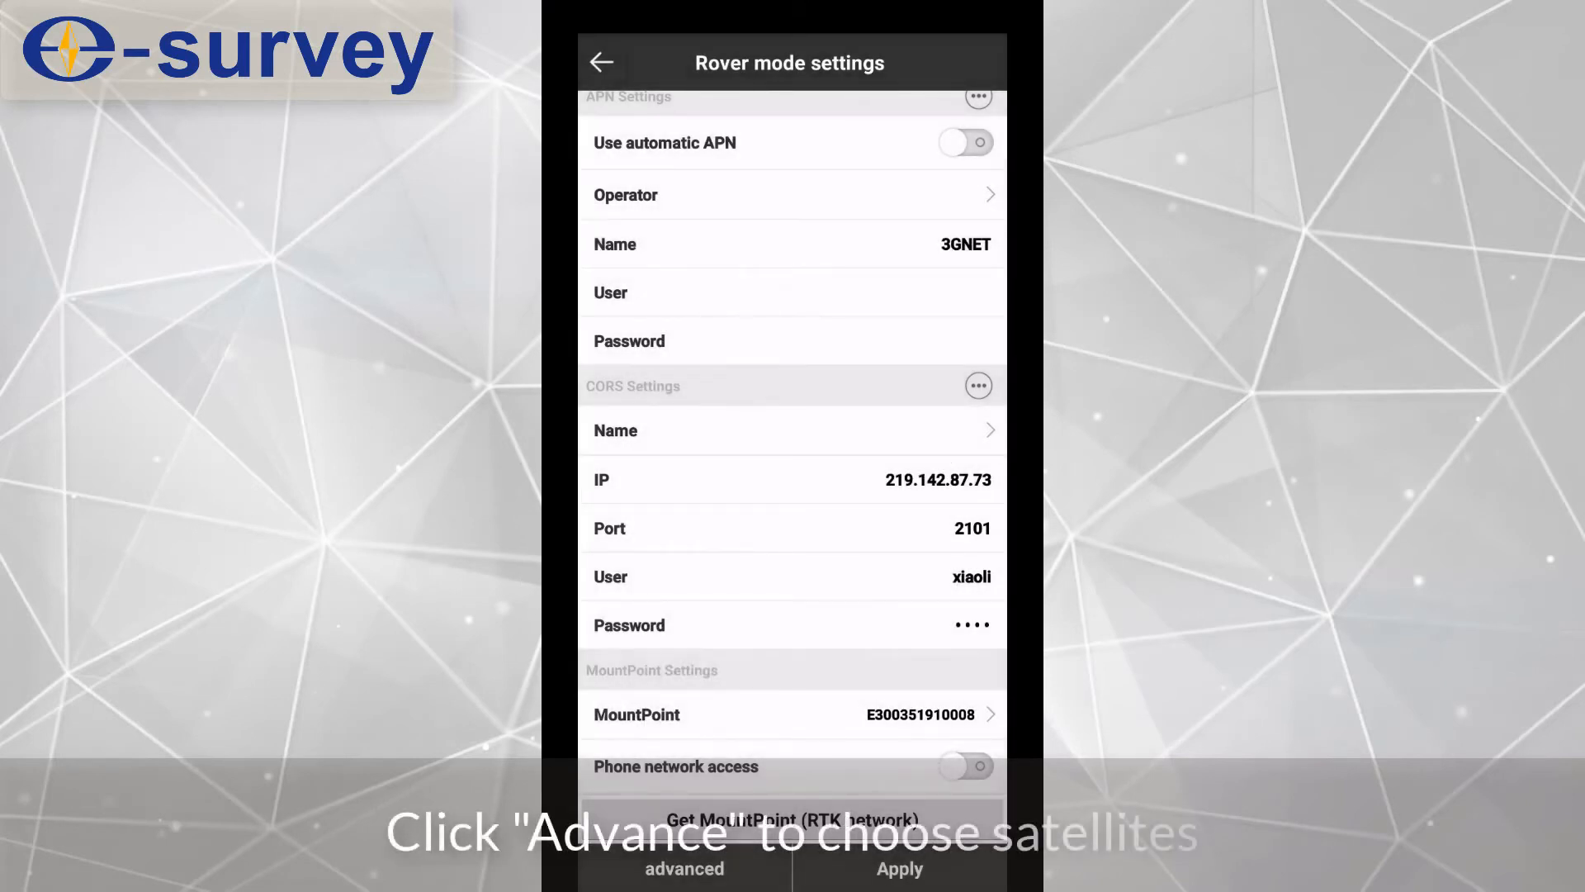
Step: Confirm the rover's satellite system options and apply the rover settings to start it
{"action": "left_click", "coordinate": [684, 869]}
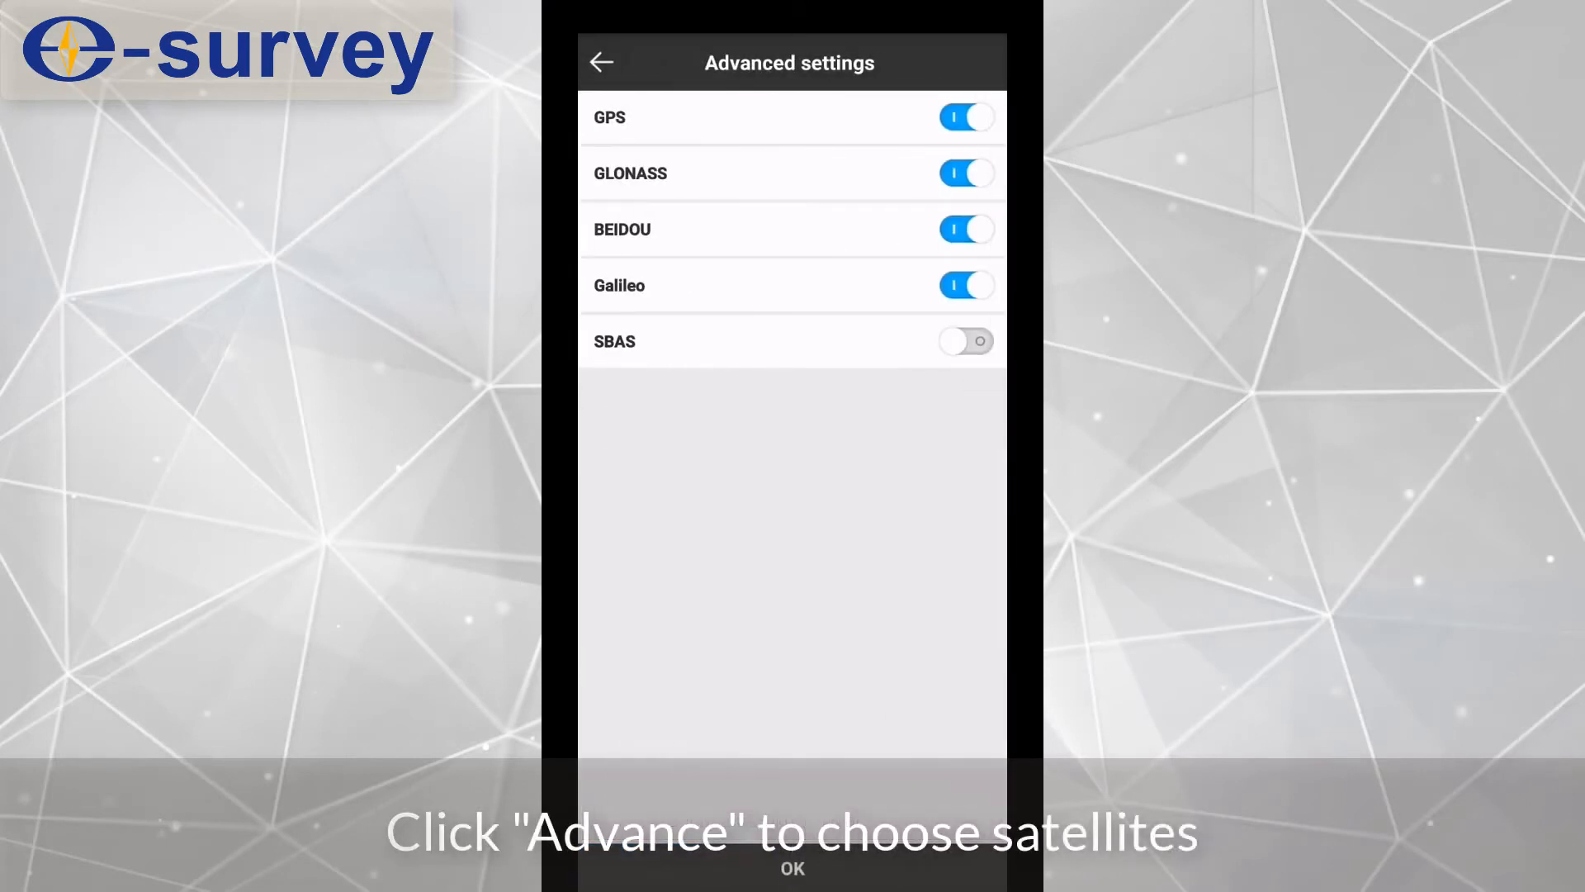
{"action": "left_click", "coordinate": [602, 62]}
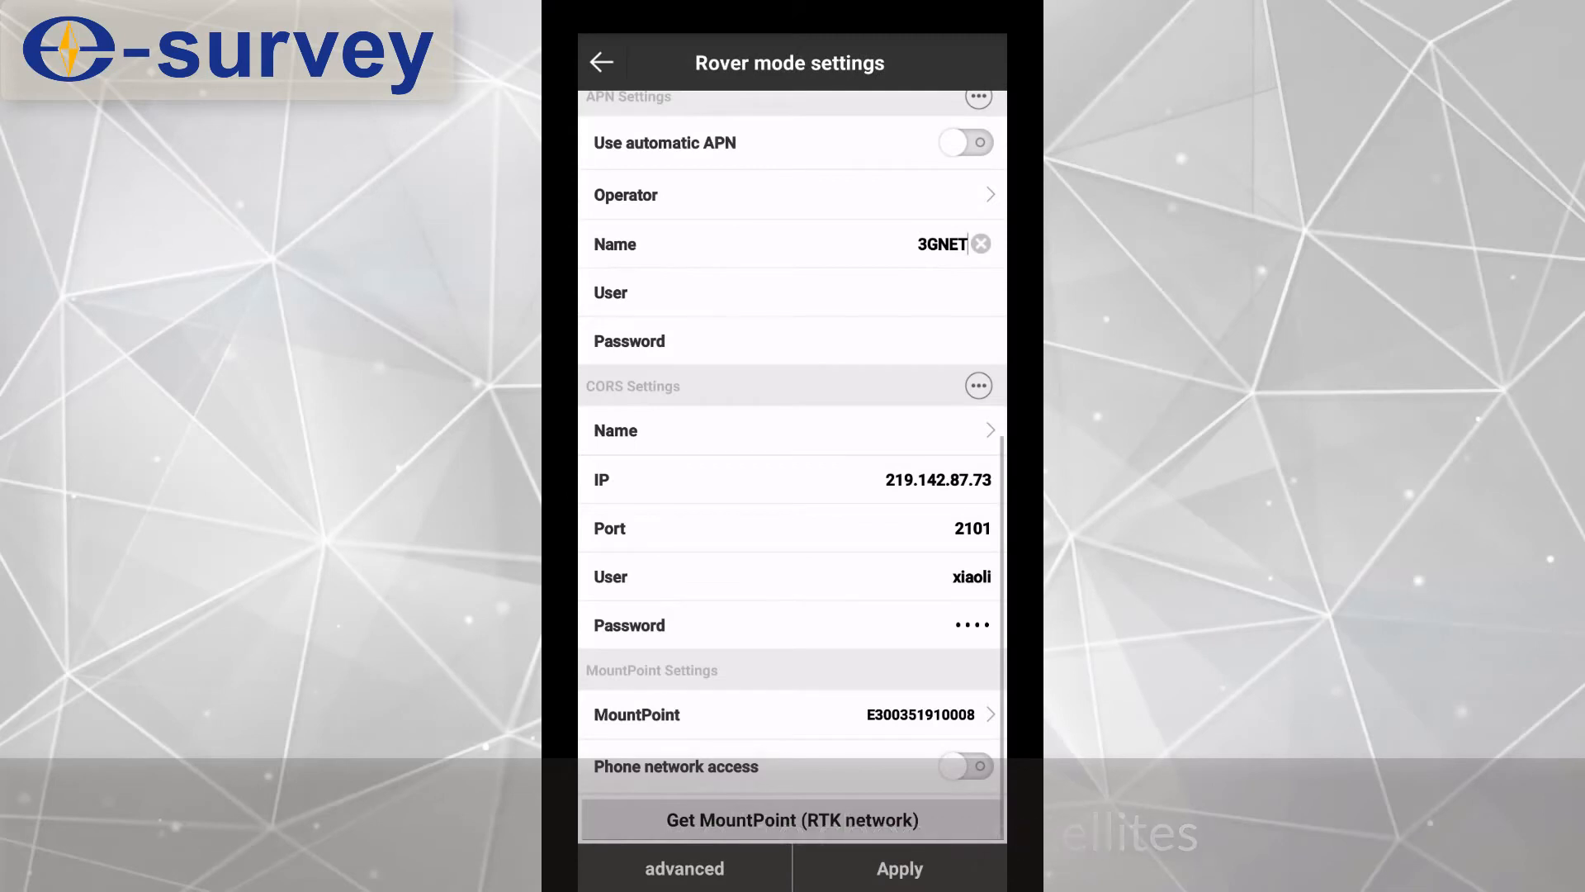
{"action": "left_click", "coordinate": [897, 868]}
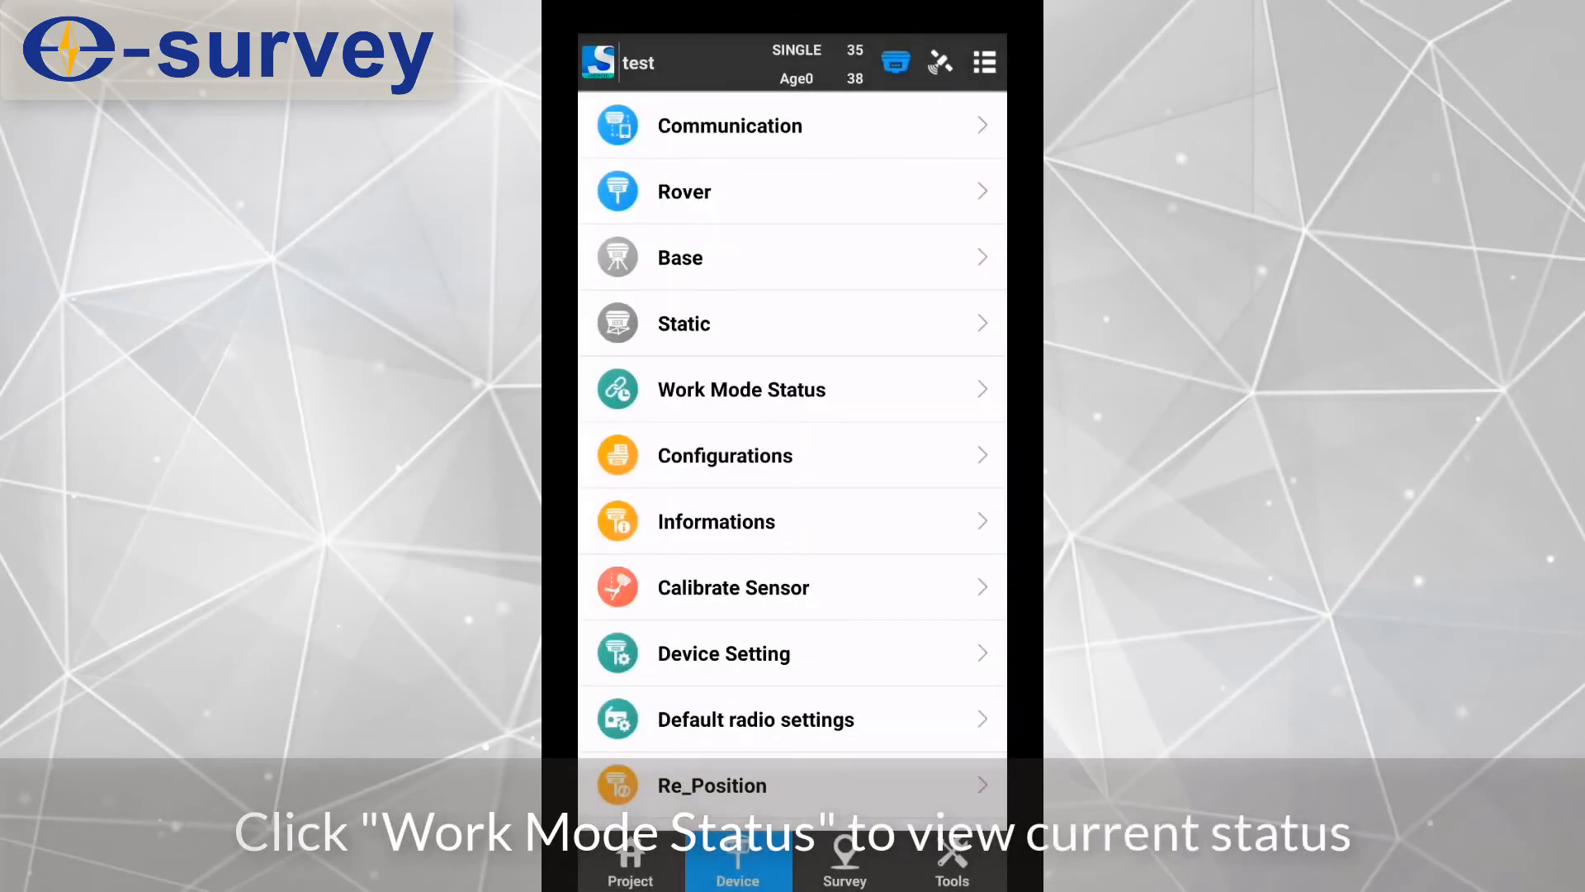
Step: Show the rover's work mode status, transmitting data at 88% signal
{"action": "left_click", "coordinate": [742, 389]}
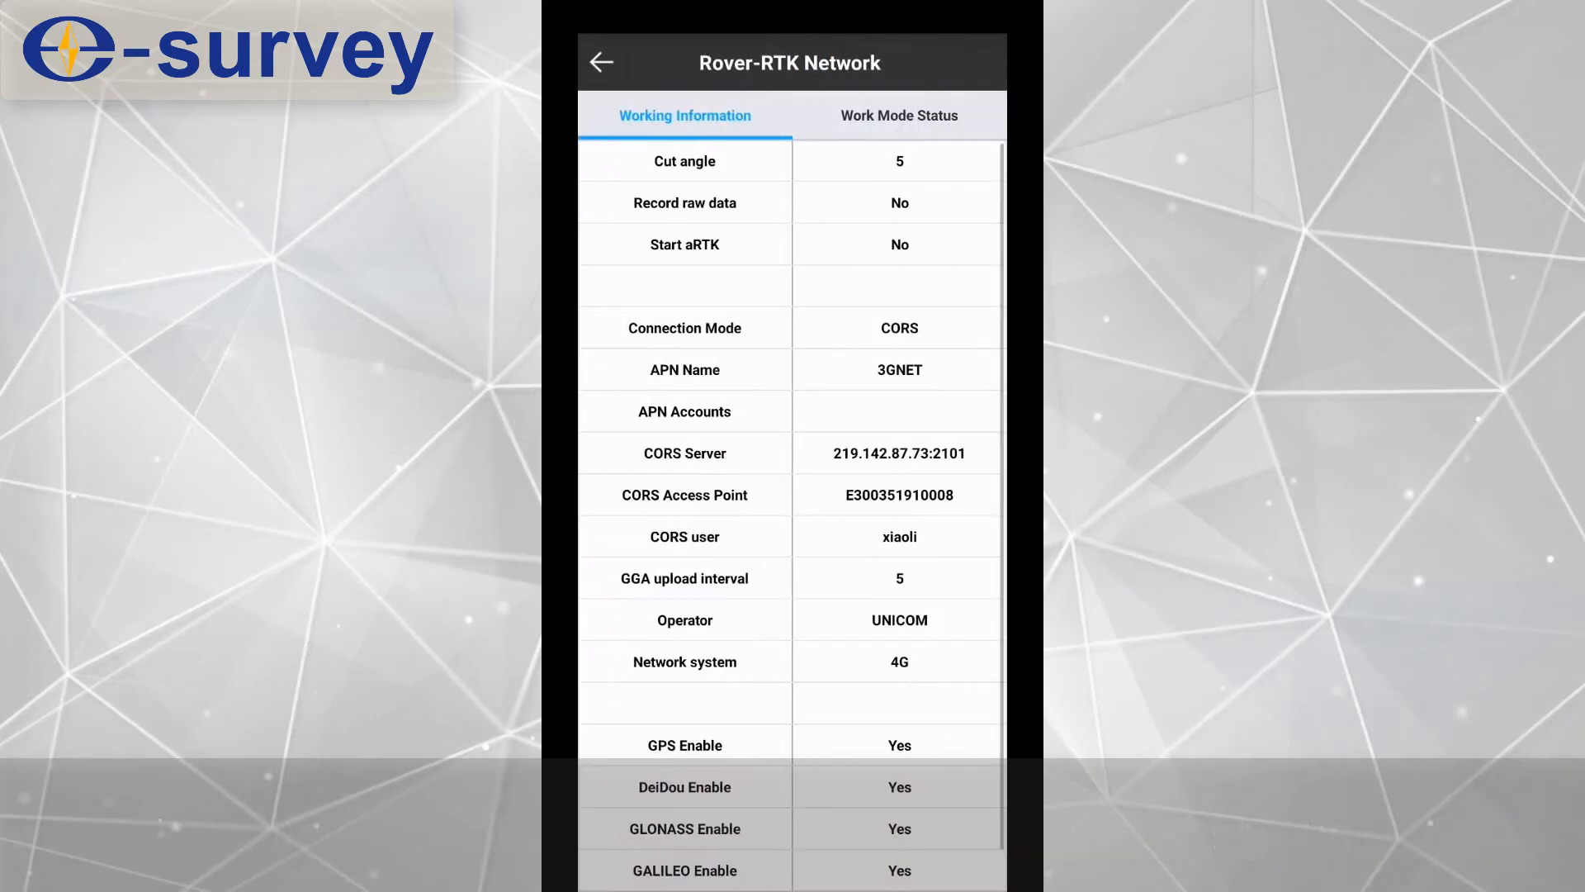
{"action": "left_click", "coordinate": [898, 116]}
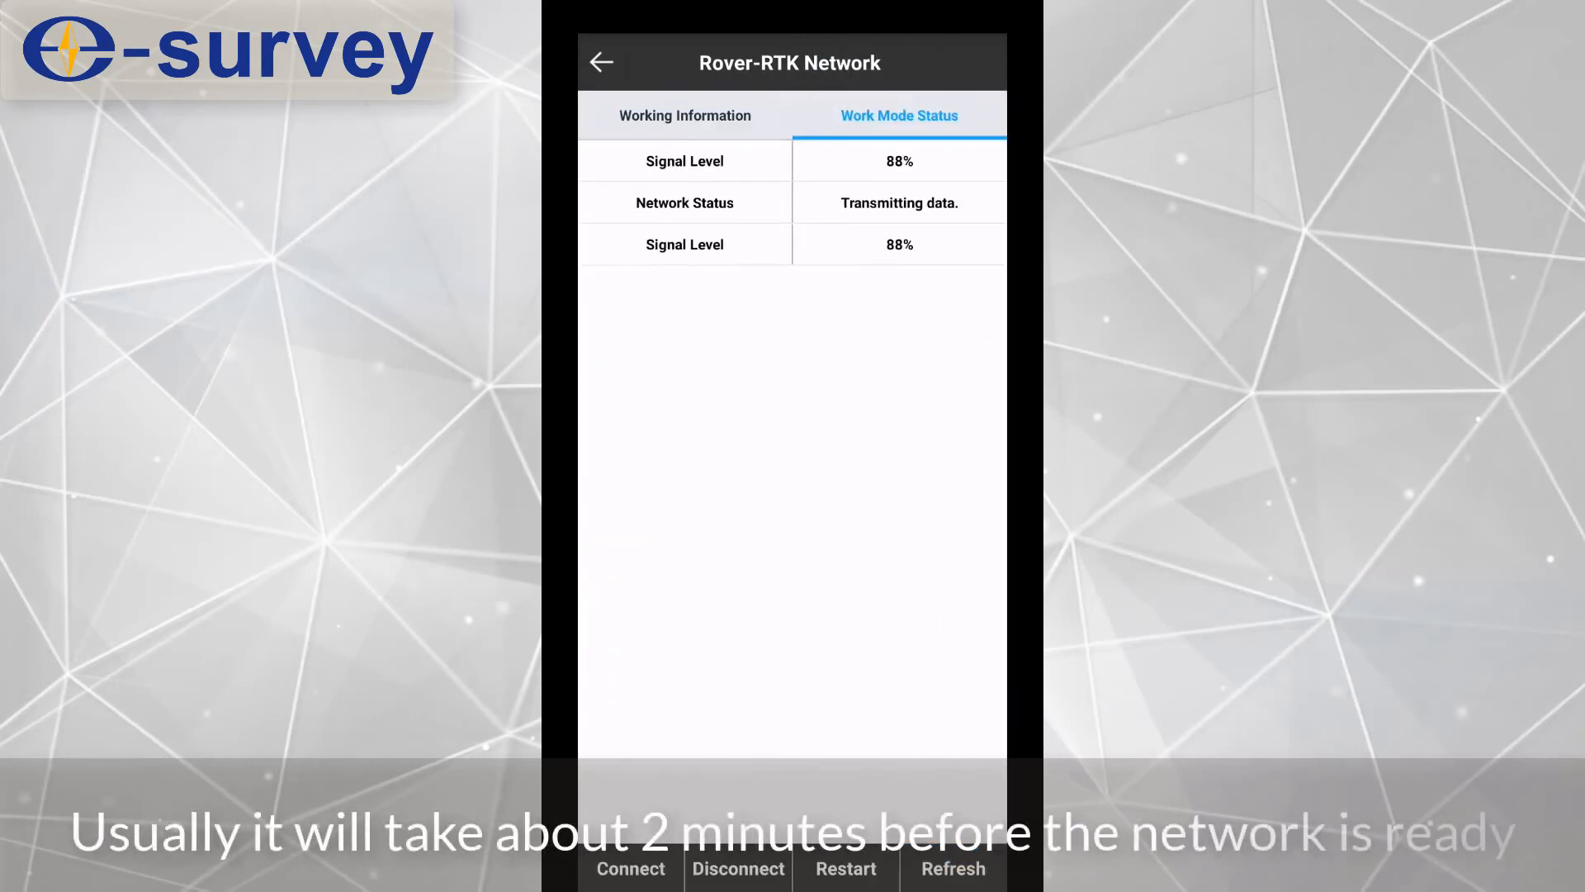